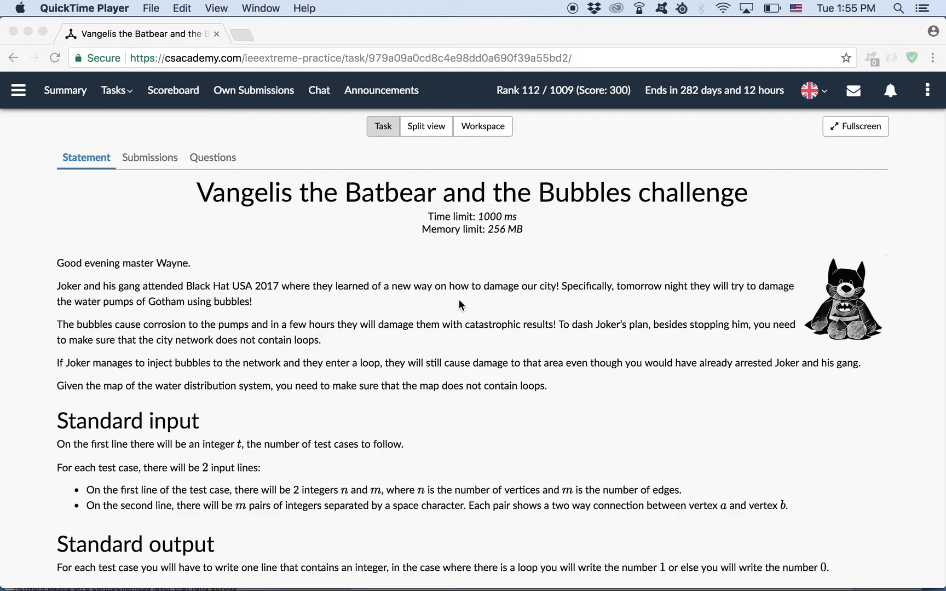
mouse_move(142, 245)
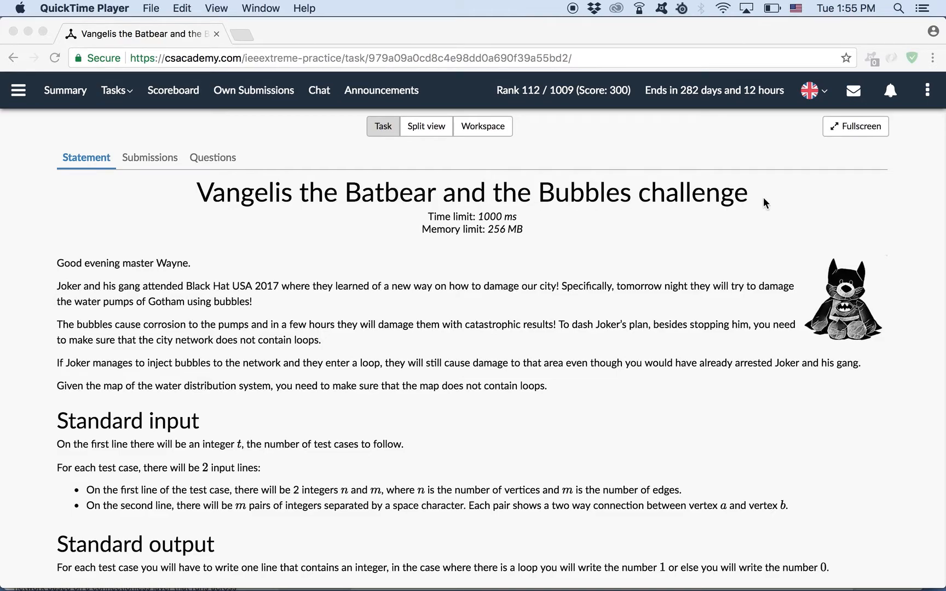
mouse_move(353, 472)
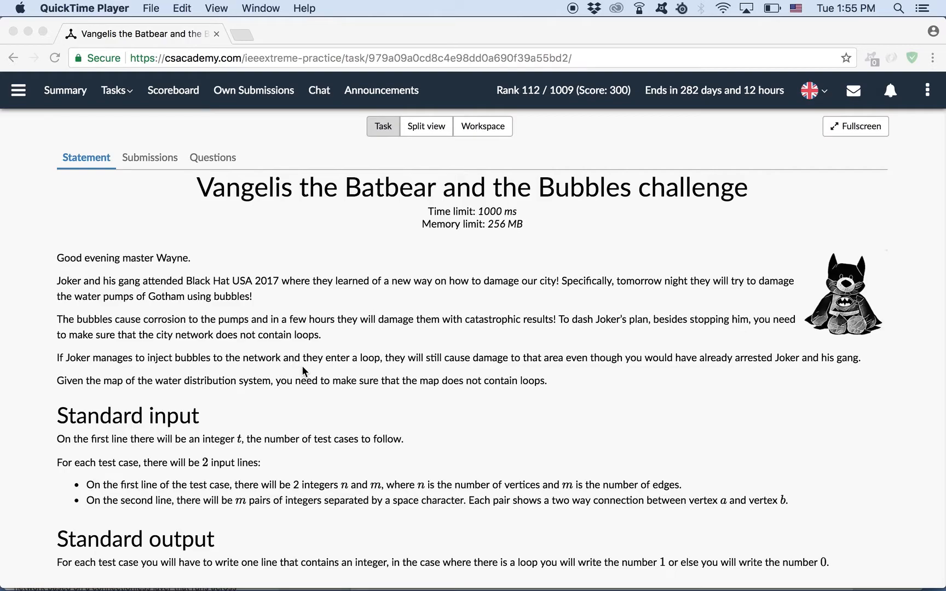
- Scroll the statement down to the constraints and the sample test table with its explanation graph
scroll(down, 3)
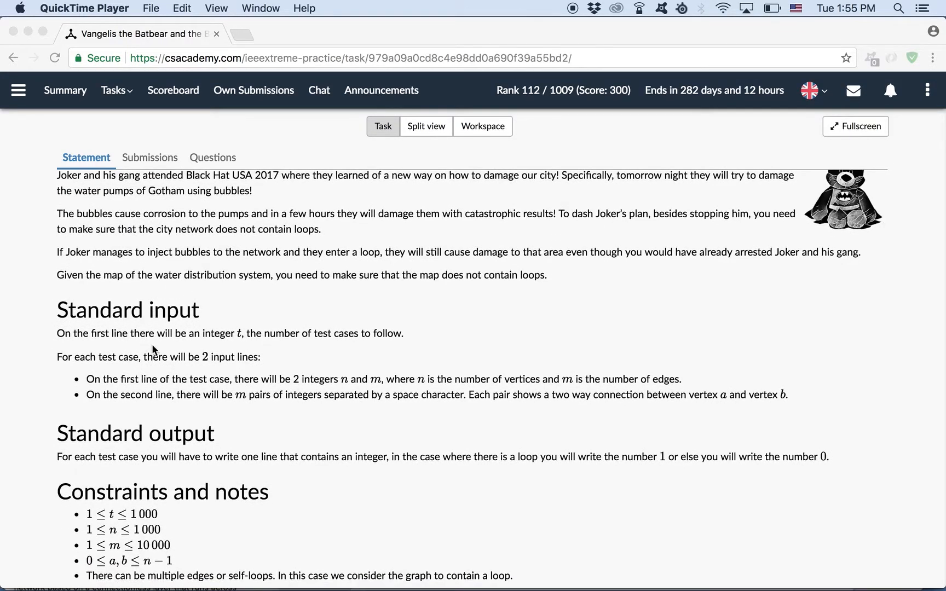
scroll(down, 3)
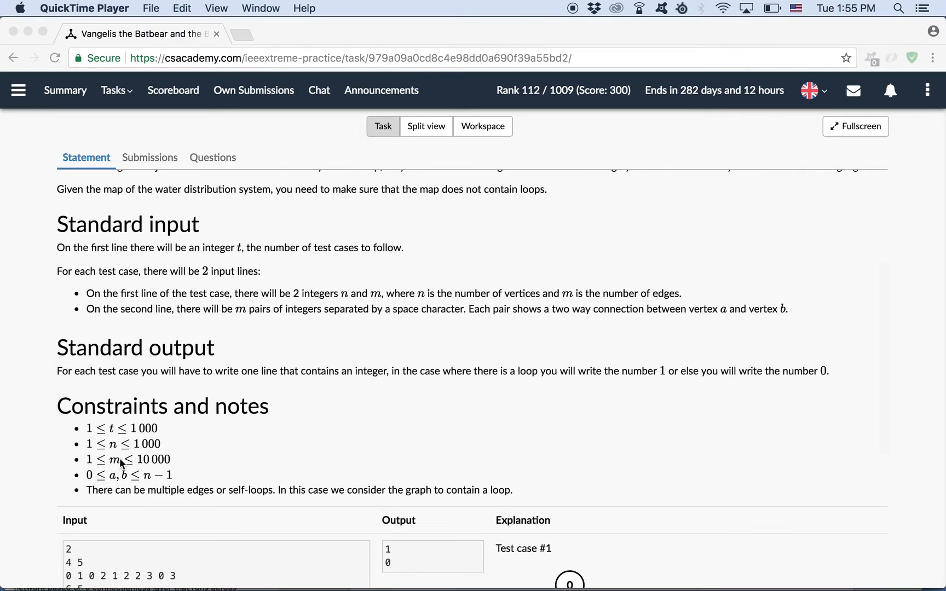
mouse_move(186, 276)
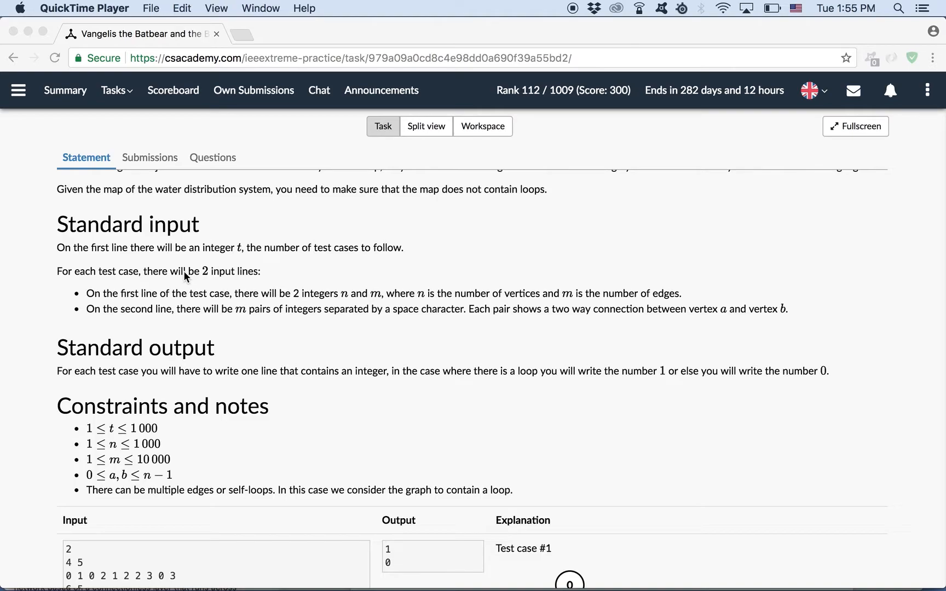
mouse_move(127, 449)
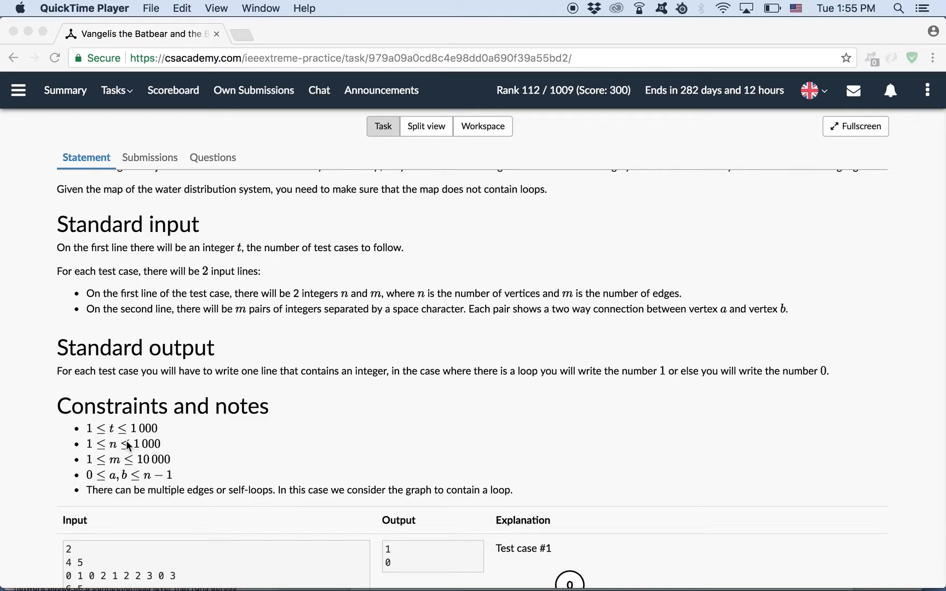
mouse_move(176, 463)
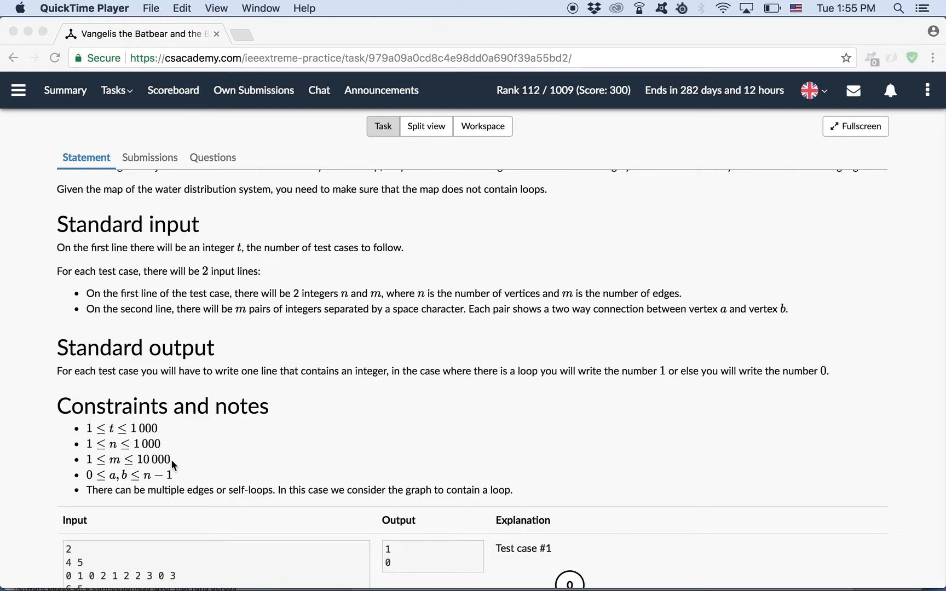
mouse_move(188, 441)
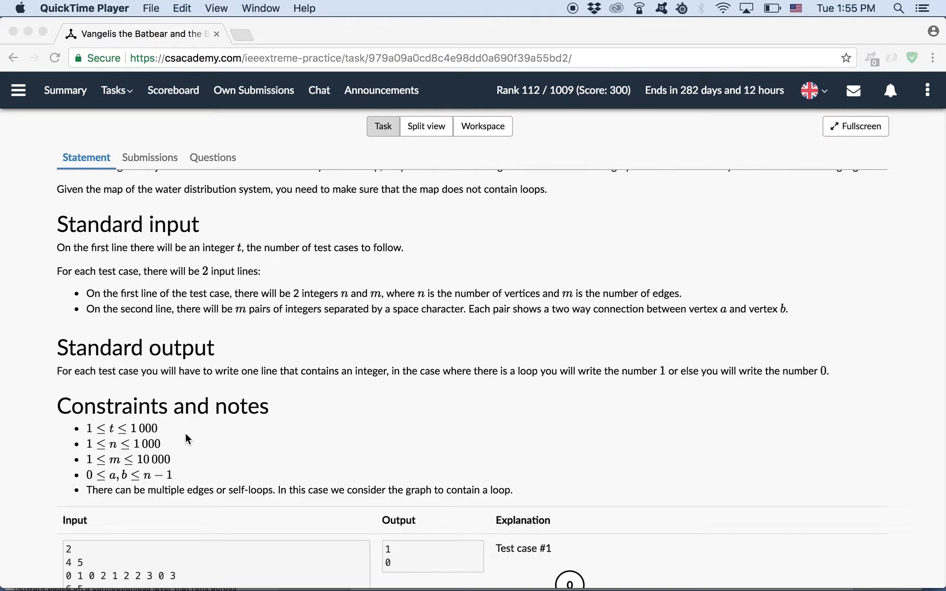
mouse_move(229, 280)
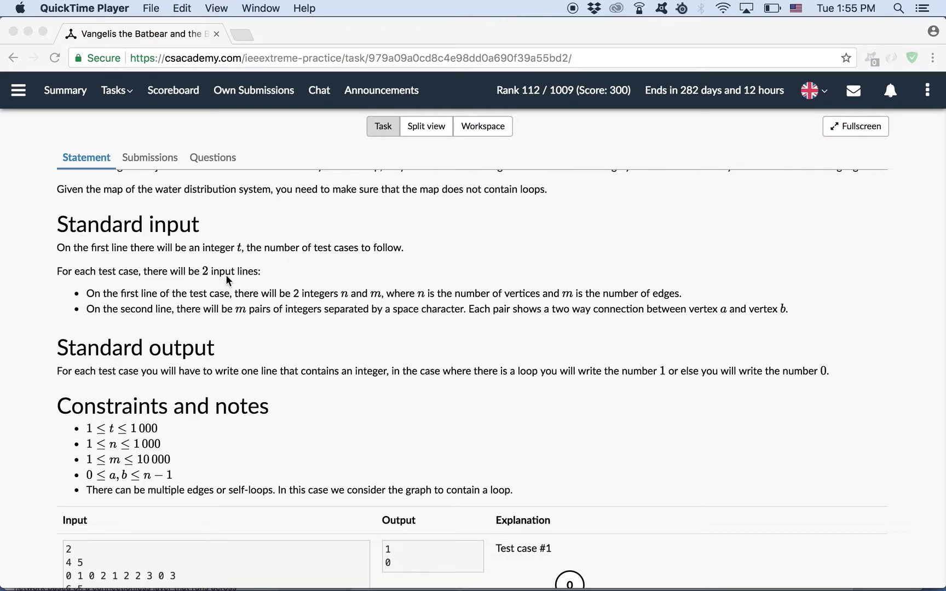
scroll(down, 3)
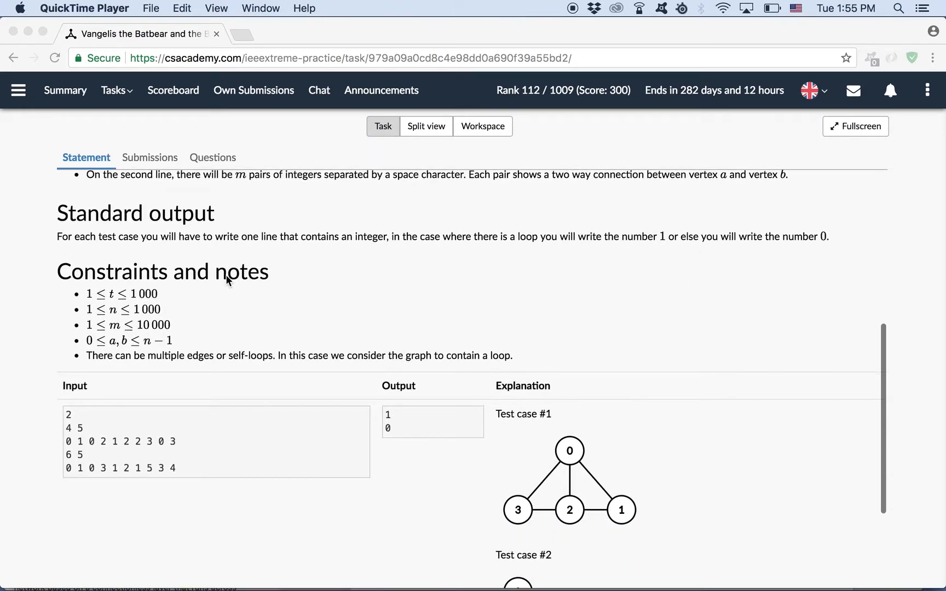
scroll(down, 3)
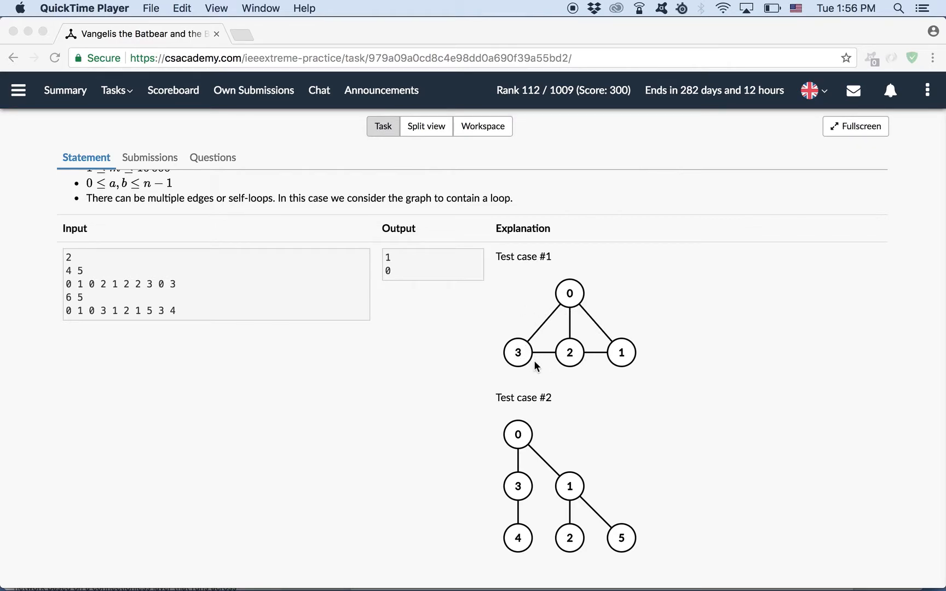
mouse_move(578, 313)
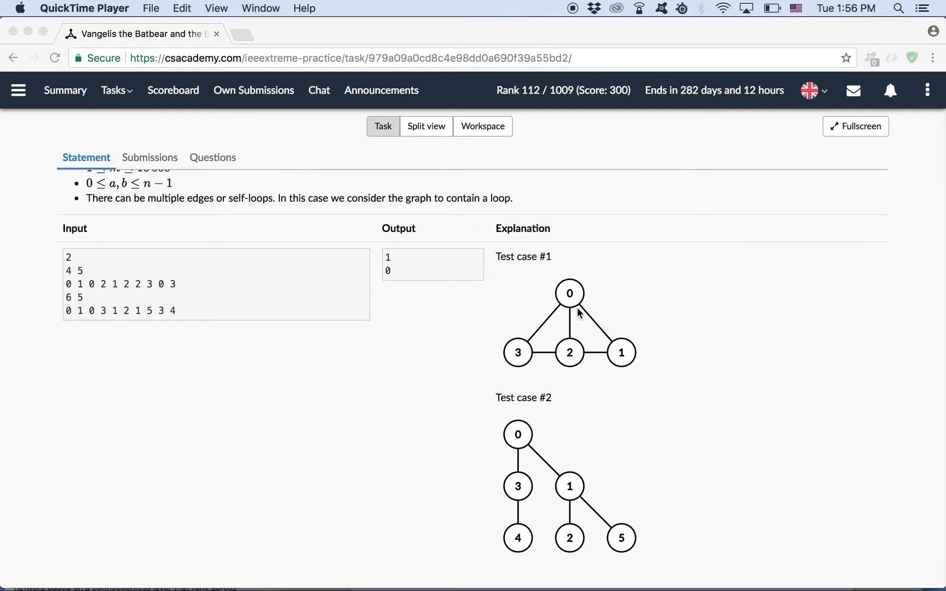
mouse_move(618, 375)
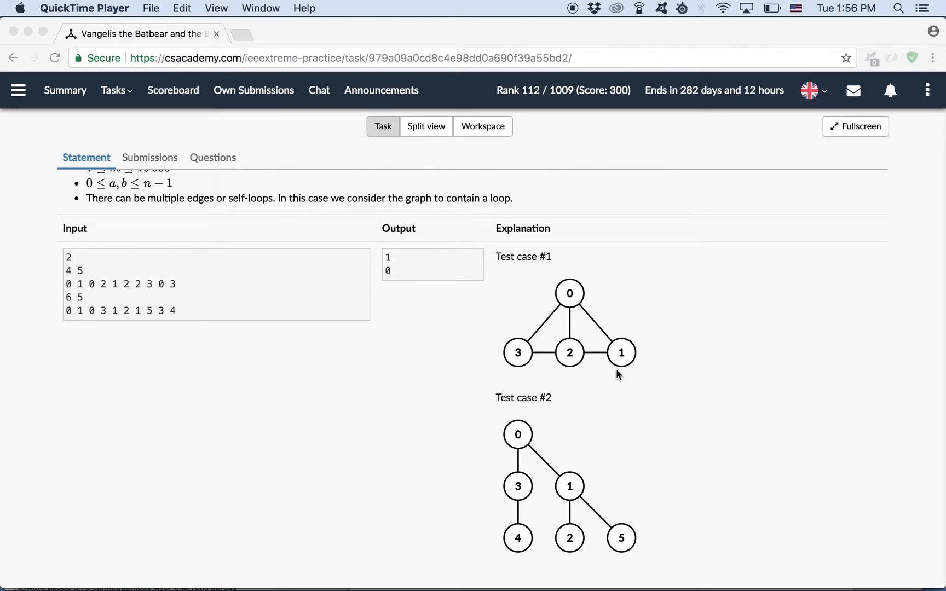
mouse_move(577, 326)
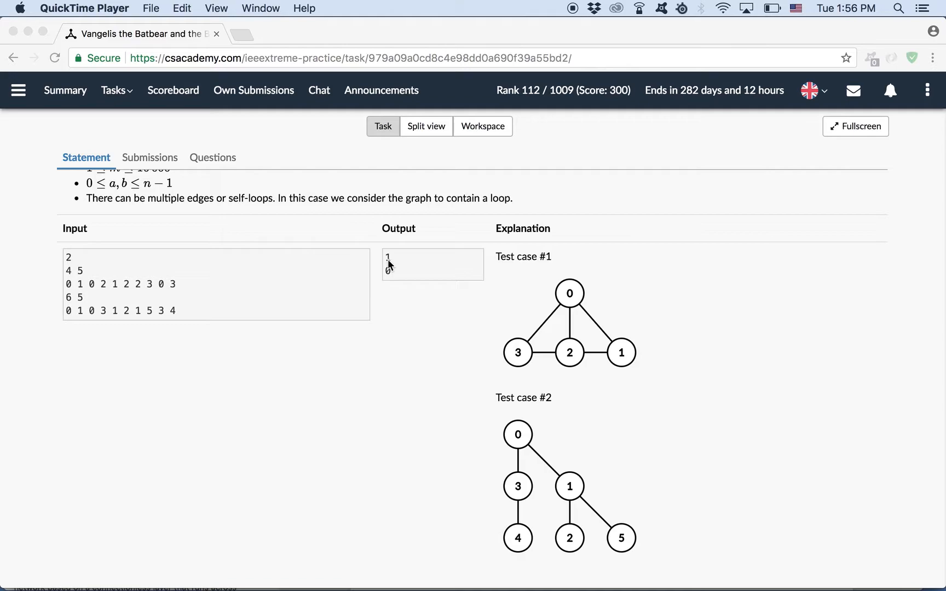
mouse_move(519, 437)
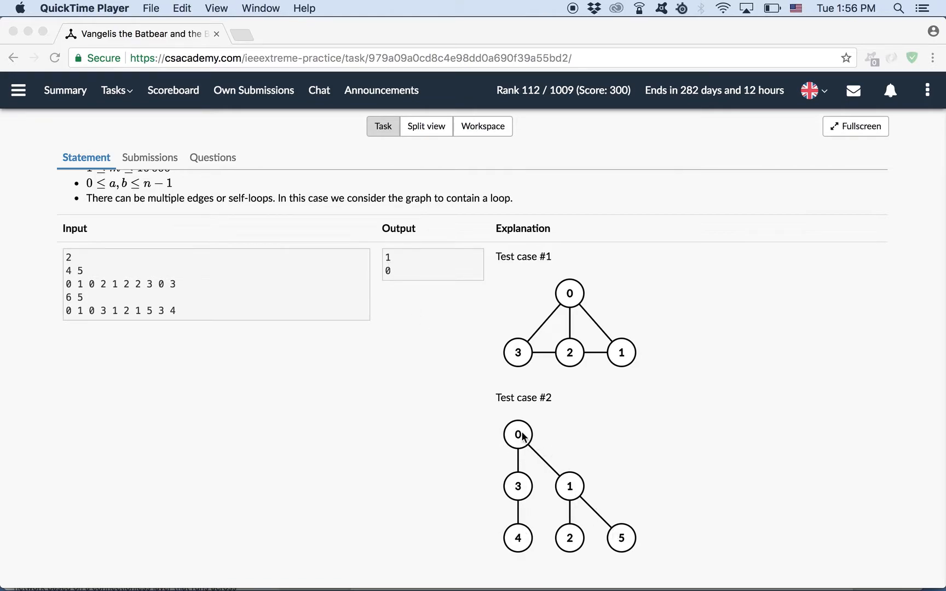
mouse_move(622, 537)
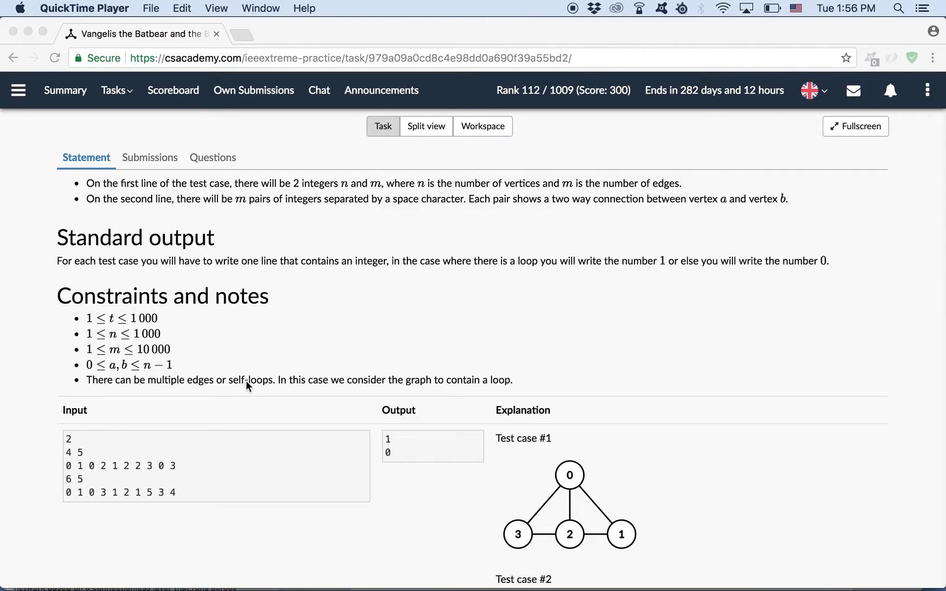
mouse_move(350, 385)
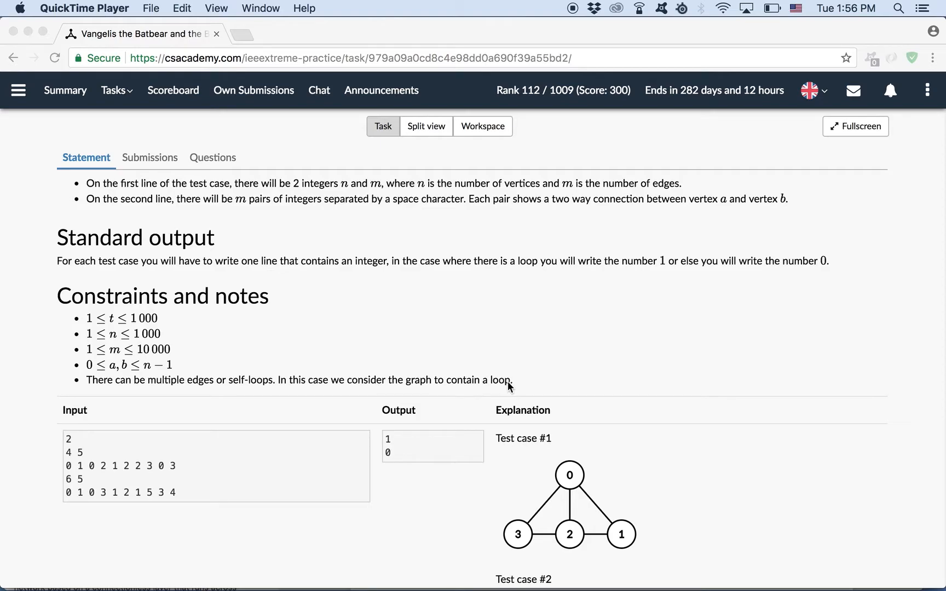
mouse_move(234, 346)
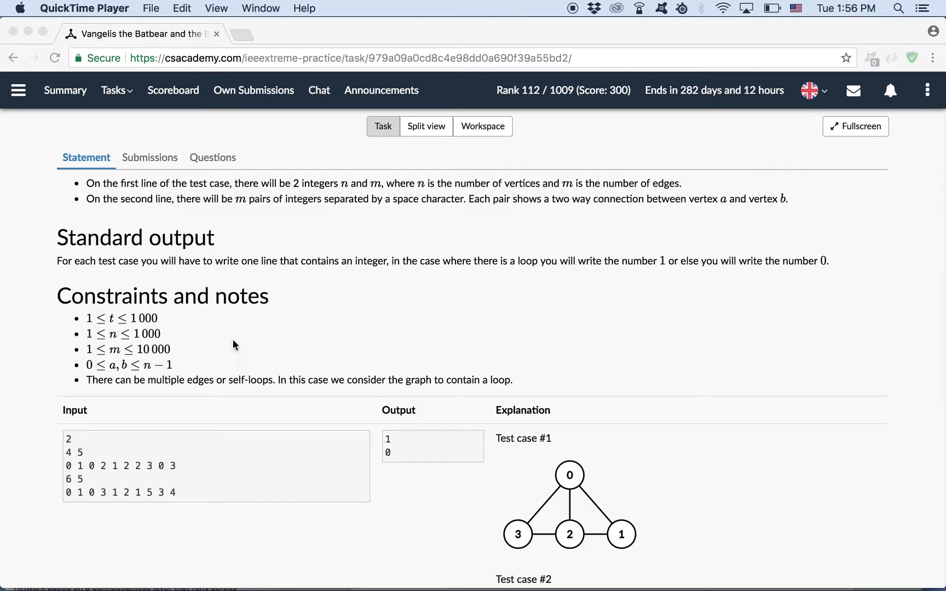
mouse_move(151, 163)
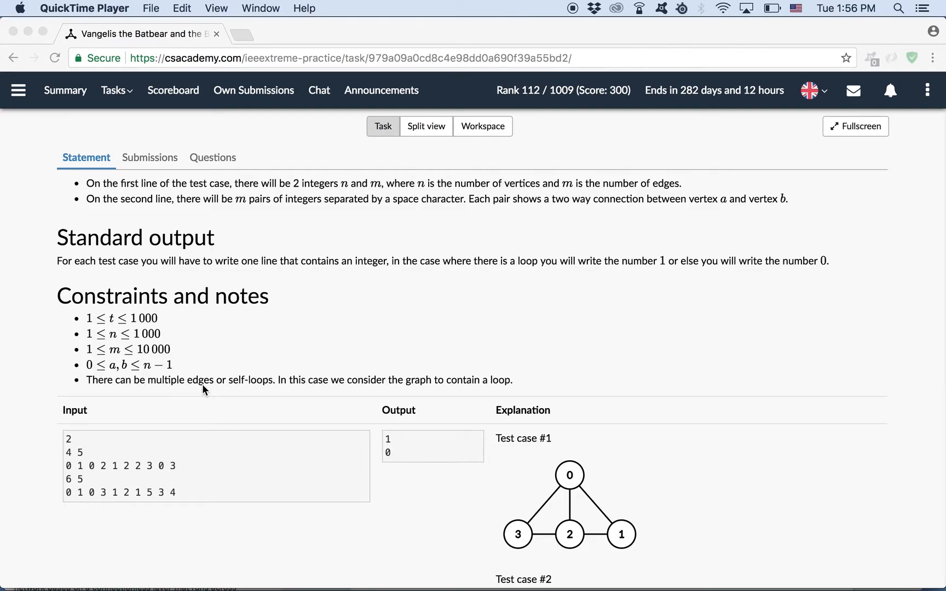
mouse_move(261, 388)
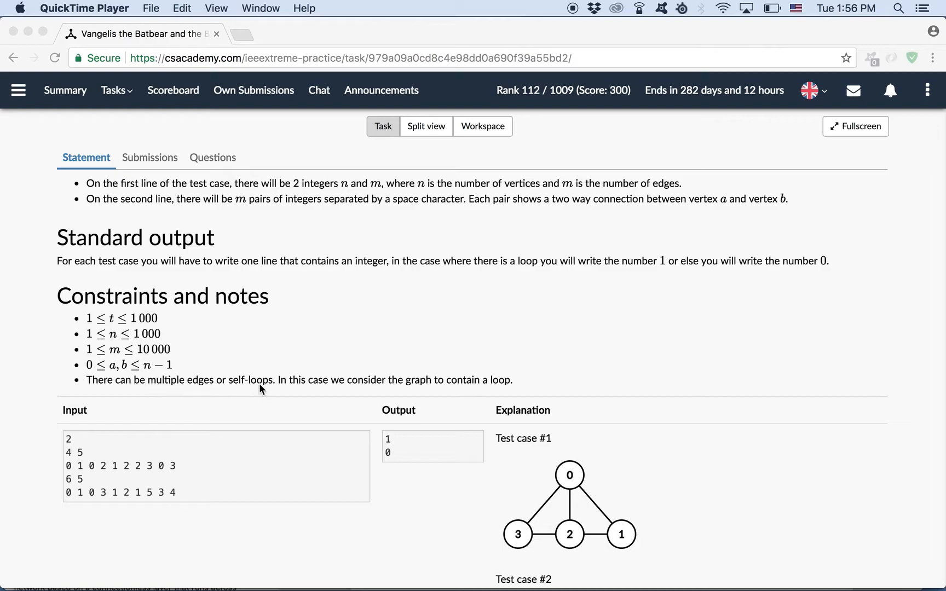
mouse_move(349, 390)
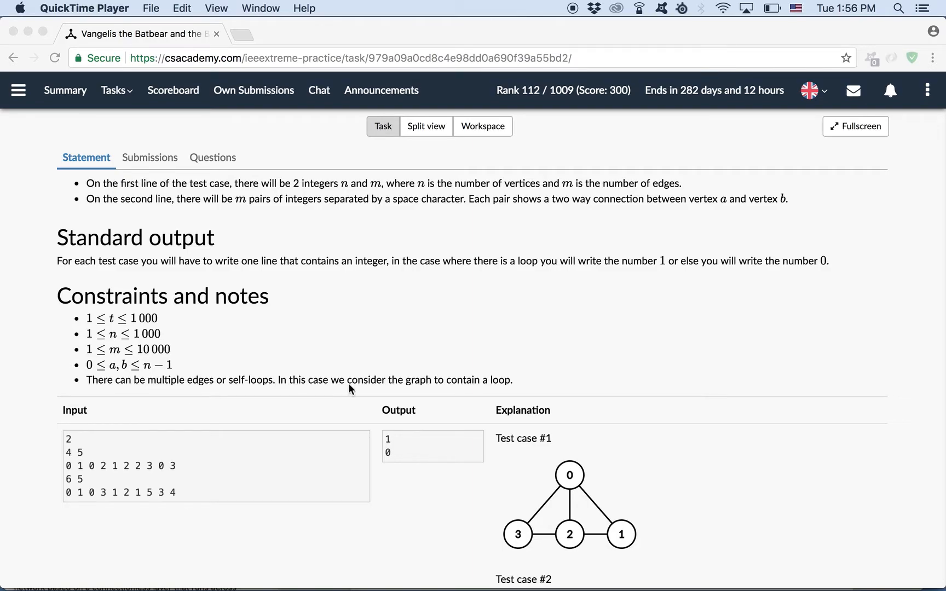
mouse_move(221, 390)
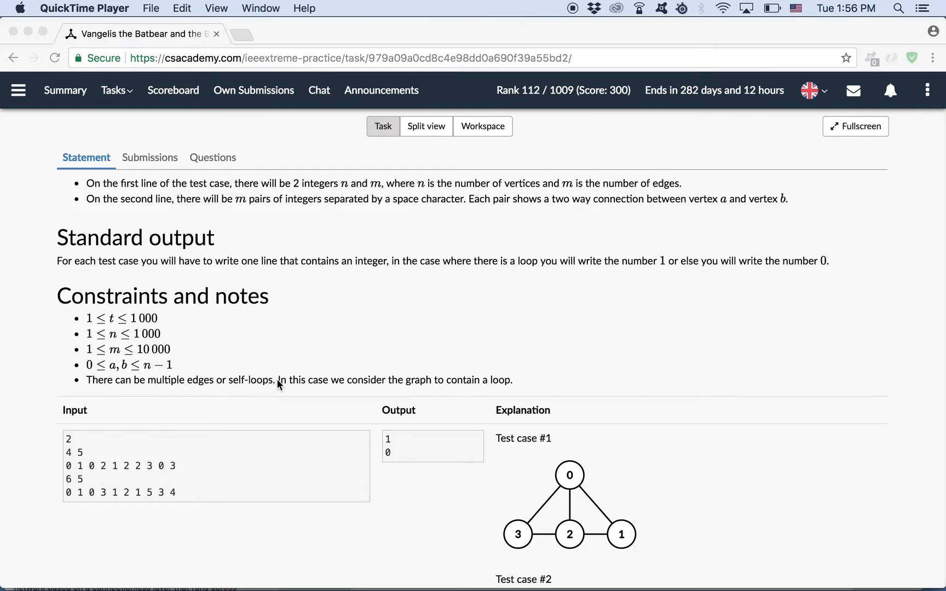
mouse_move(269, 389)
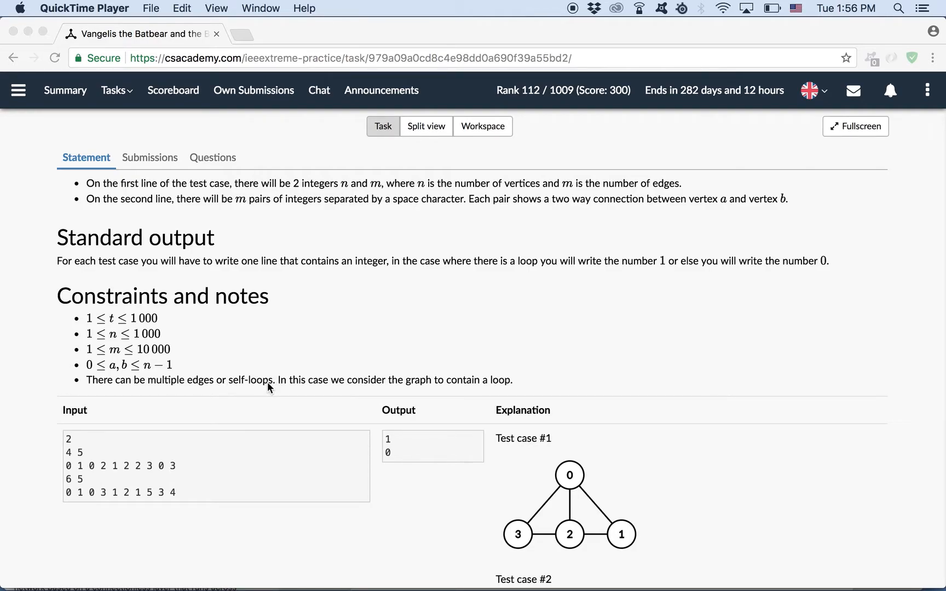
mouse_move(569, 481)
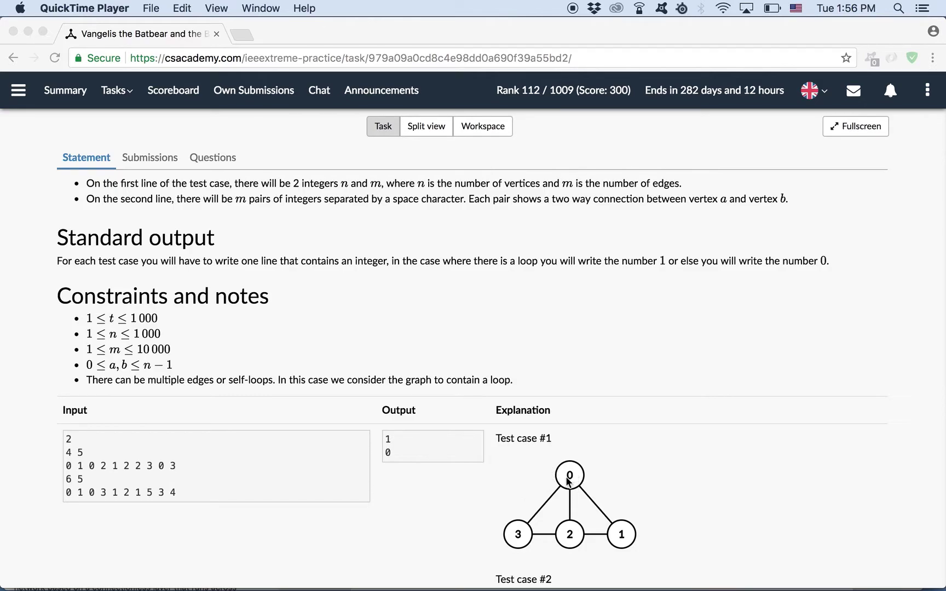
mouse_move(502, 552)
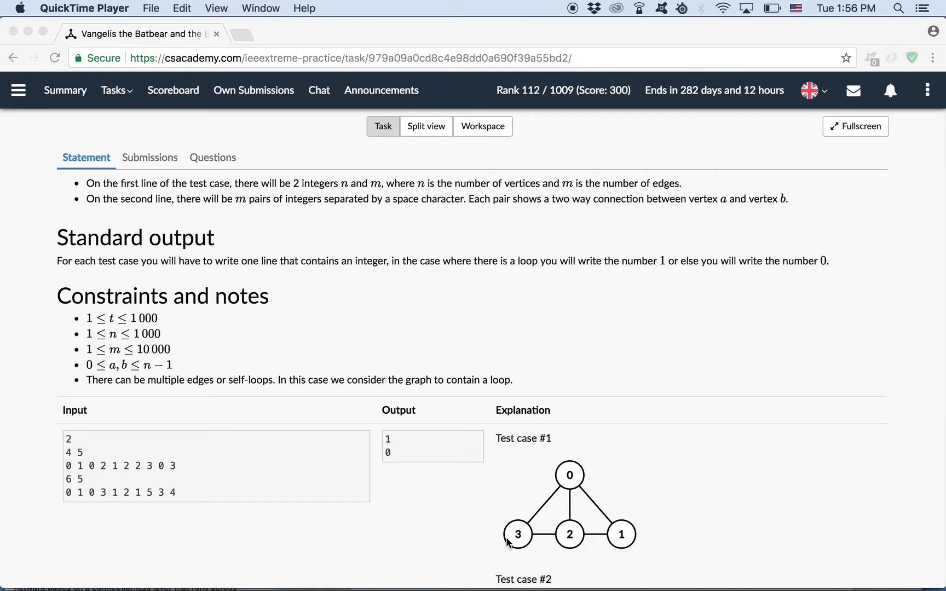
mouse_move(449, 404)
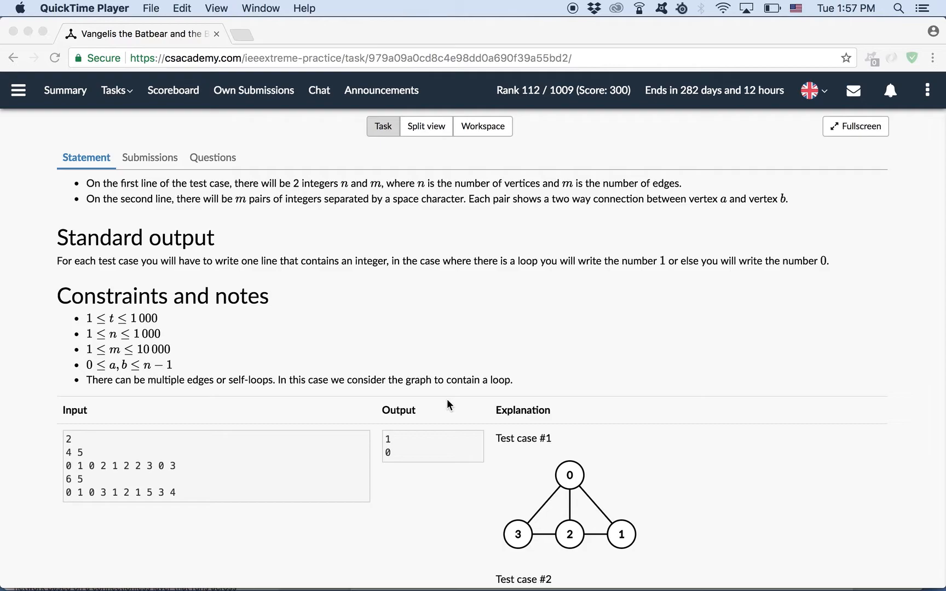
- Scroll down to the sample input, expected output and the two example graph diagrams
scroll(down, 3)
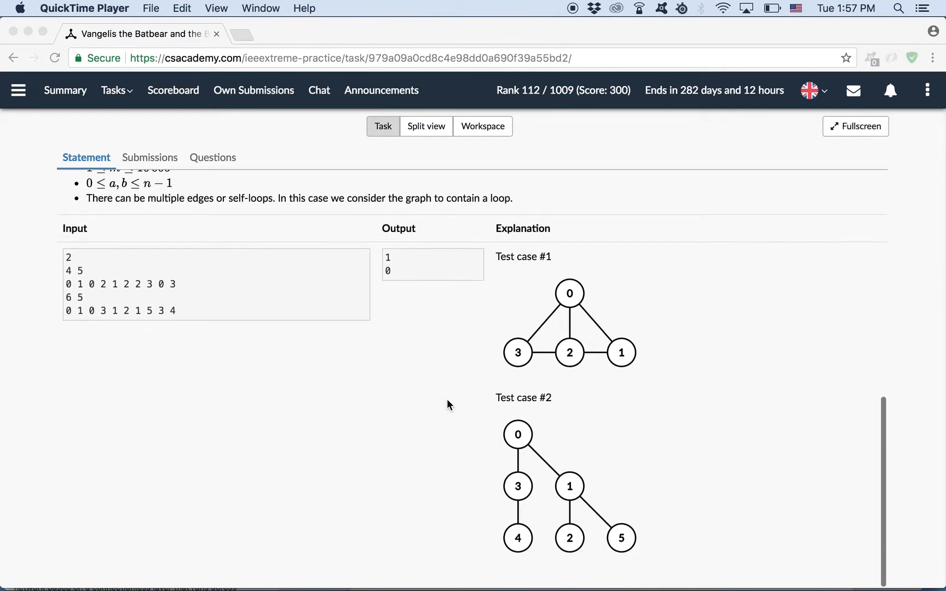
mouse_move(467, 360)
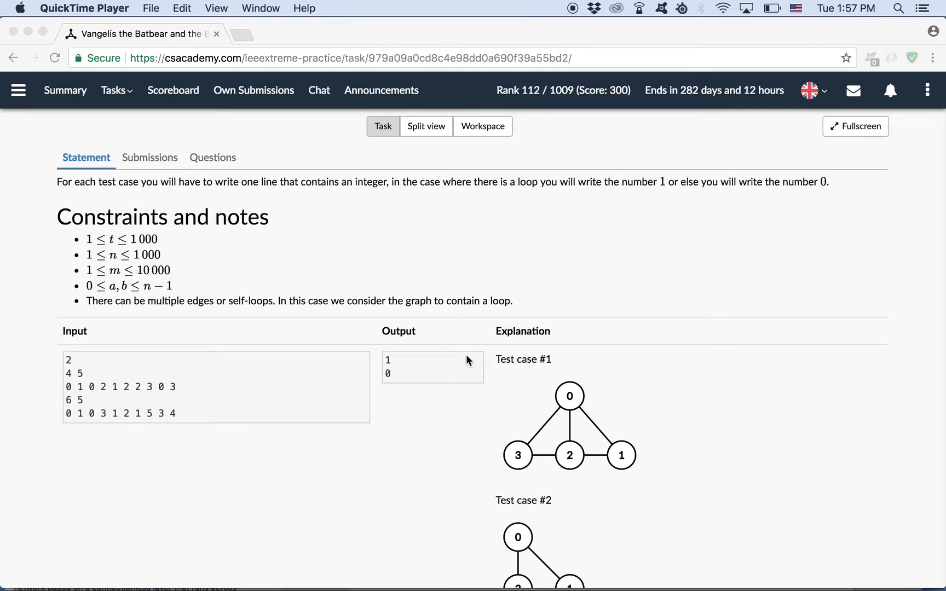
scroll(down, 3)
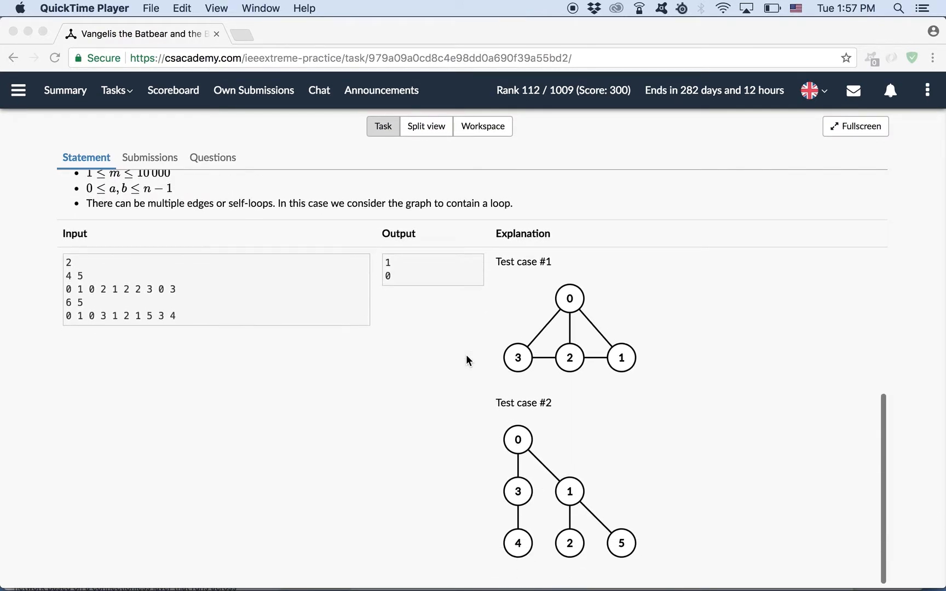
mouse_move(507, 344)
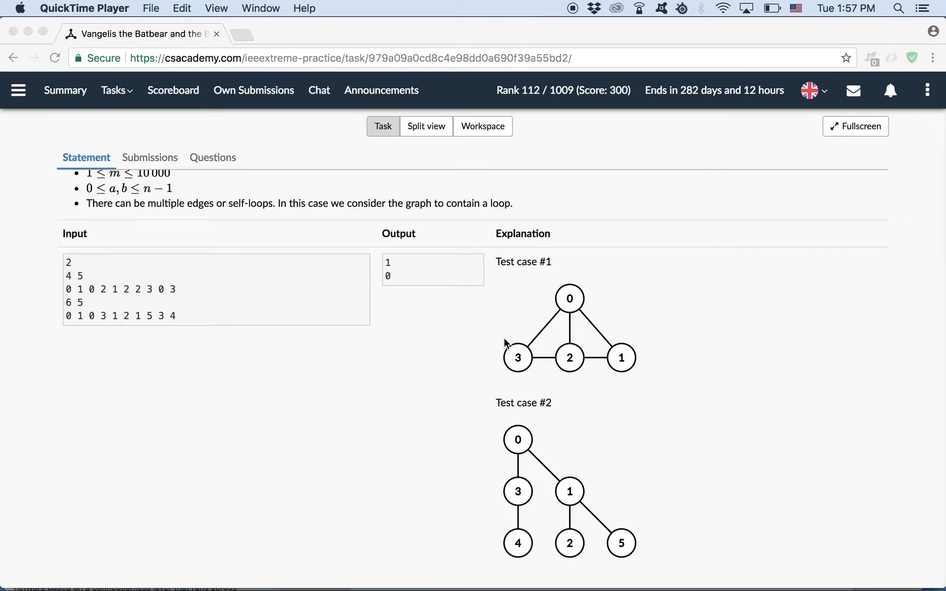
mouse_move(520, 362)
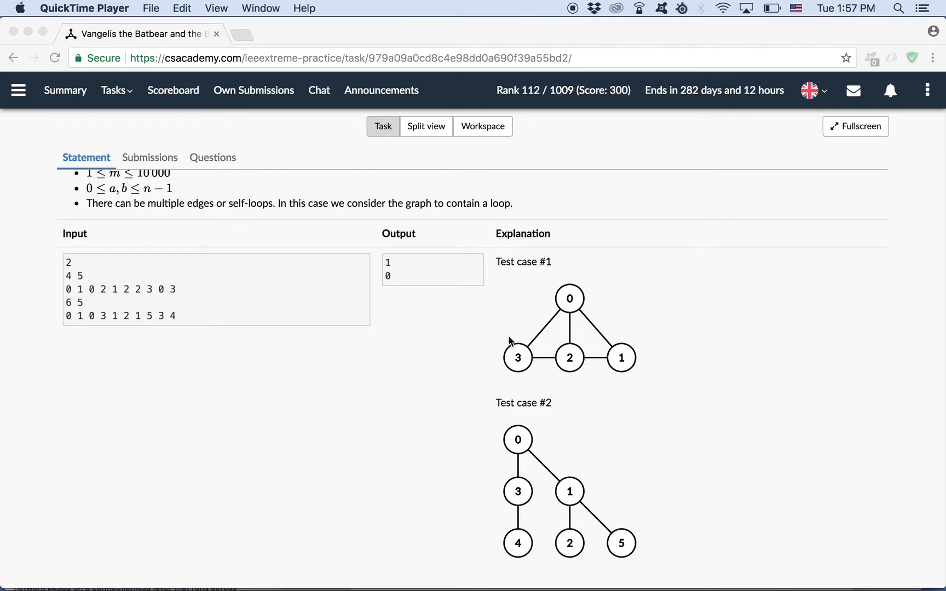
mouse_move(596, 333)
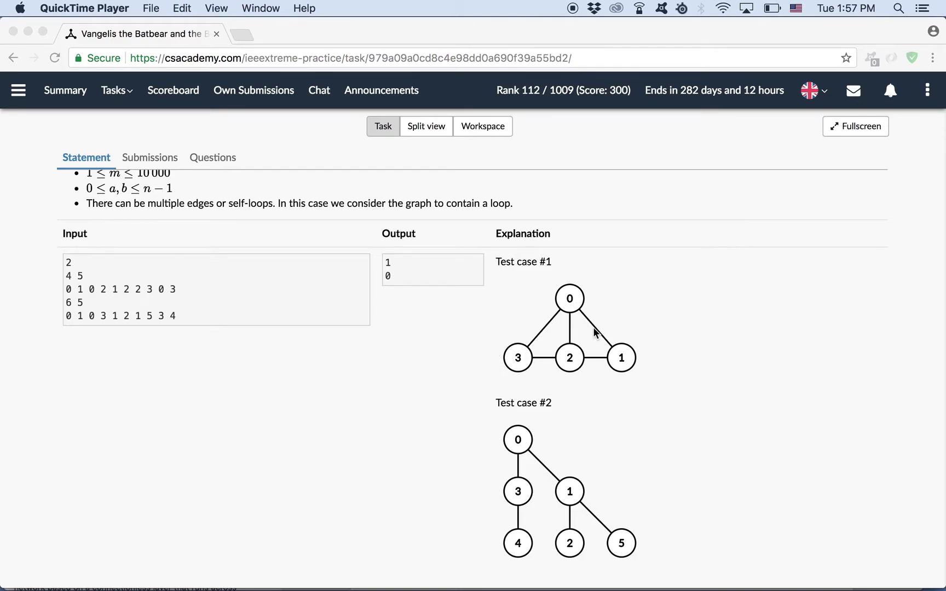
mouse_move(416, 302)
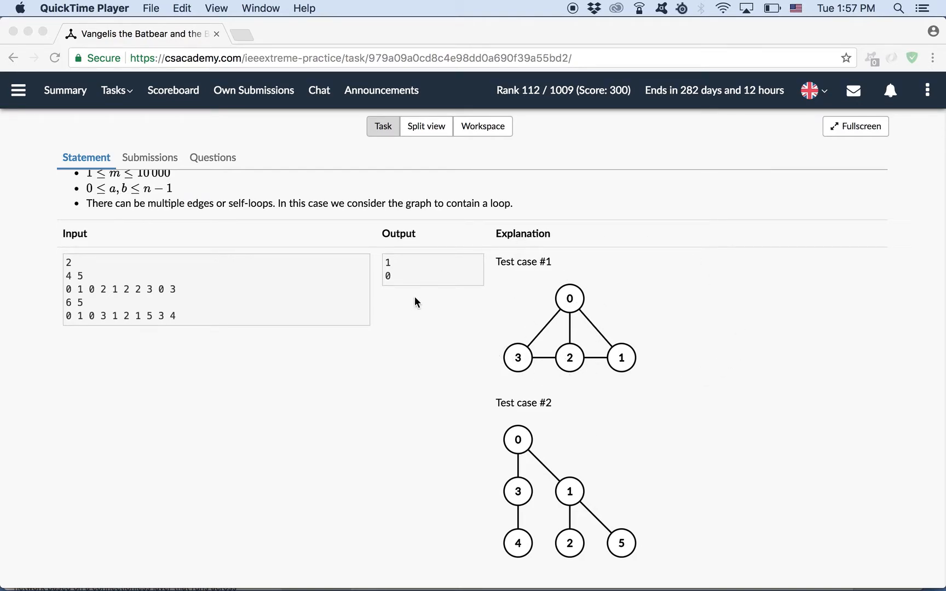
mouse_move(460, 323)
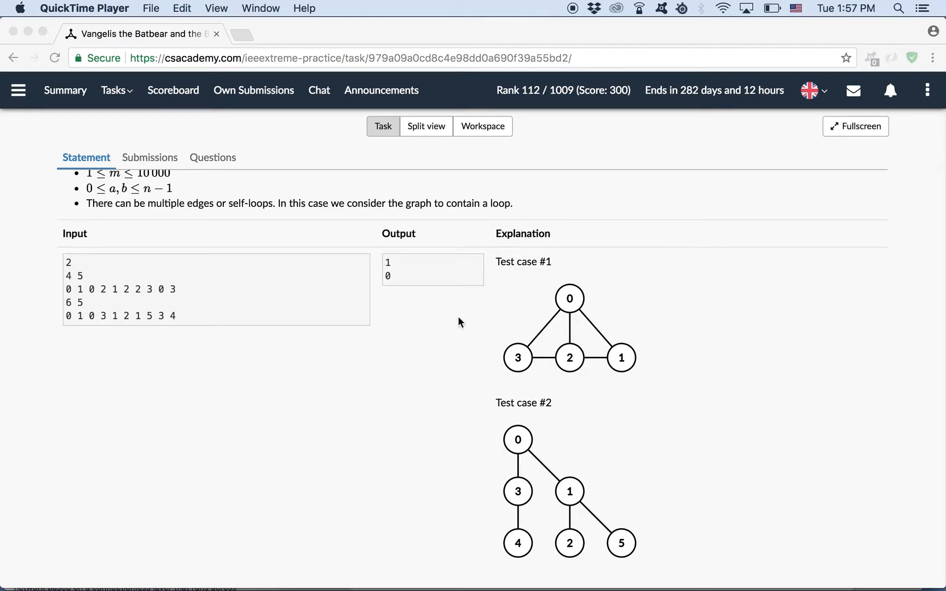
mouse_move(615, 327)
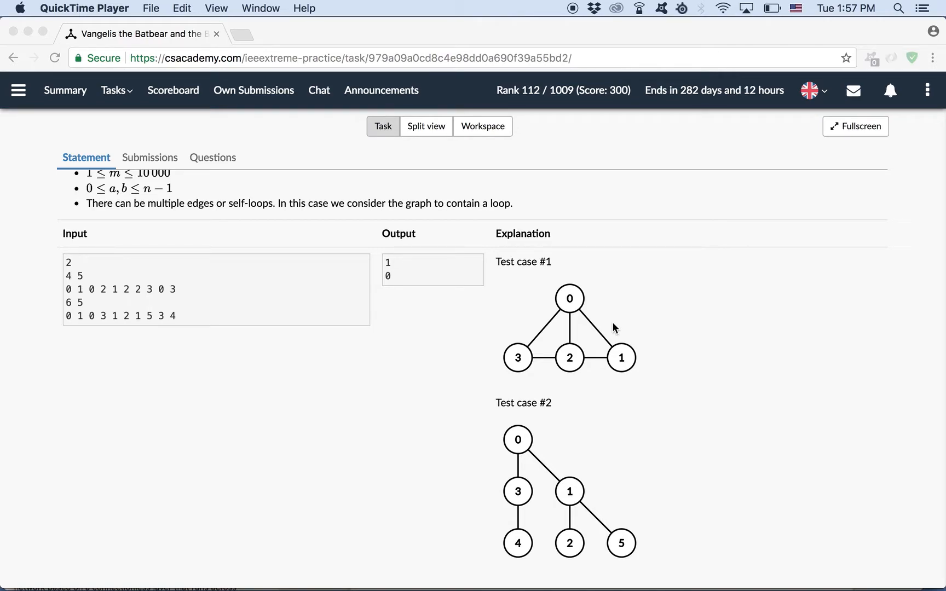
mouse_move(635, 315)
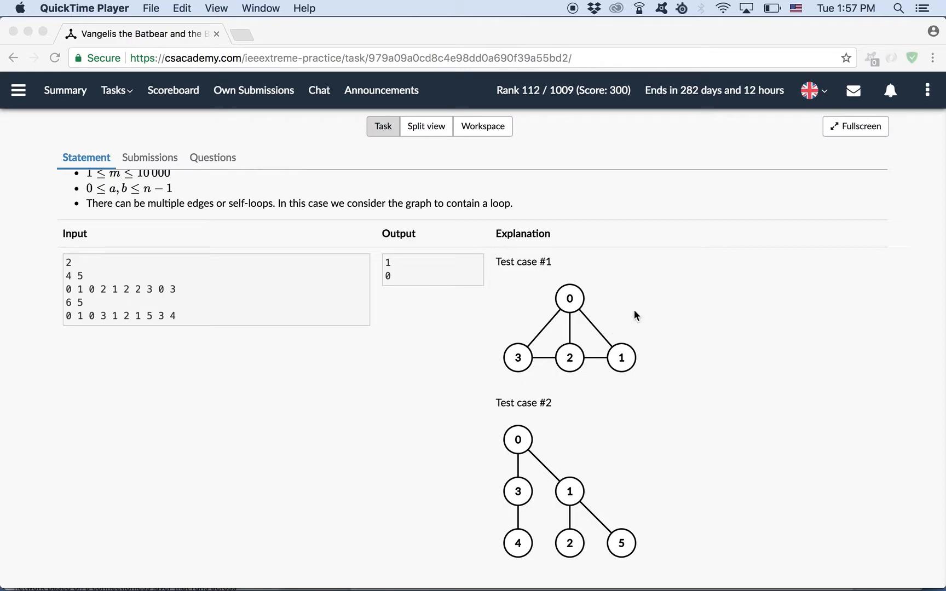
mouse_move(631, 318)
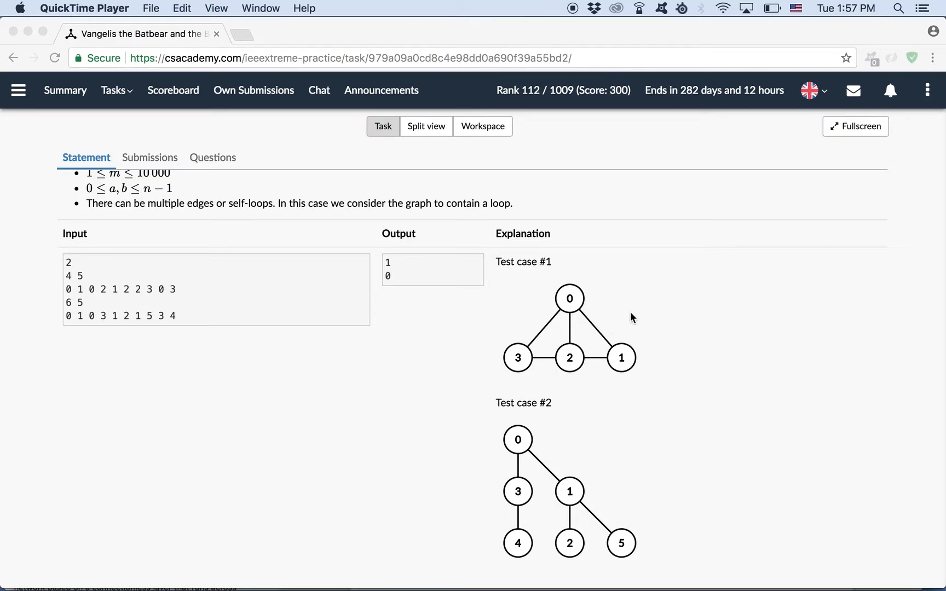
mouse_move(546, 319)
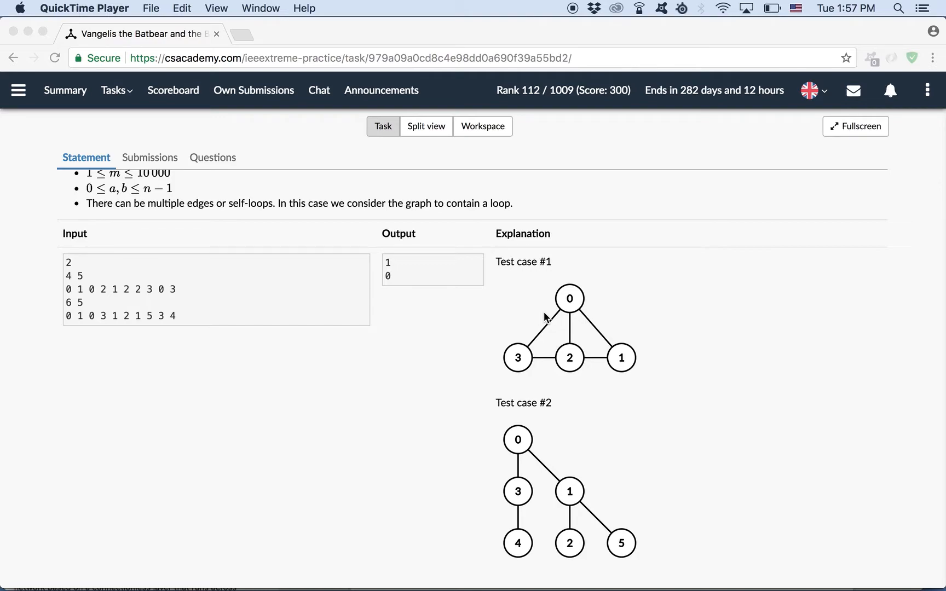
mouse_move(618, 569)
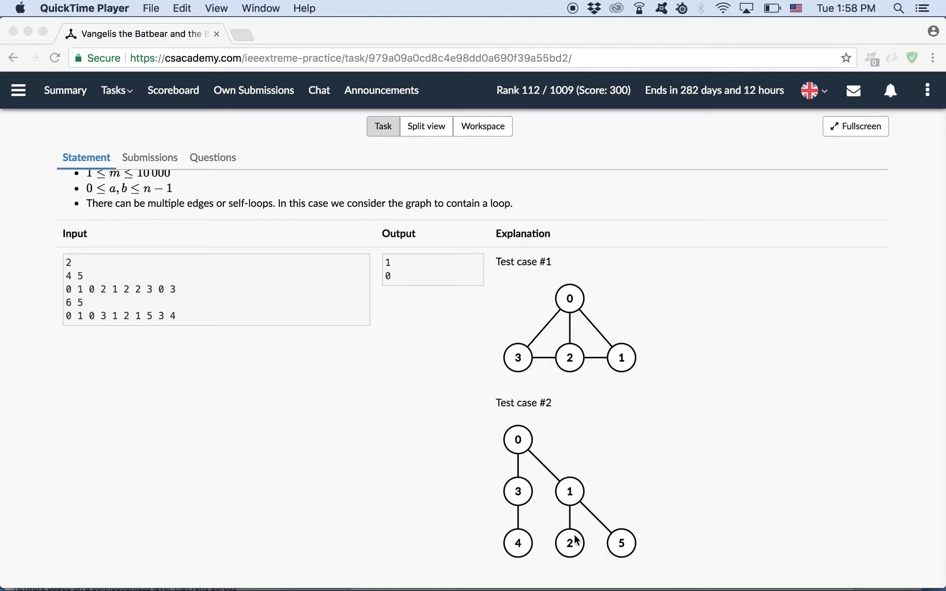
mouse_move(538, 471)
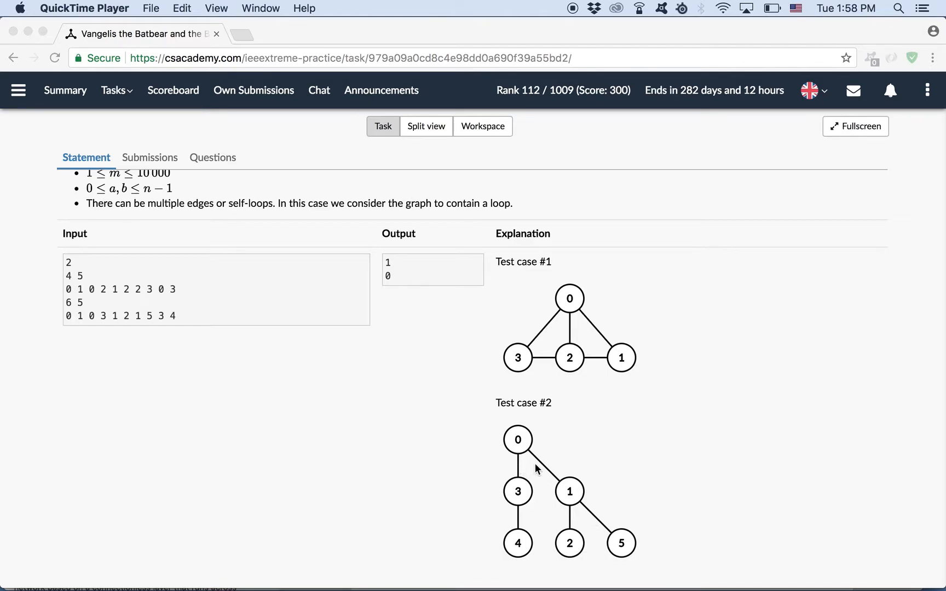
mouse_move(603, 521)
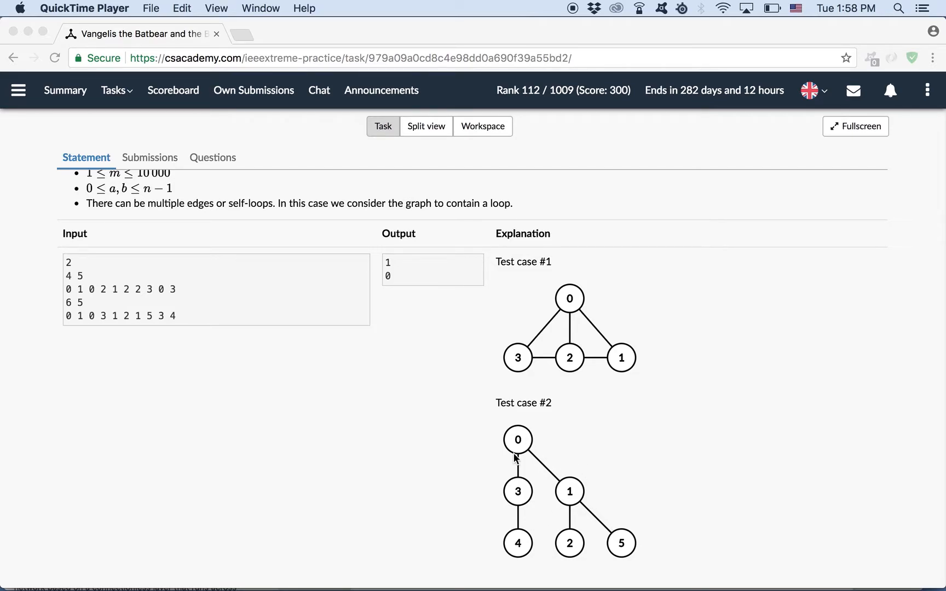
mouse_move(558, 492)
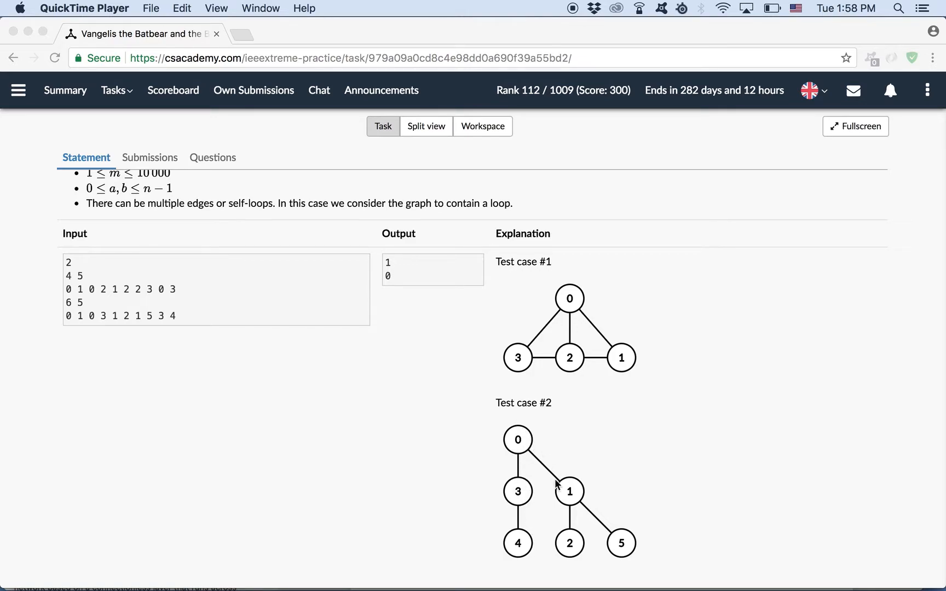
mouse_move(513, 467)
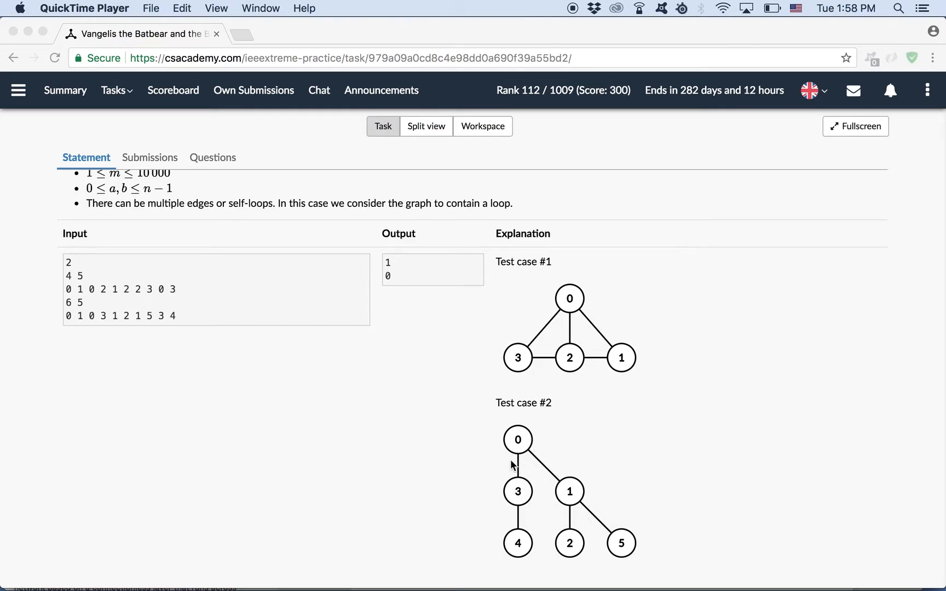
mouse_move(523, 529)
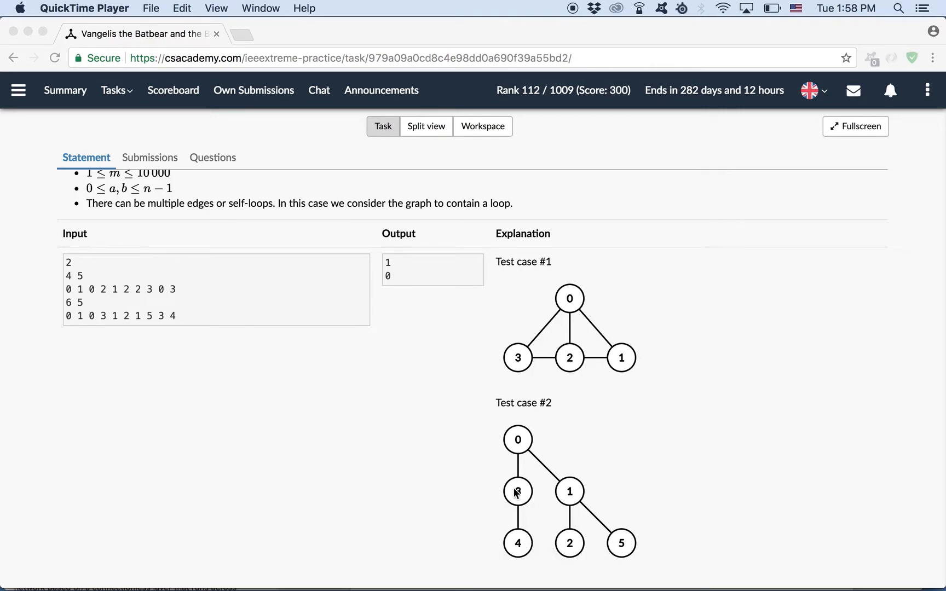
mouse_move(593, 533)
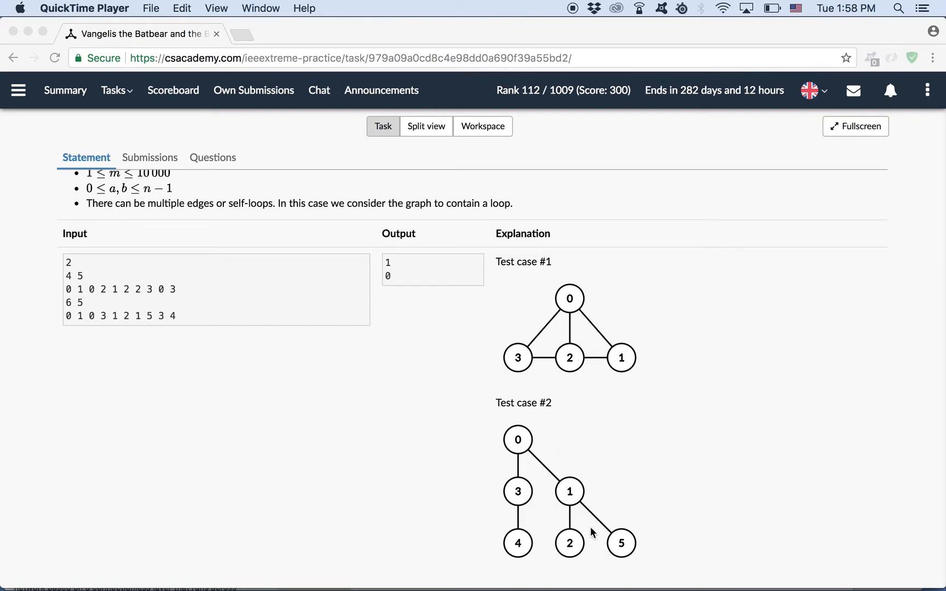
mouse_move(522, 447)
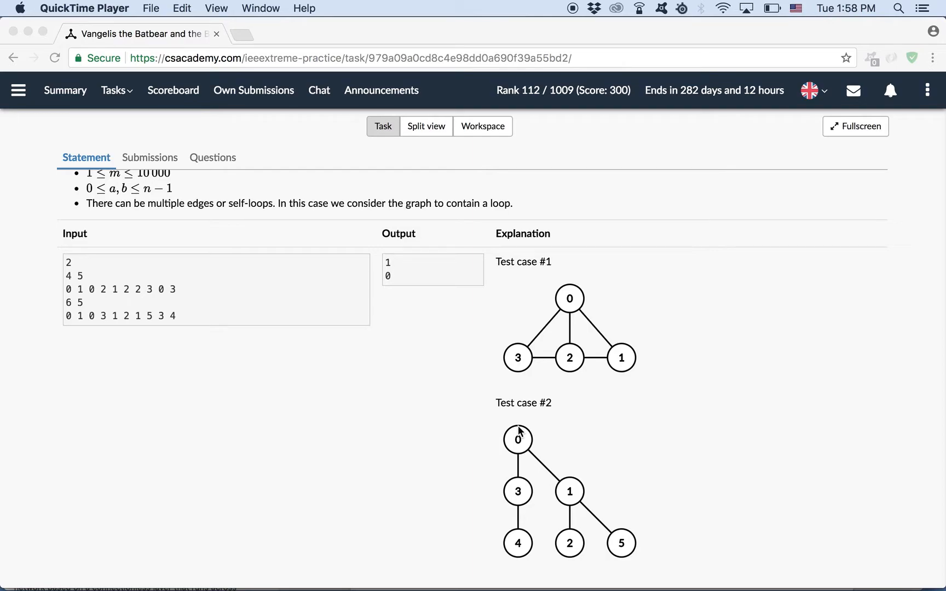
mouse_move(522, 559)
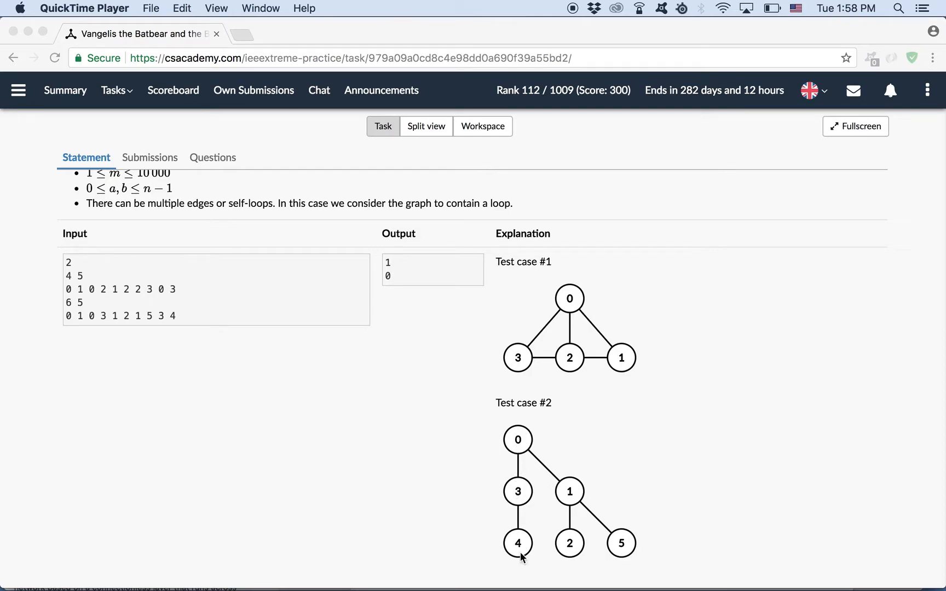
mouse_move(525, 468)
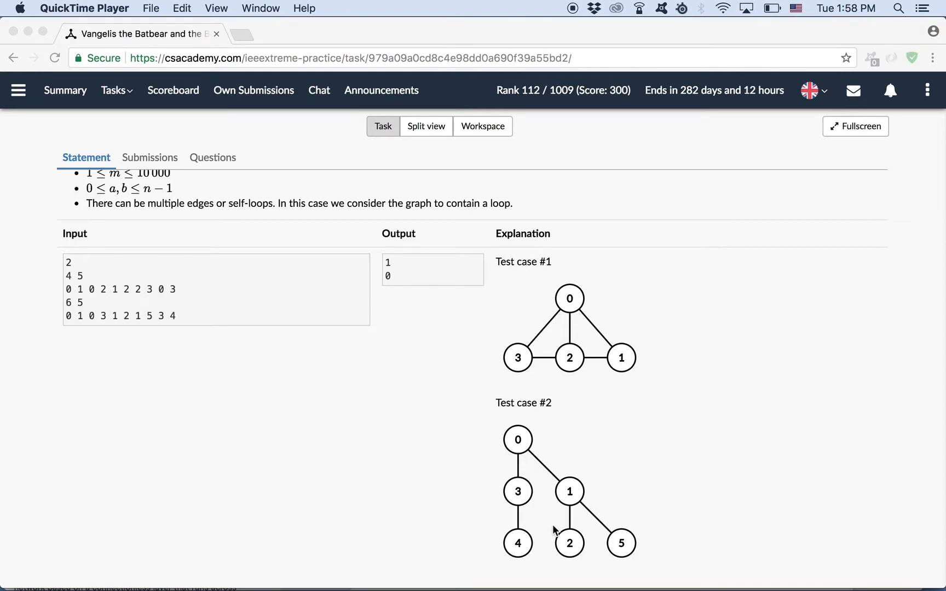
mouse_move(529, 495)
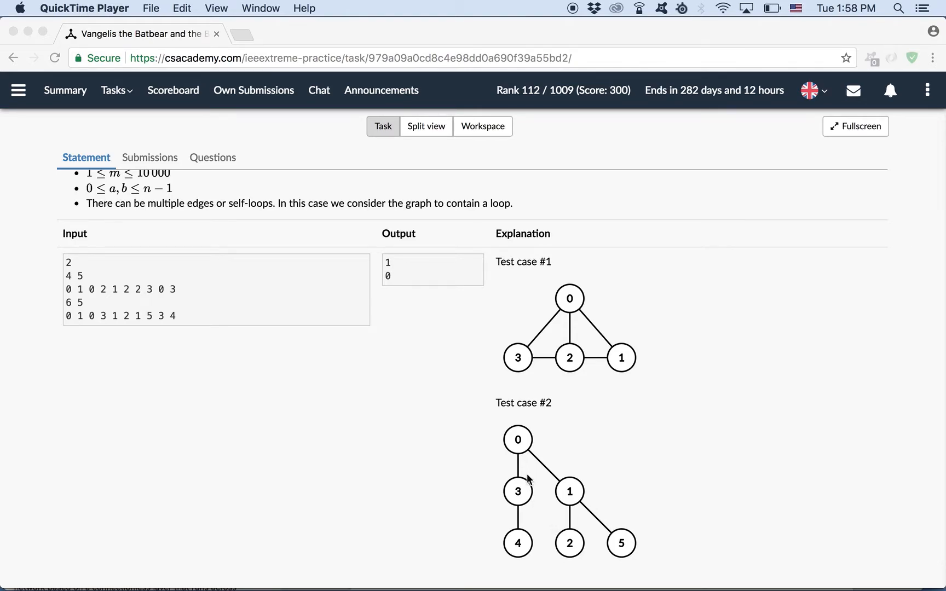
mouse_move(538, 427)
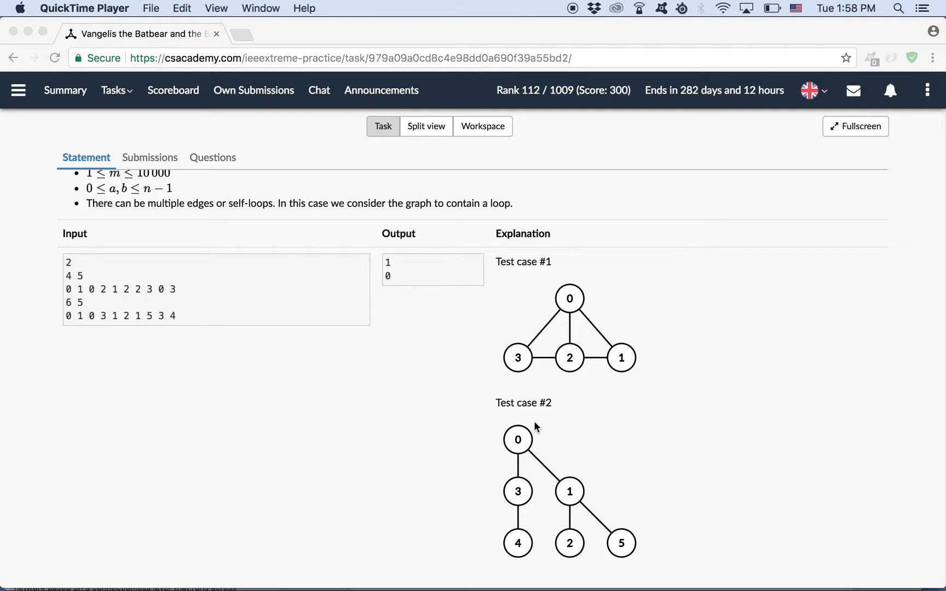
mouse_move(544, 452)
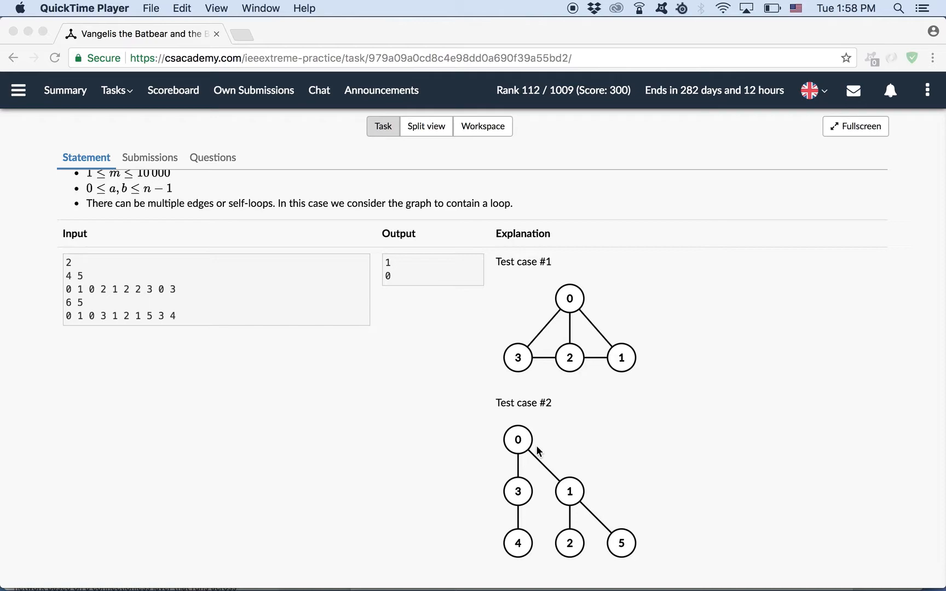
mouse_move(532, 467)
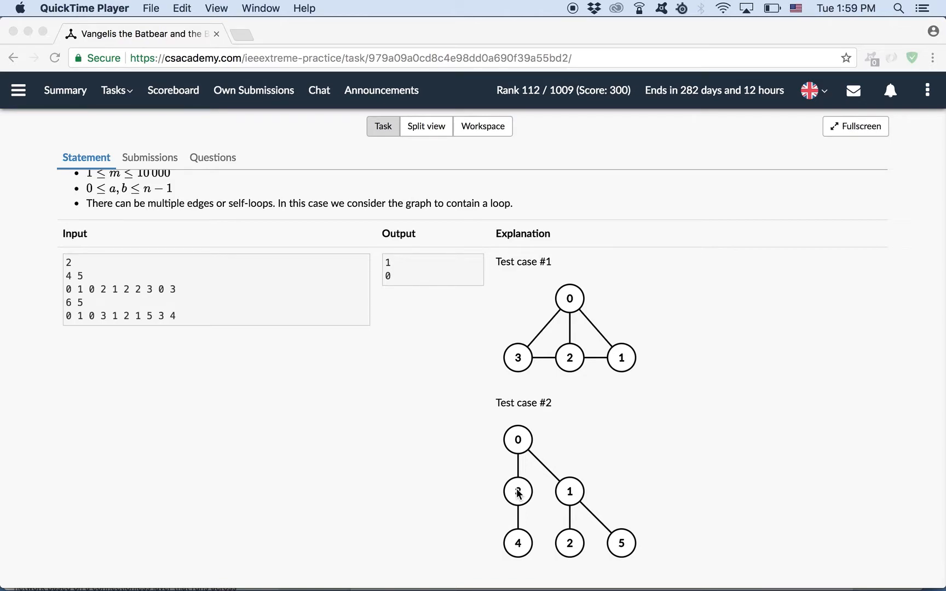
mouse_move(672, 373)
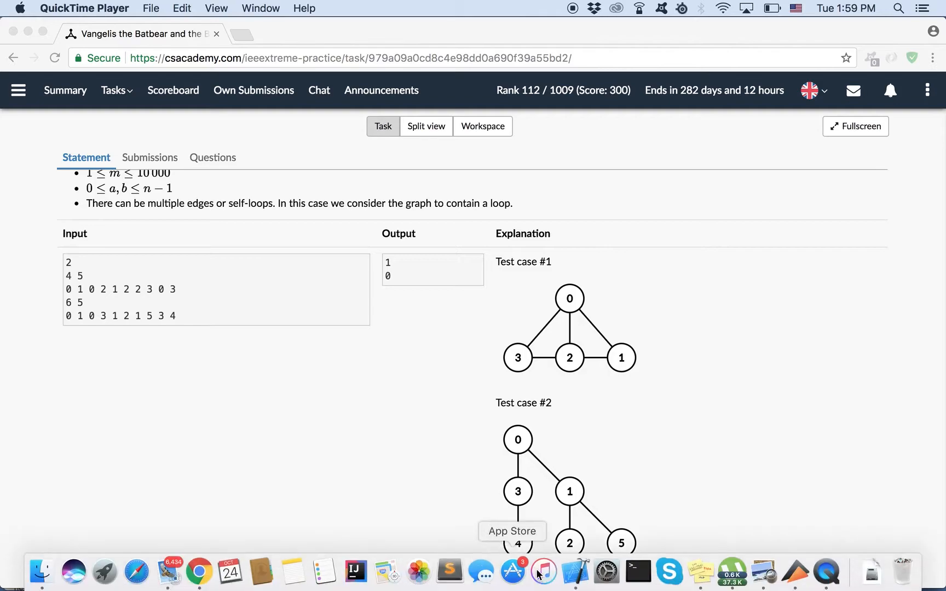
mouse_move(606, 581)
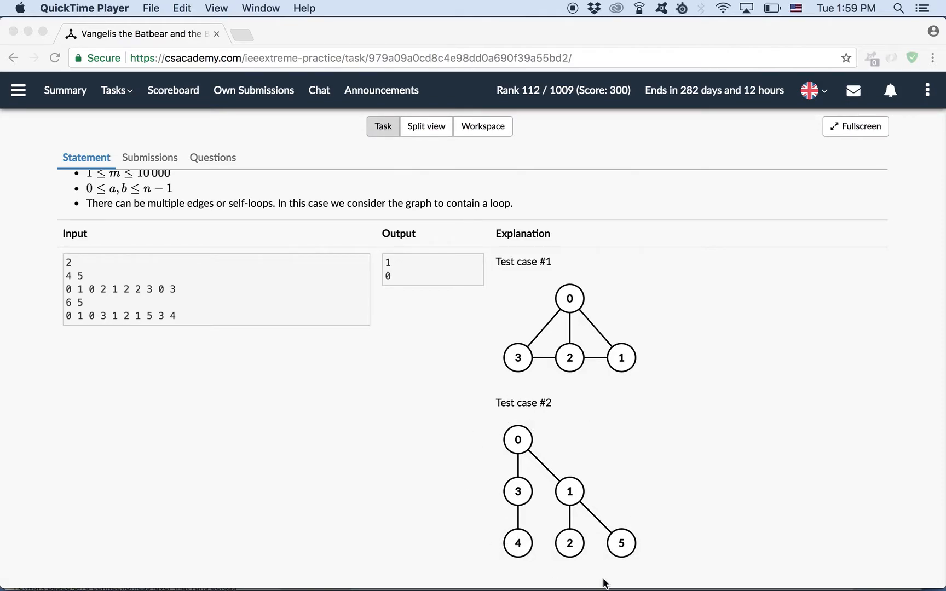
mouse_move(584, 243)
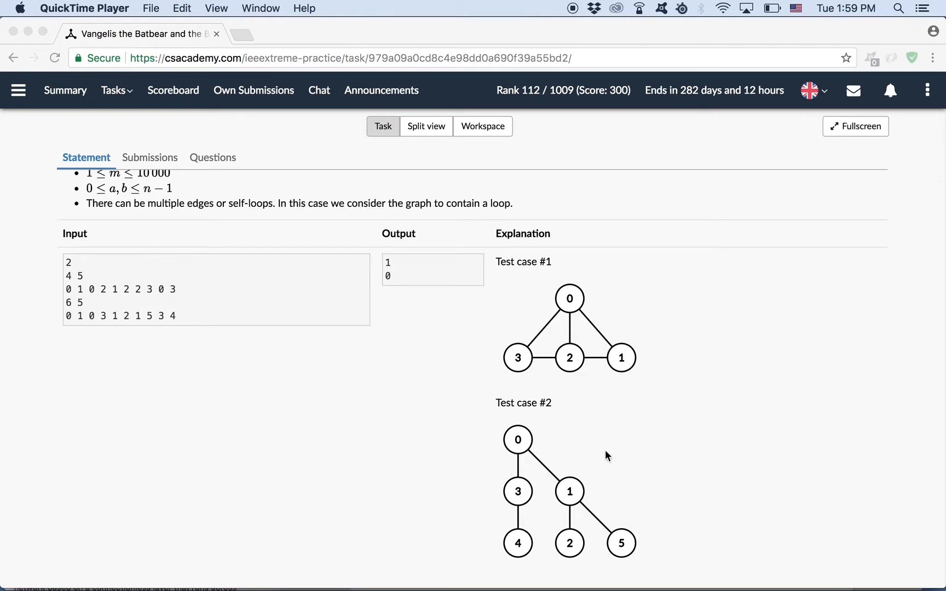
mouse_move(491, 373)
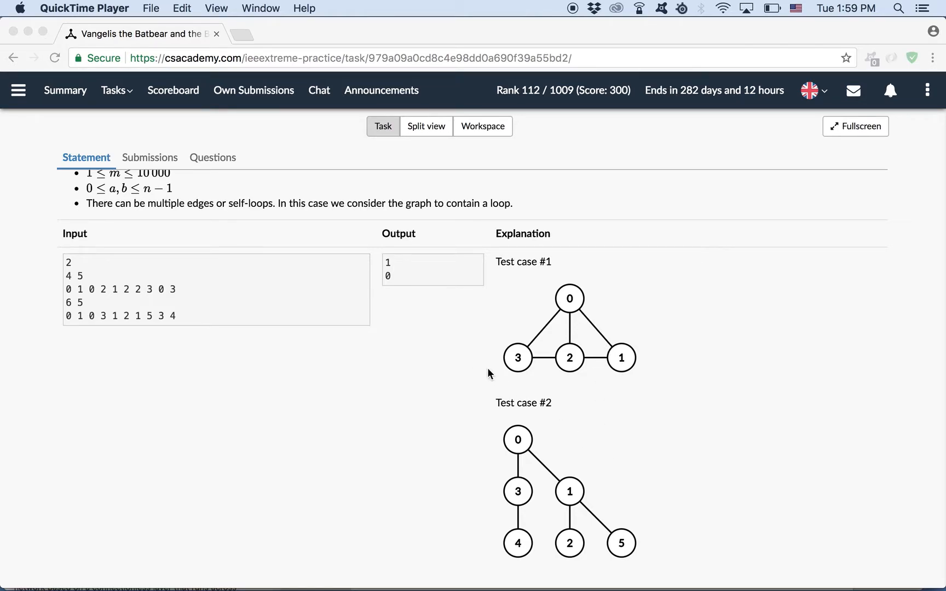
mouse_move(396, 266)
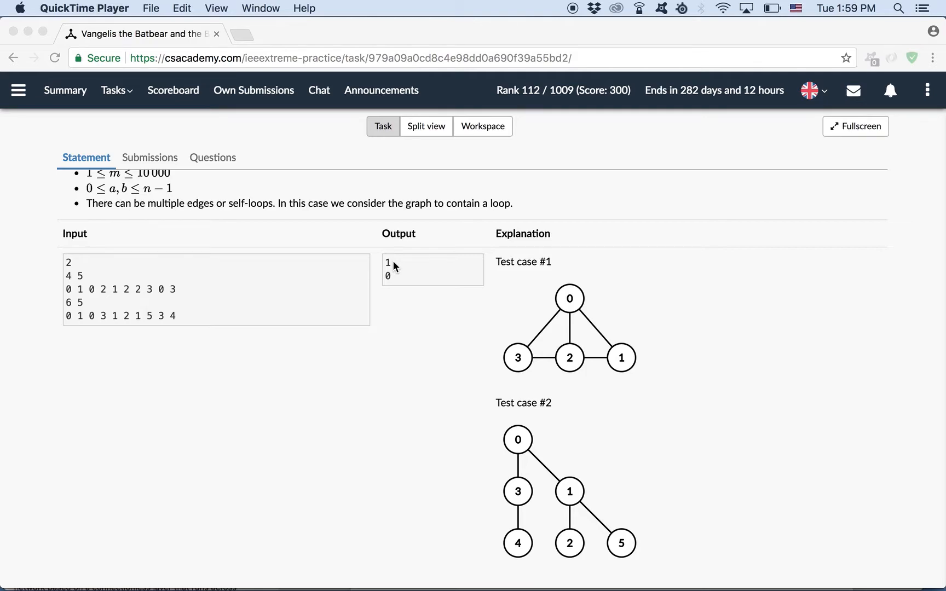
mouse_move(395, 272)
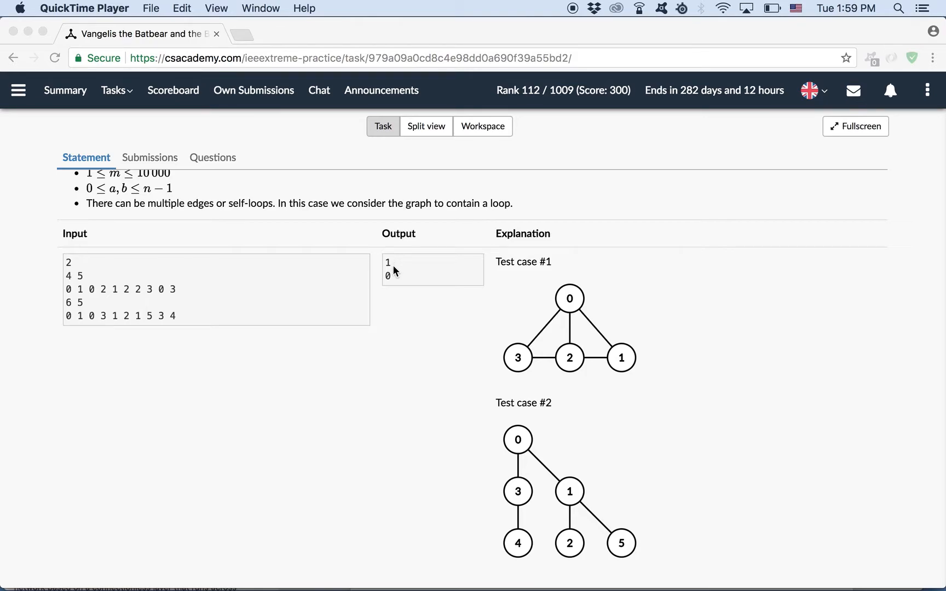
mouse_move(609, 537)
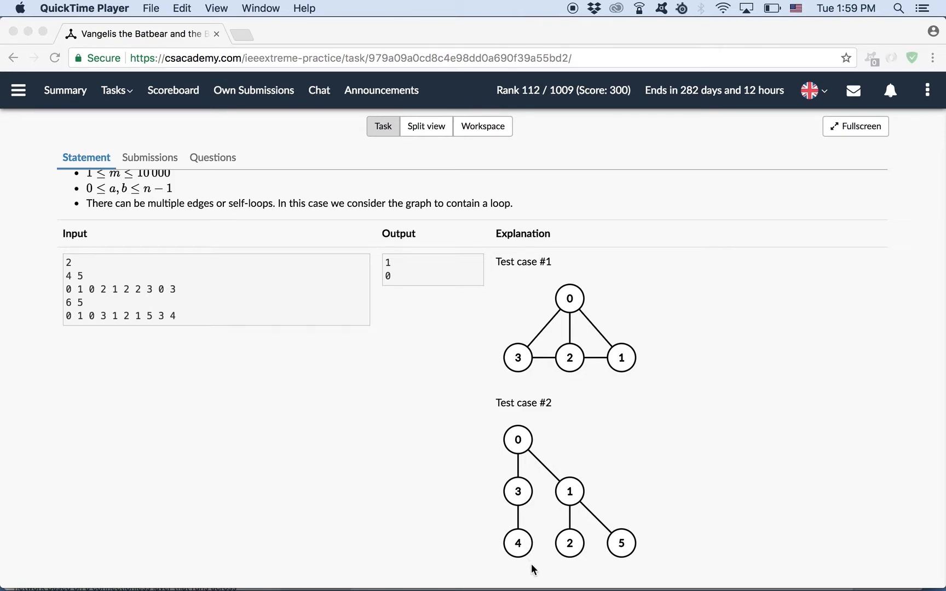
mouse_move(474, 545)
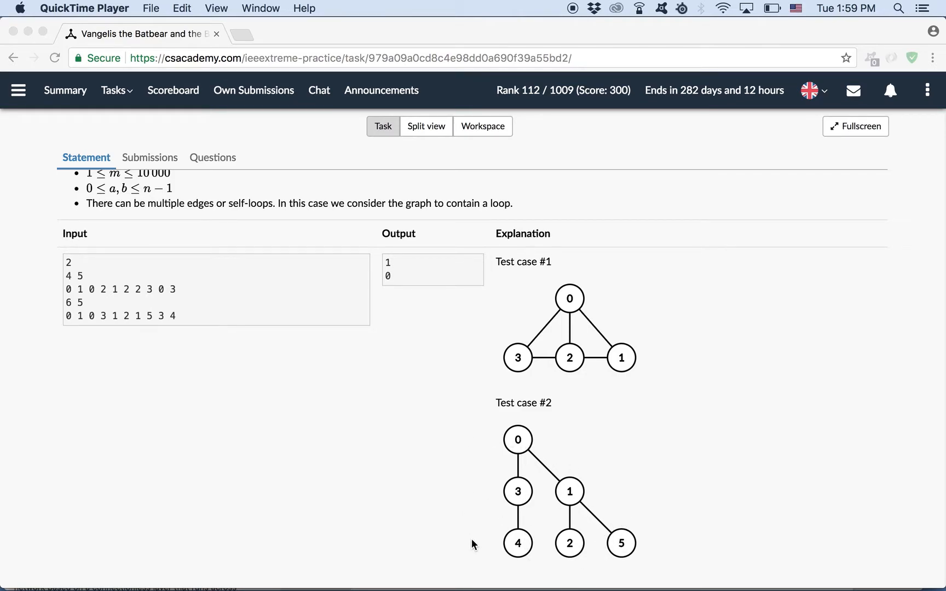
mouse_move(457, 331)
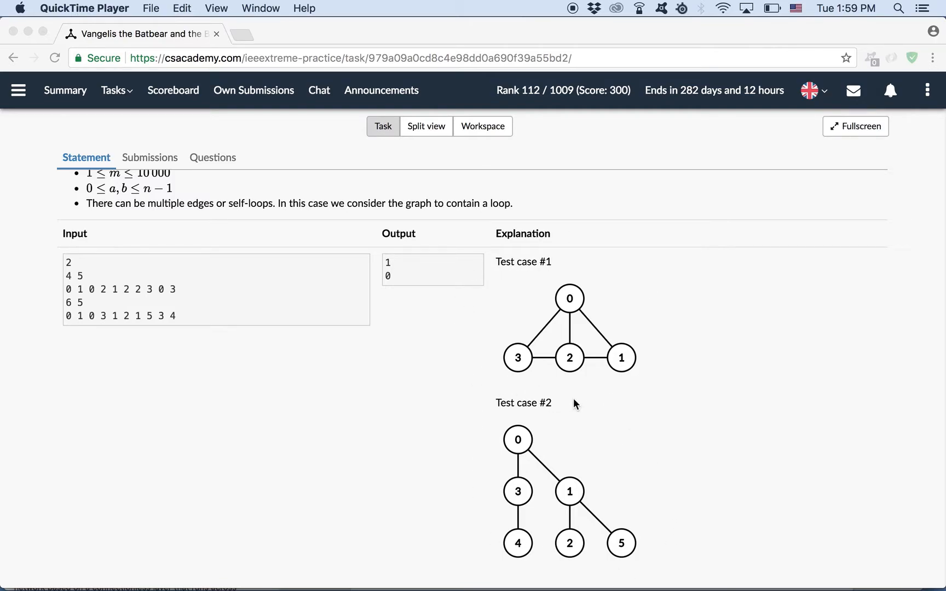
mouse_move(543, 283)
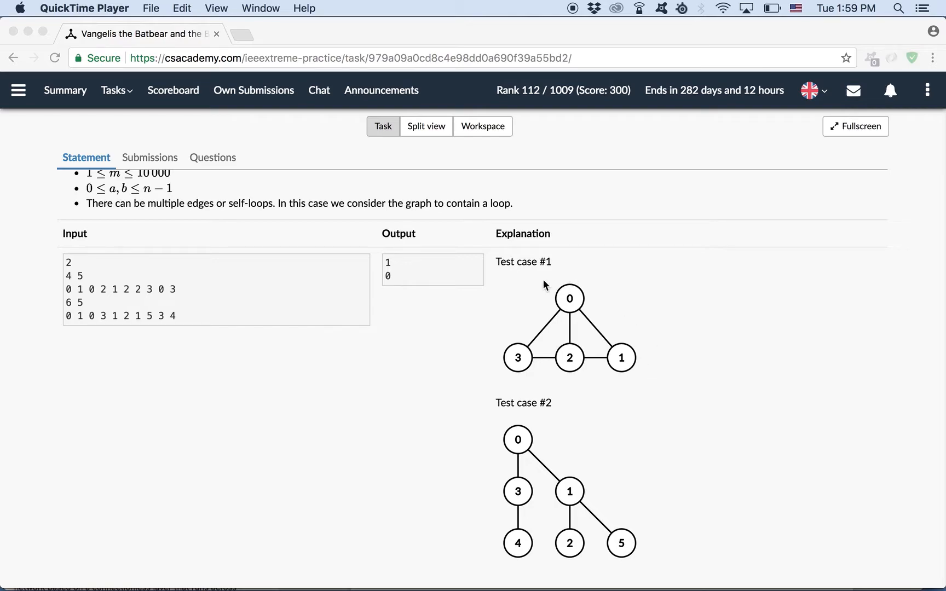
mouse_move(657, 391)
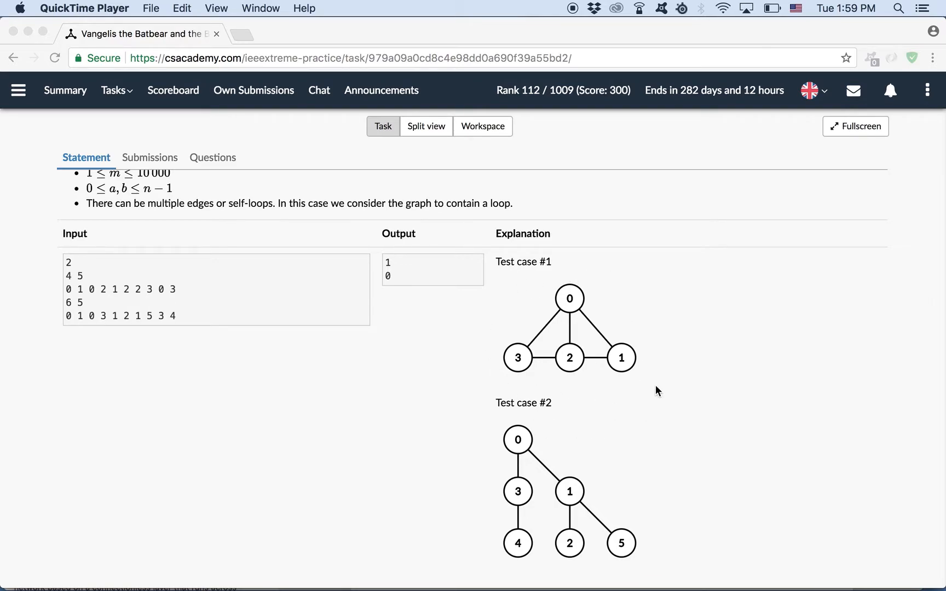
mouse_move(599, 553)
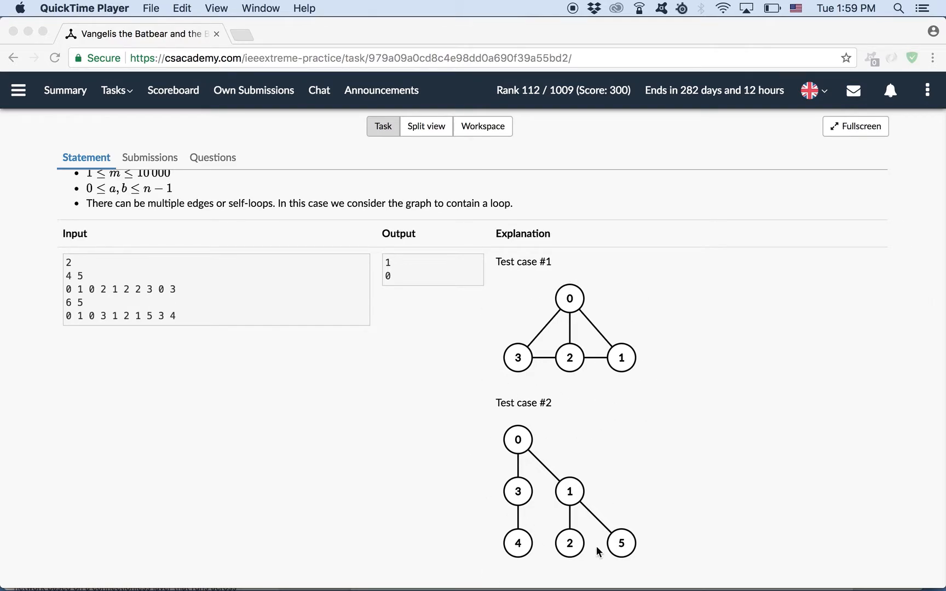
mouse_move(519, 441)
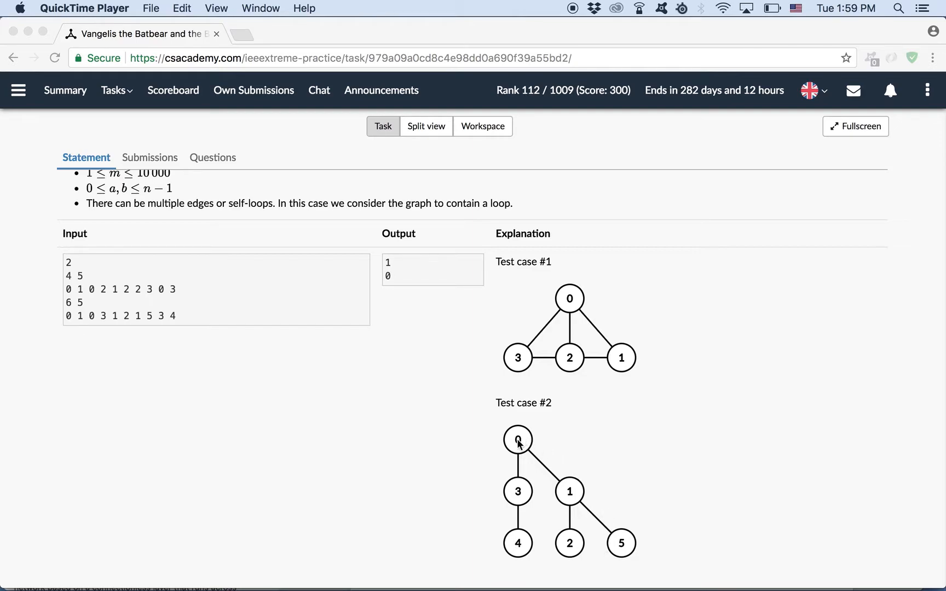
mouse_move(510, 366)
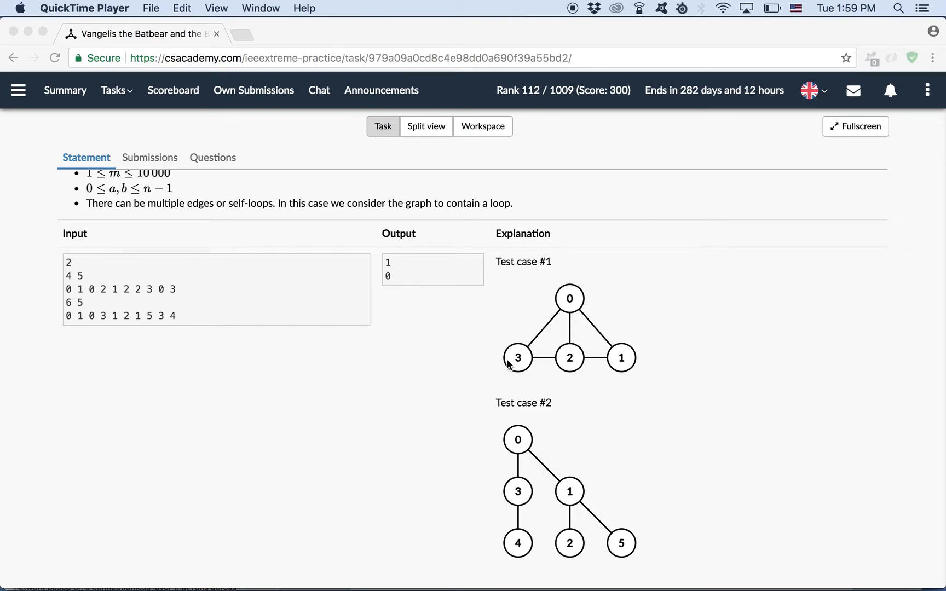
mouse_move(606, 536)
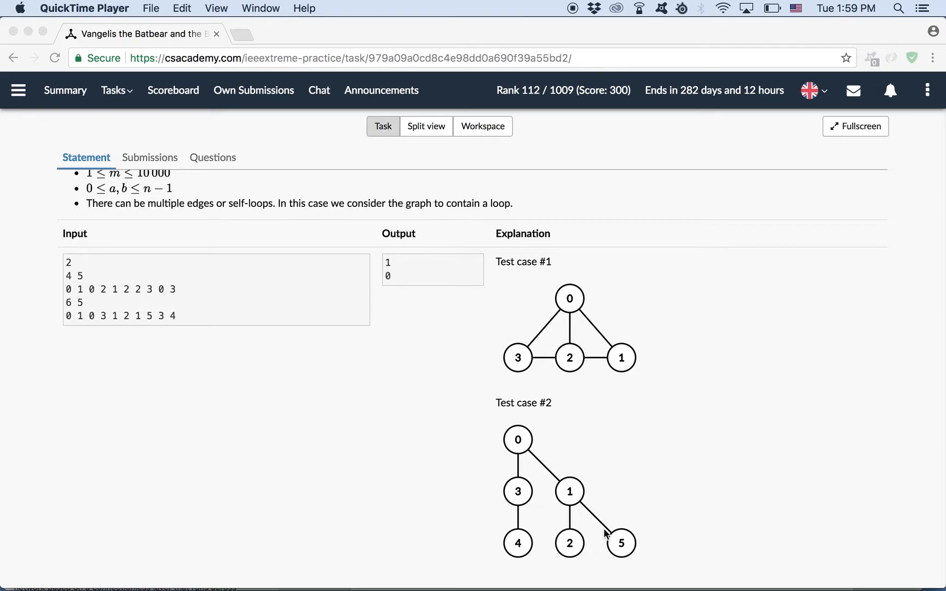
mouse_move(607, 525)
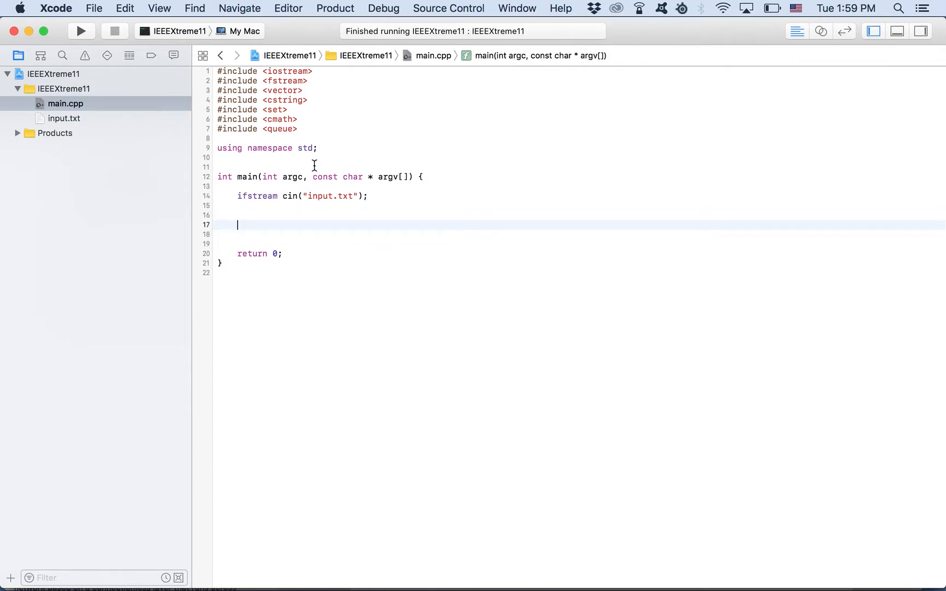
mouse_move(225, 191)
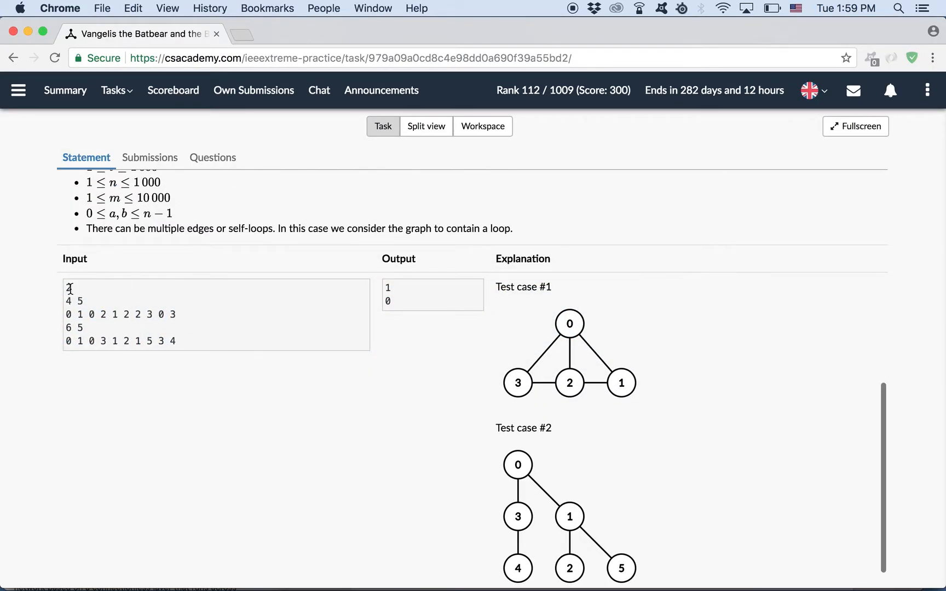
- Scroll the statement back up to the Constraints and notes on t, n and m
scroll(up, 3)
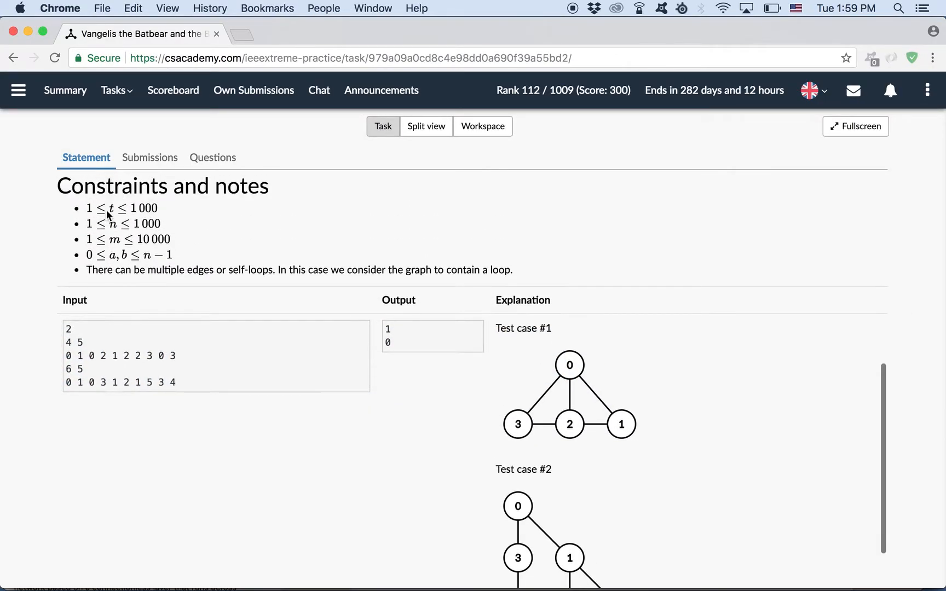
mouse_move(120, 259)
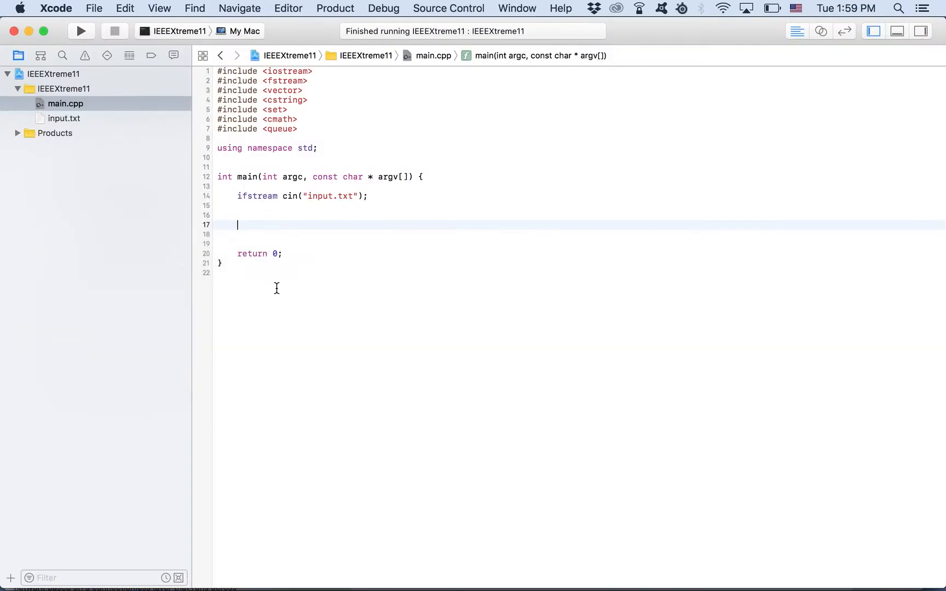
- Declare int t, n, m, a, b; read t and loop while(t--) over the tests
text(int t;)
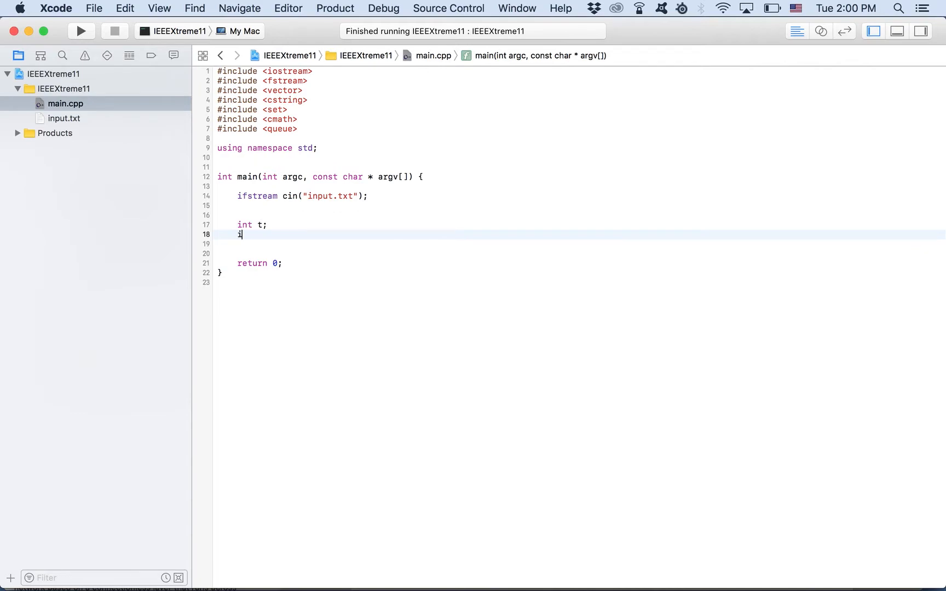
text(nt nm,)
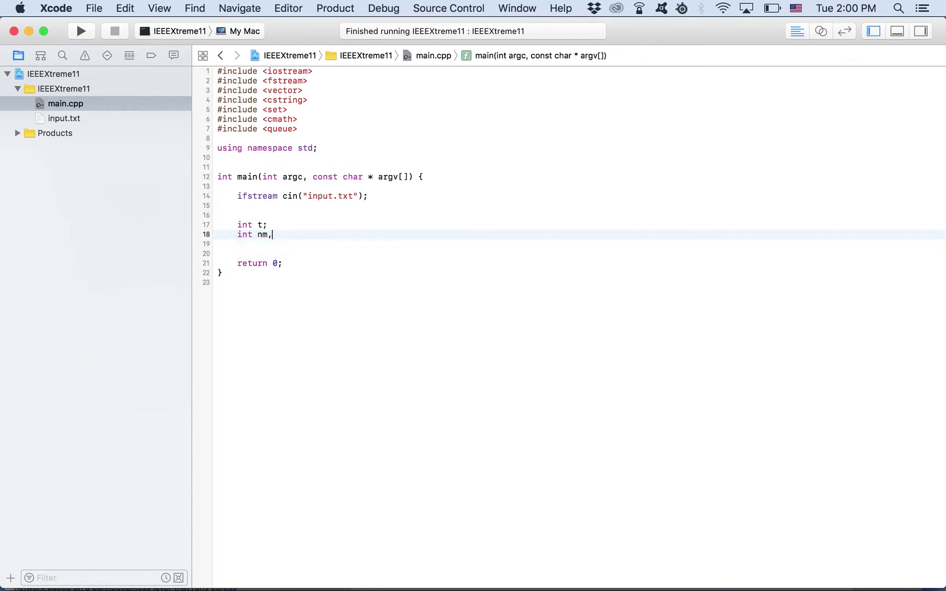
text(n,m,)
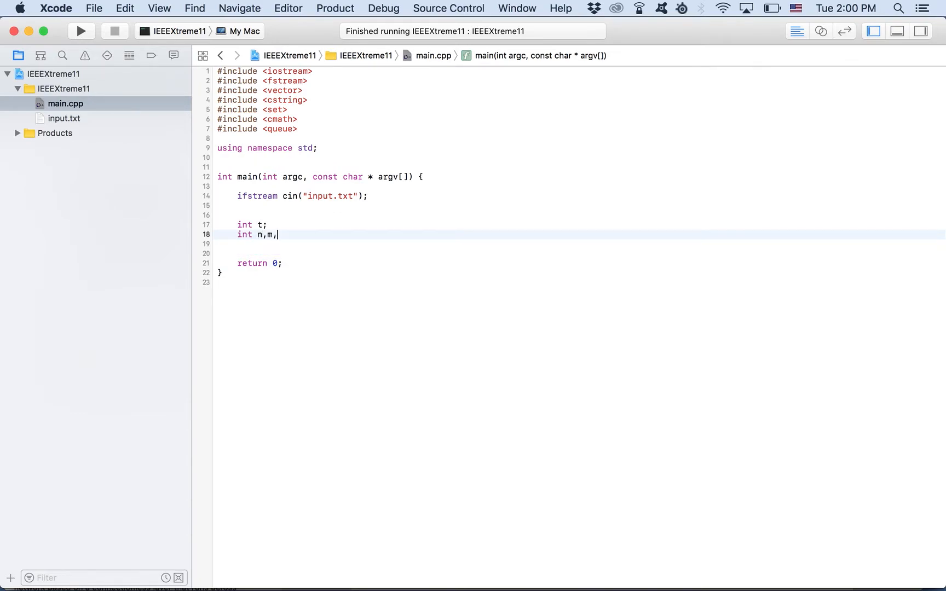
text(a,b;)
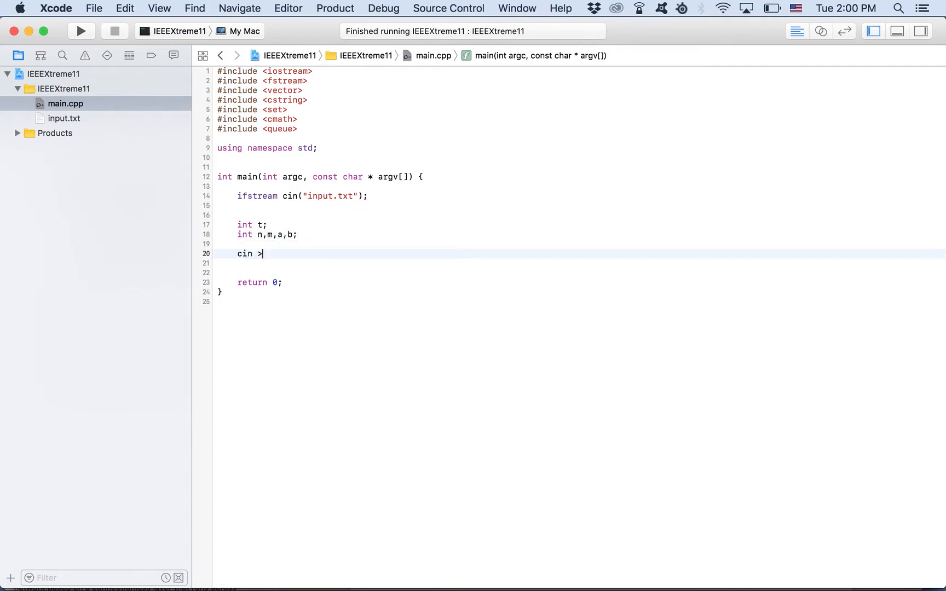
text(> t;)
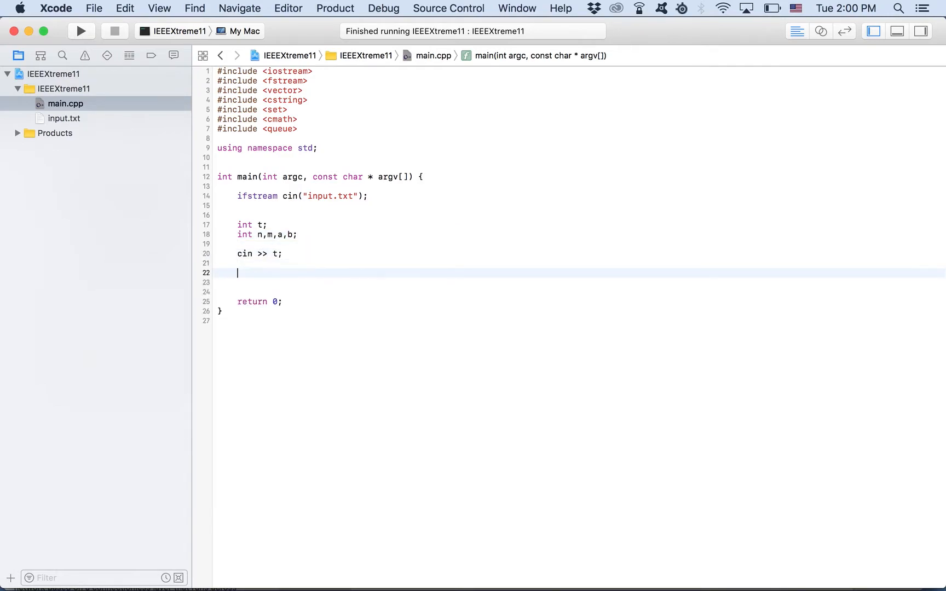
text(while(t--))
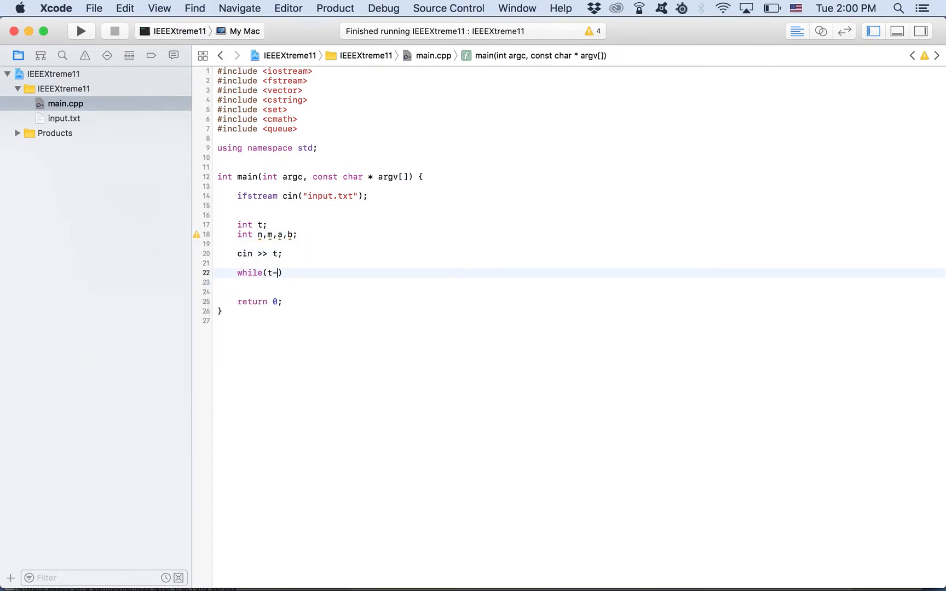
text(-) {)
text(for())
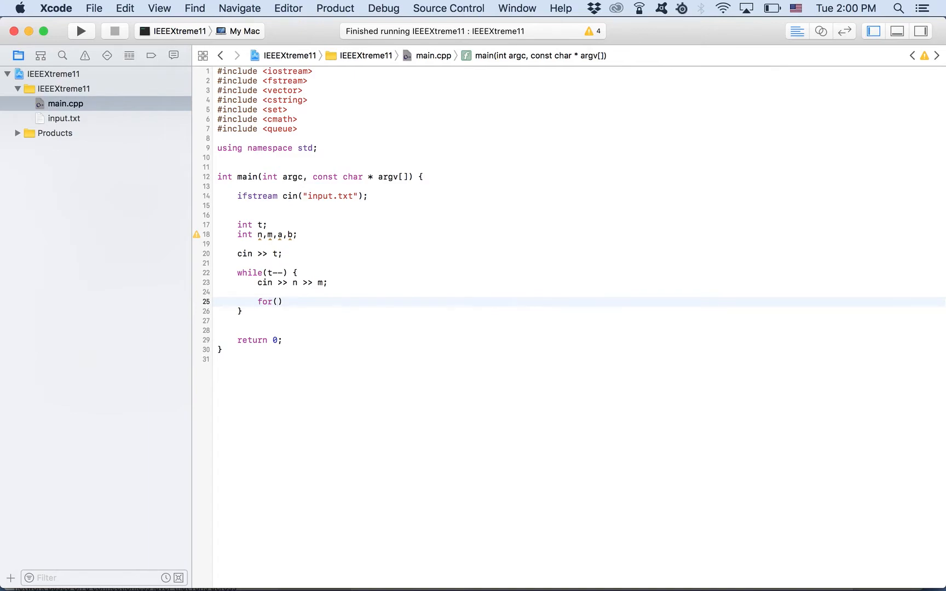
- Inside each test read n and m, then loop i < m reading each edge pair a, b
click(276, 302)
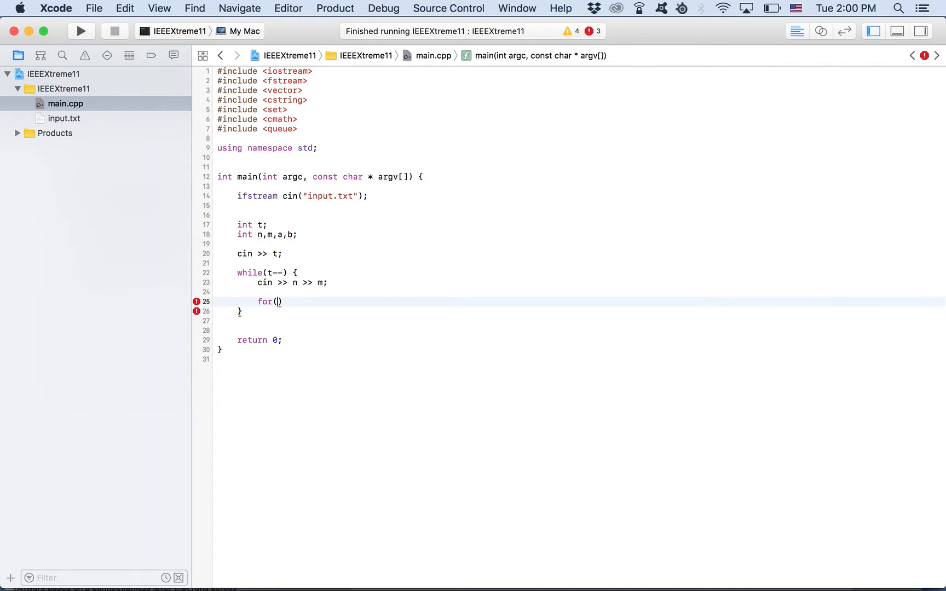
text(int i = 0; i <)
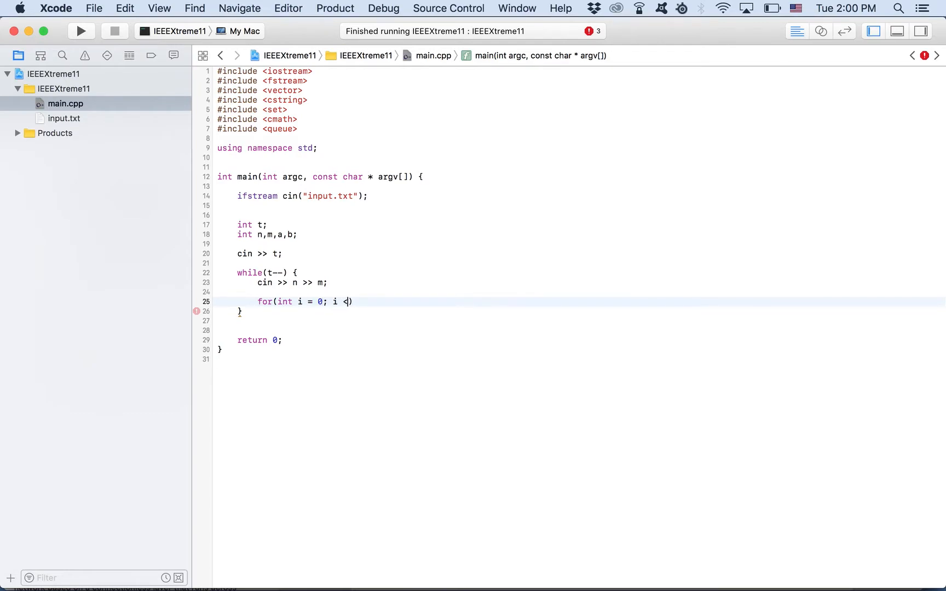
text(m; i++))
text(cin >> a >> b;)
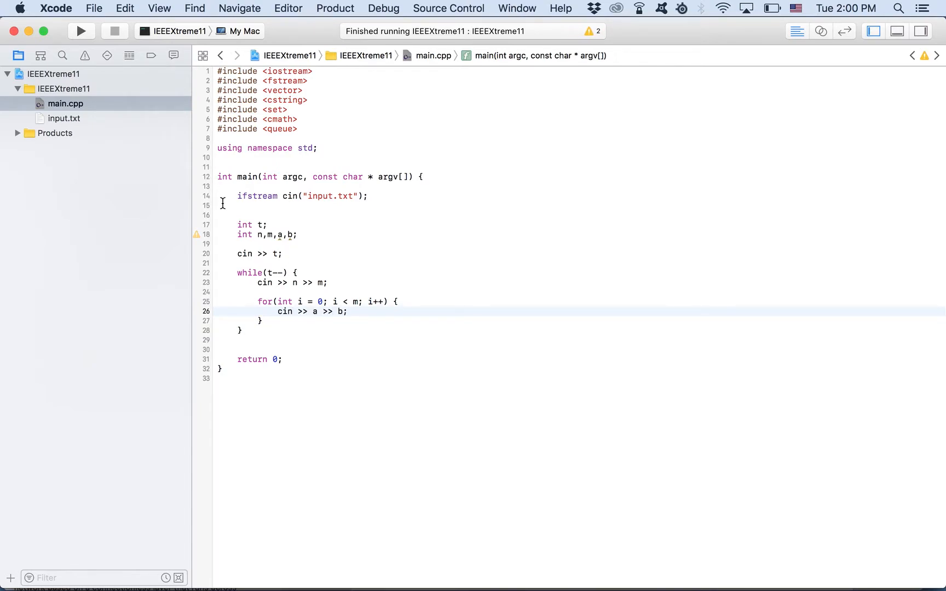
text(vector<int>)
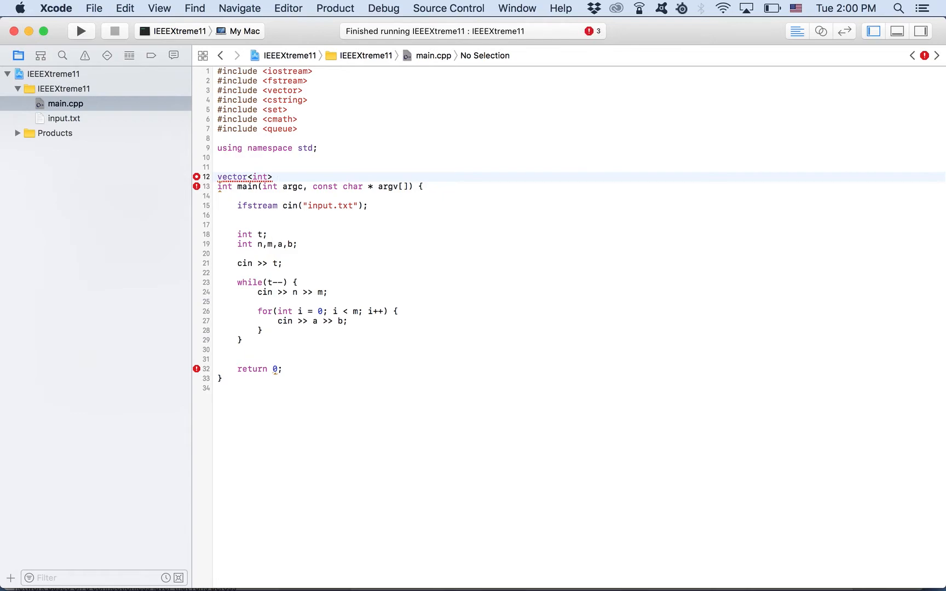
- Define maxn as 1001 and declare a global vector<int> graph[maxn] adjacency list
text(graph)
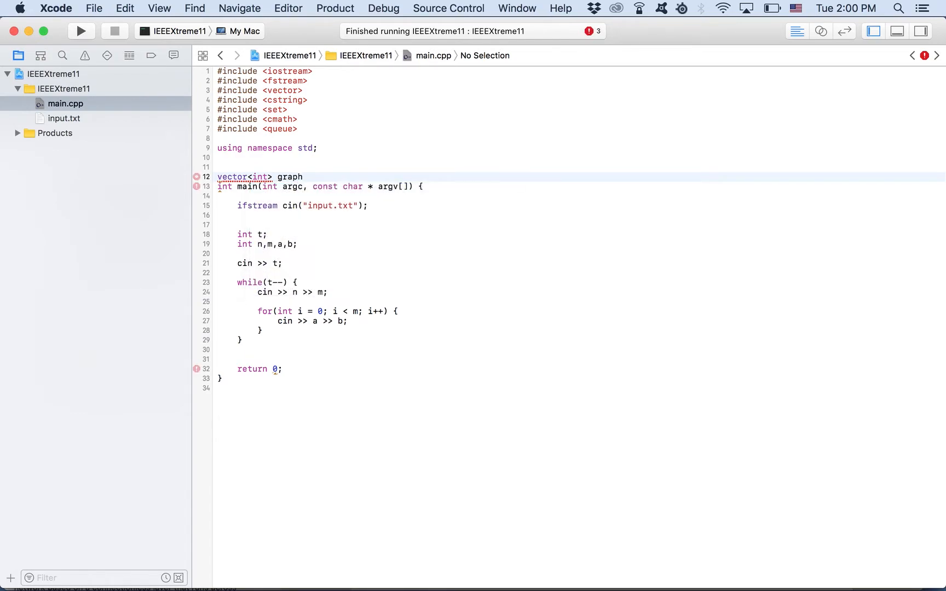
text([)
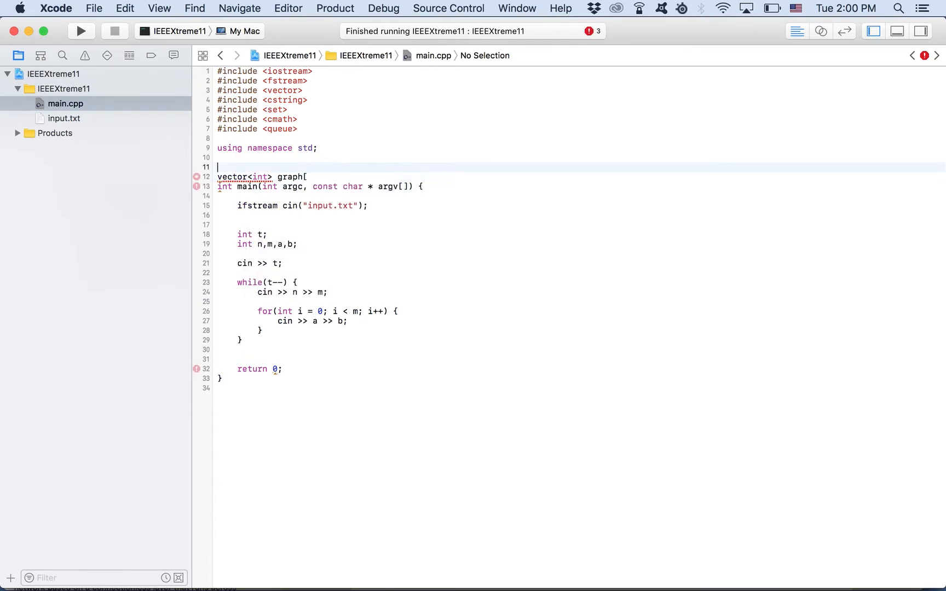
text(#deinfe)
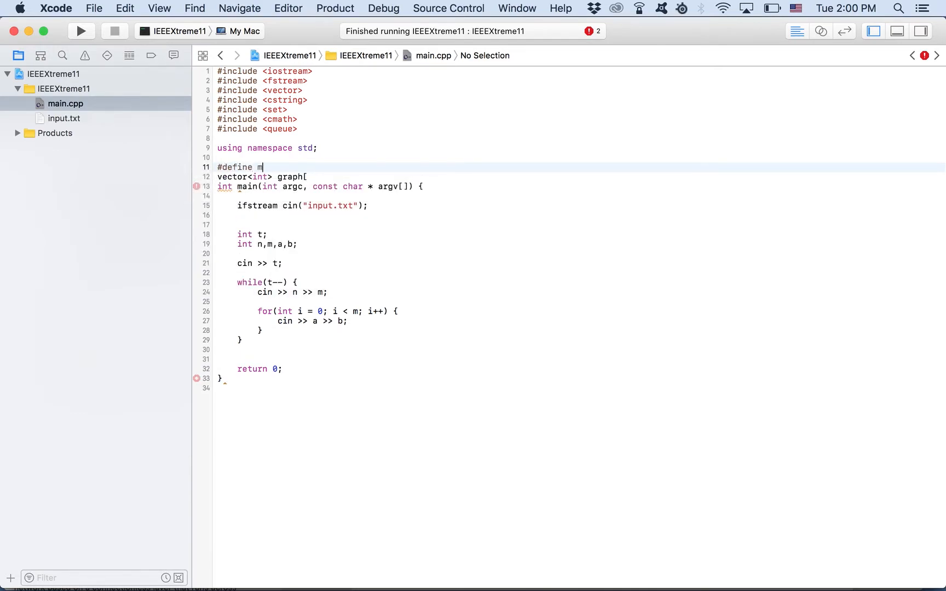
text(axn 1001)
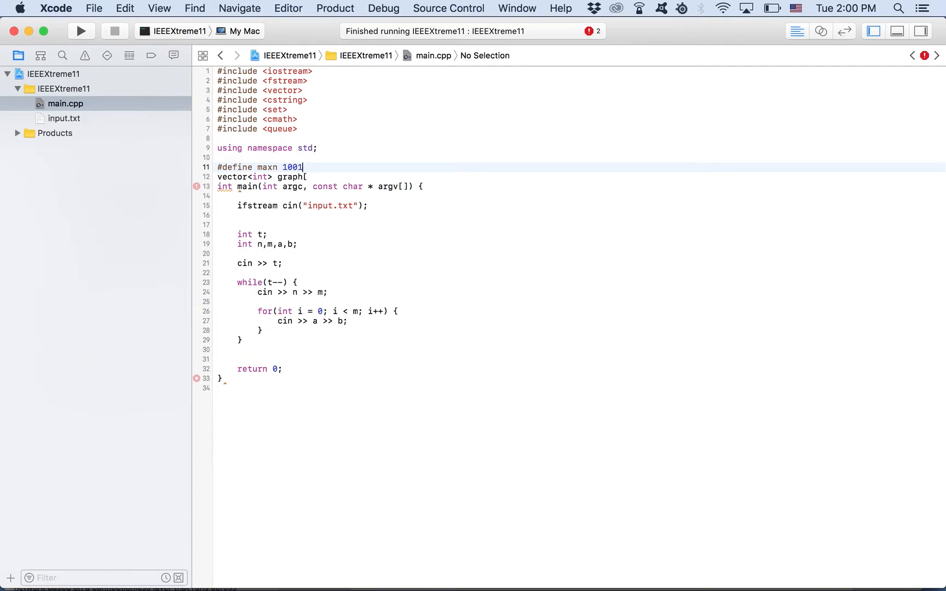
key(Enter)
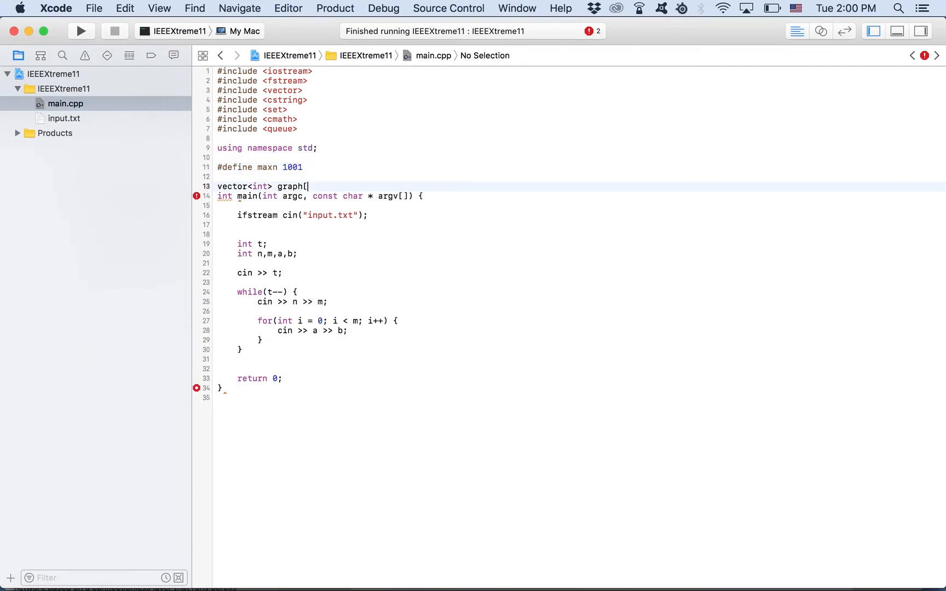
text(maxn];)
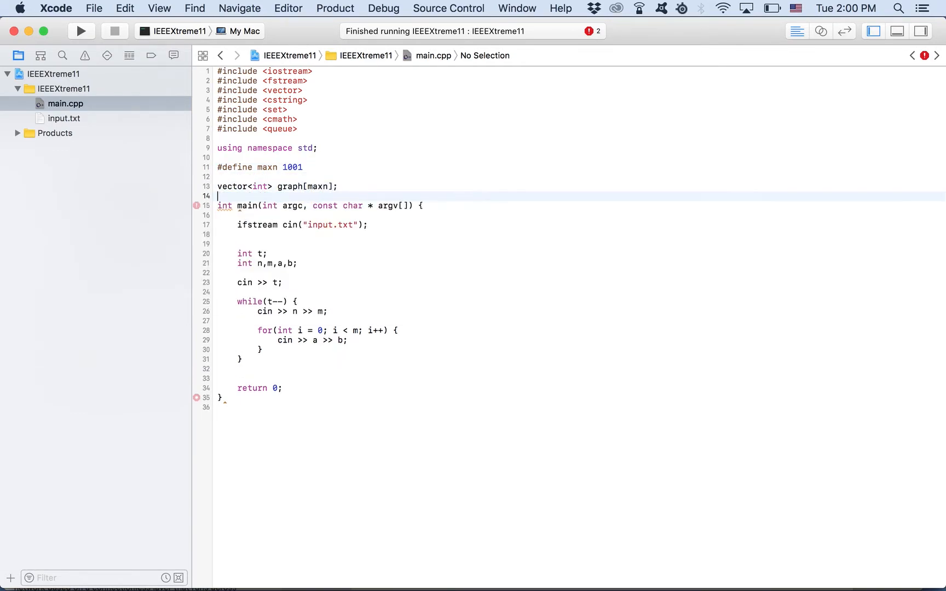
- After reading each edge, push b into graph[a] and a into graph[b]
click(285, 351)
text(g)
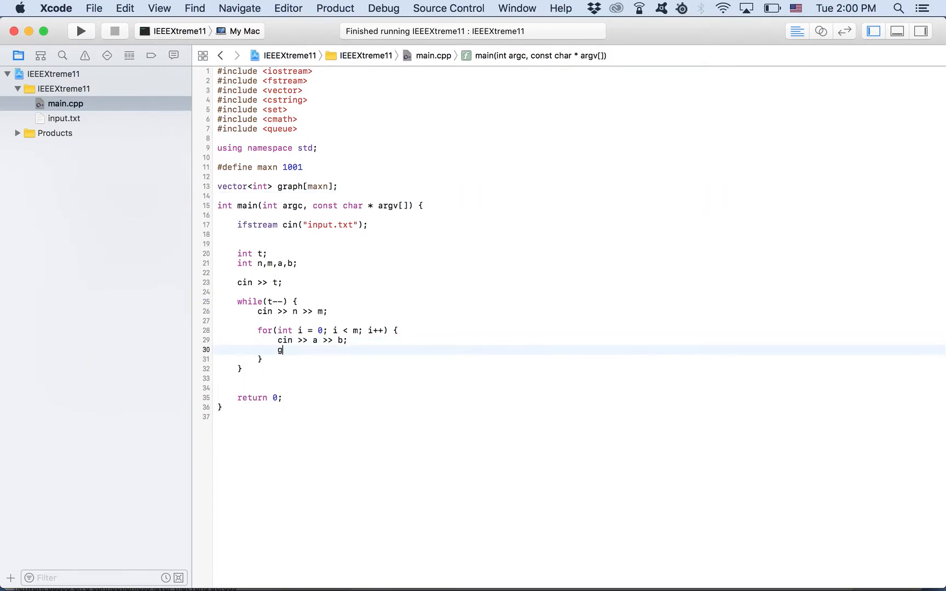
text(raph[a].push_back(b);)
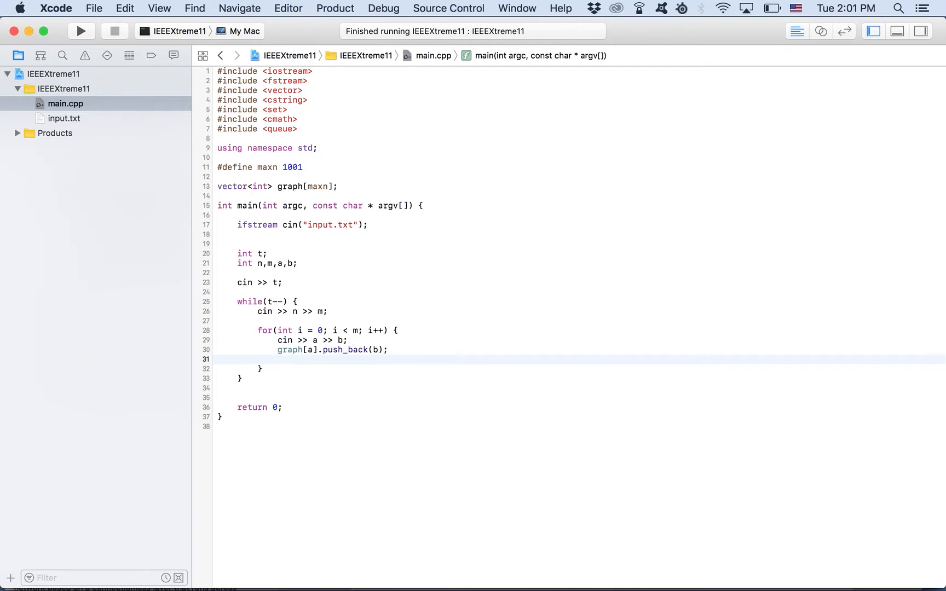
text(graph[])
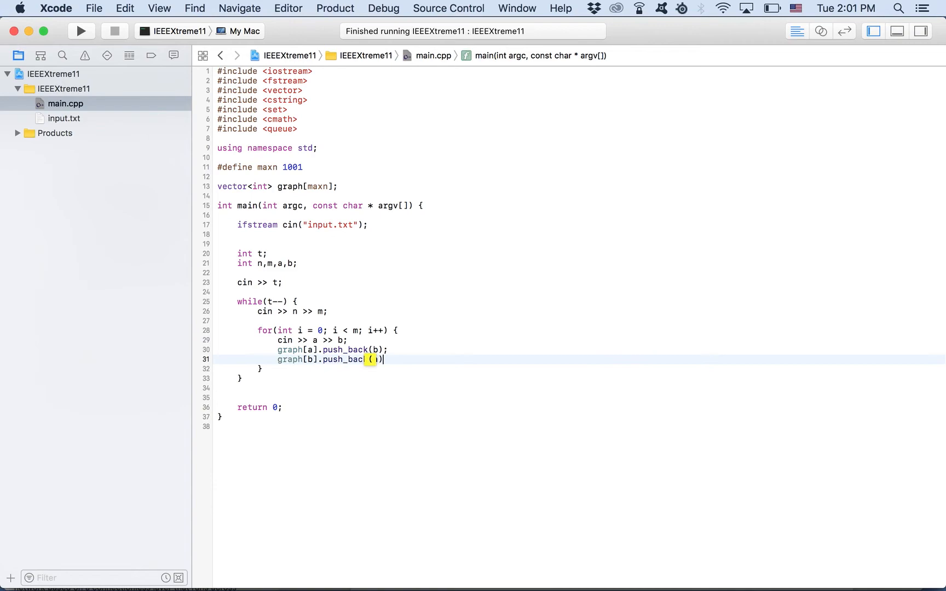
text(a);)
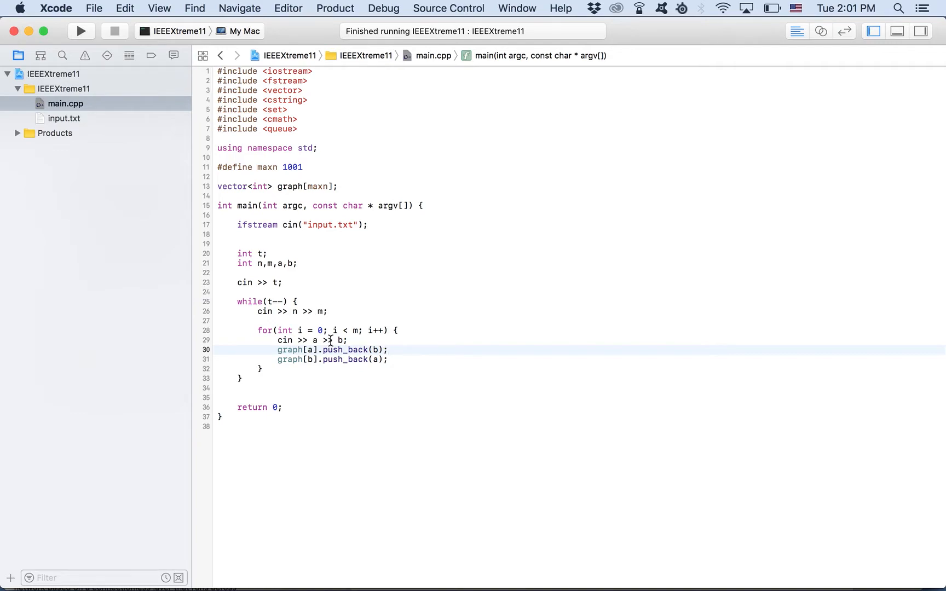
- Declare bool hasLoop = false and set it true when an edge has a == b
text(if(a))
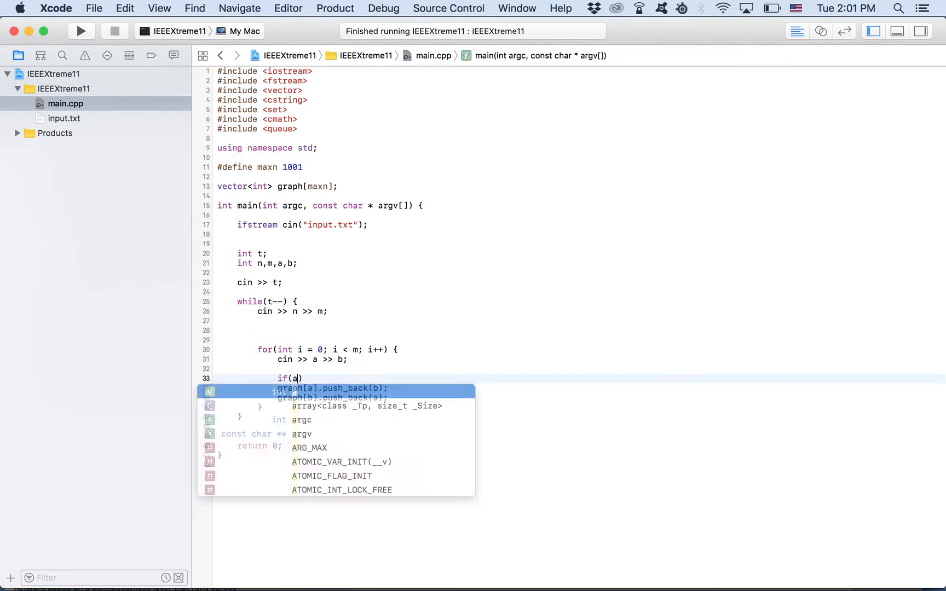
text(== b) {)
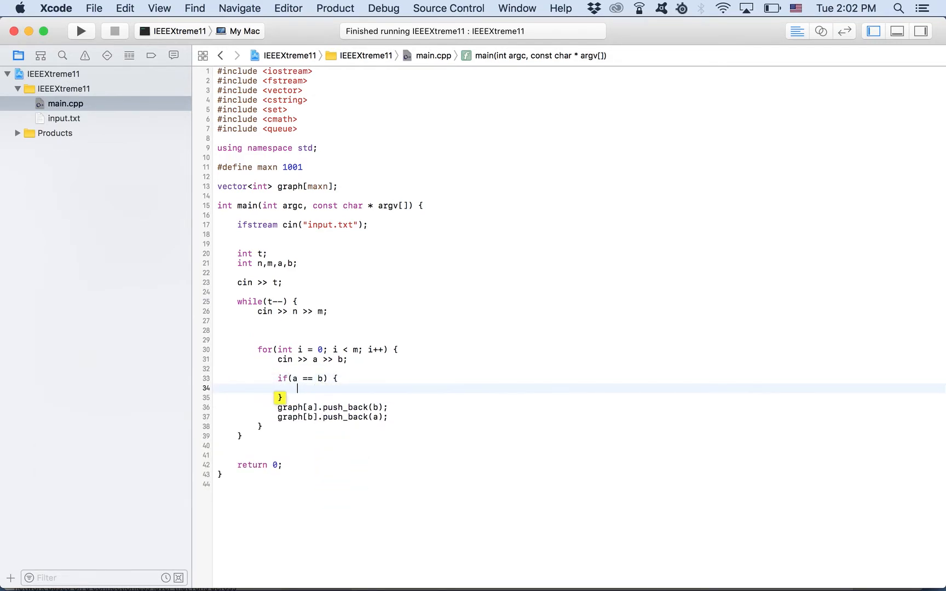
text(bool hasLoop =)
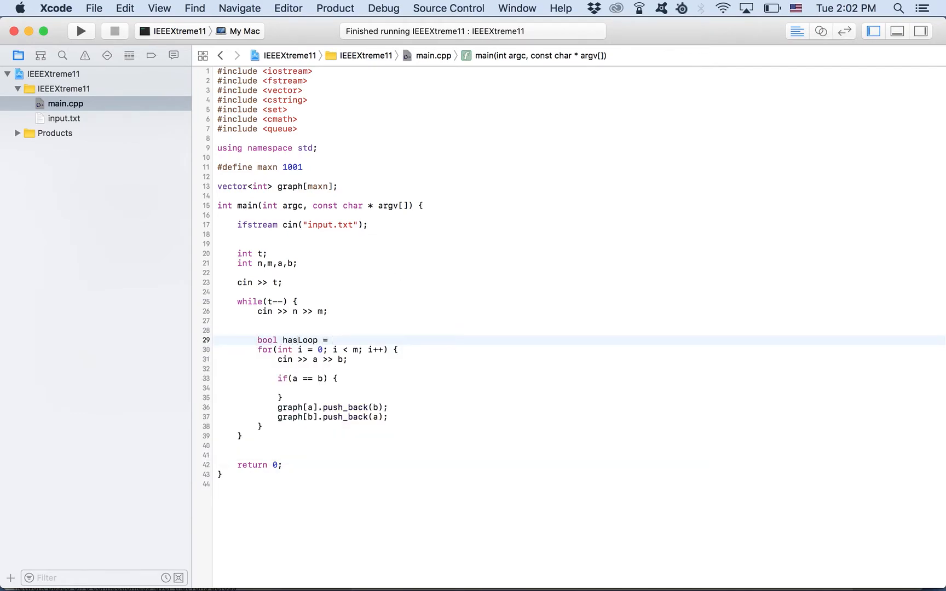
text(false;)
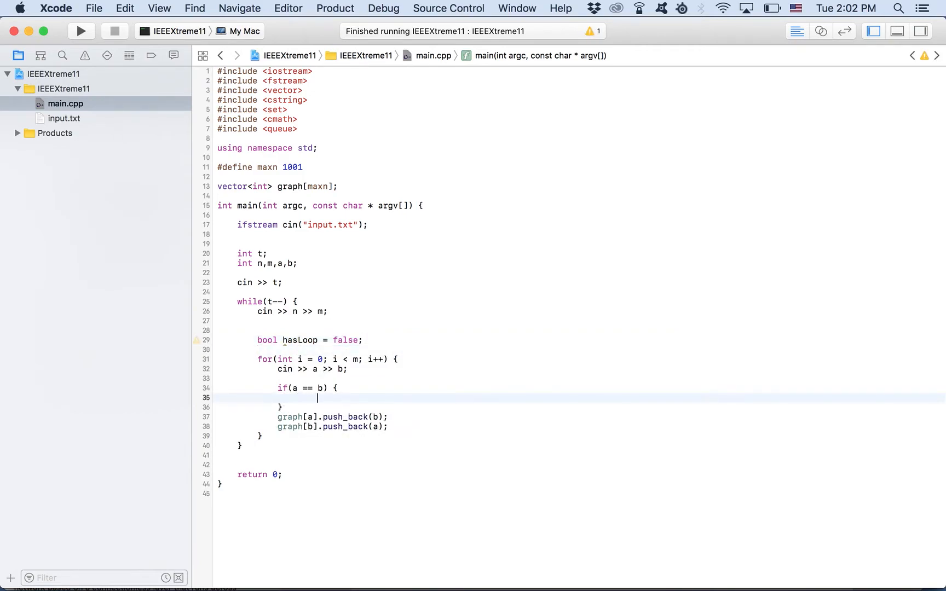
text(hasLoop)
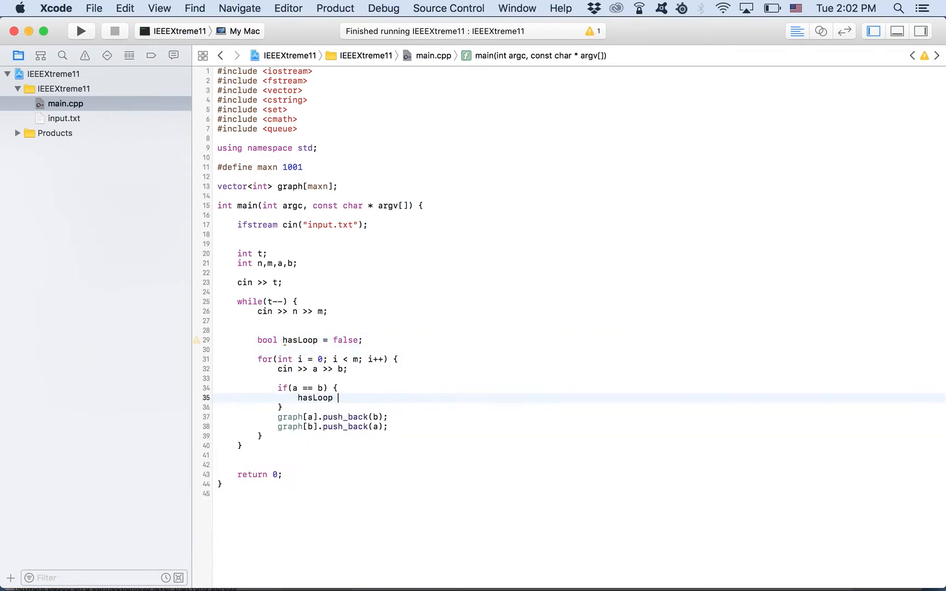
text(= true;)
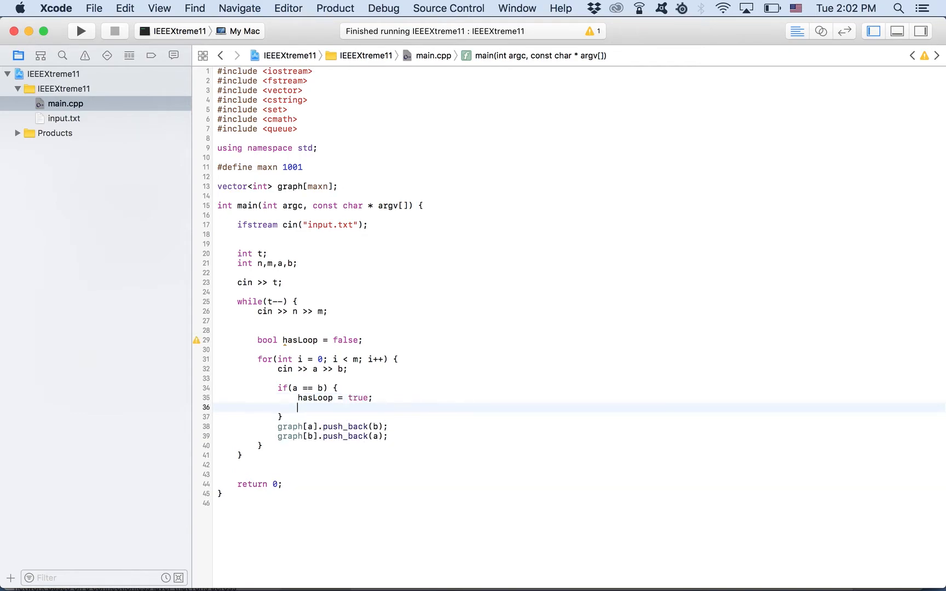
key(Backspace)
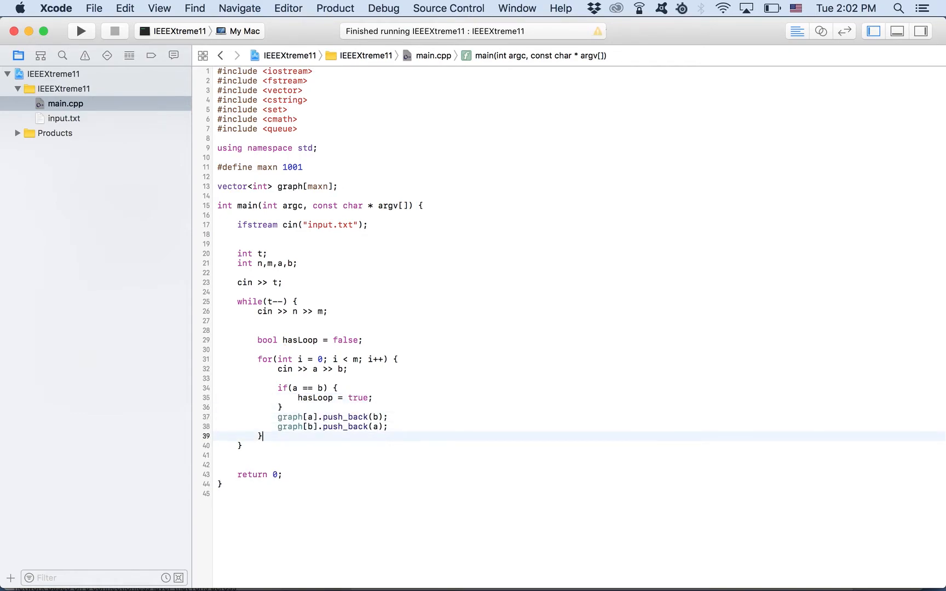
- After the edge loop, if hasLoop print 1 and continue to the next test
text(if()
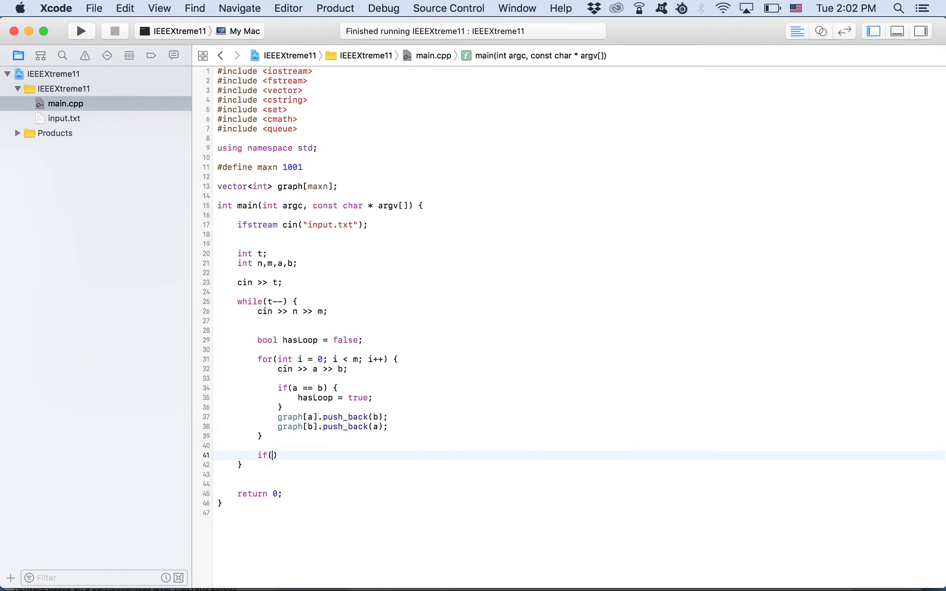
text(hasLoop) {)
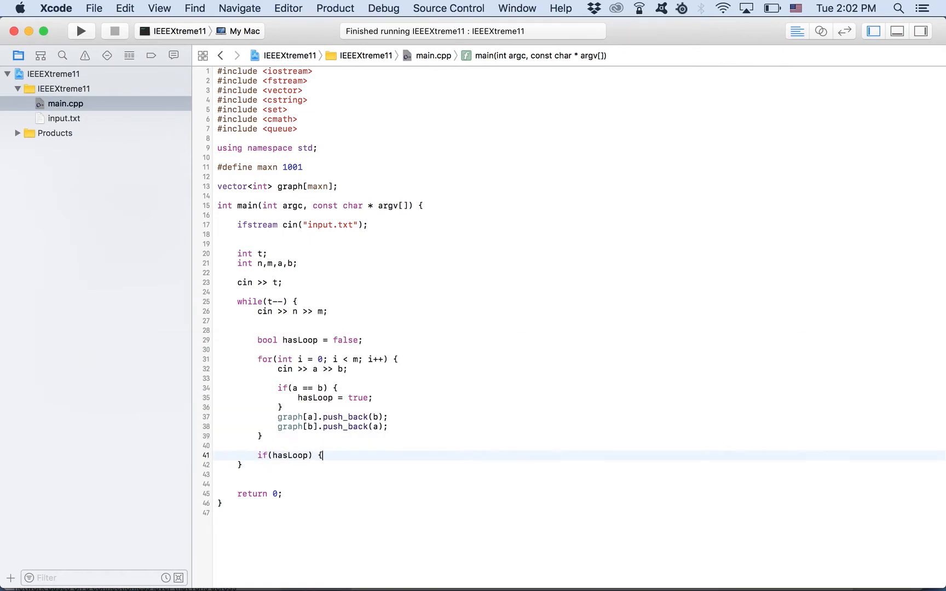
text(cout << 1 <<)
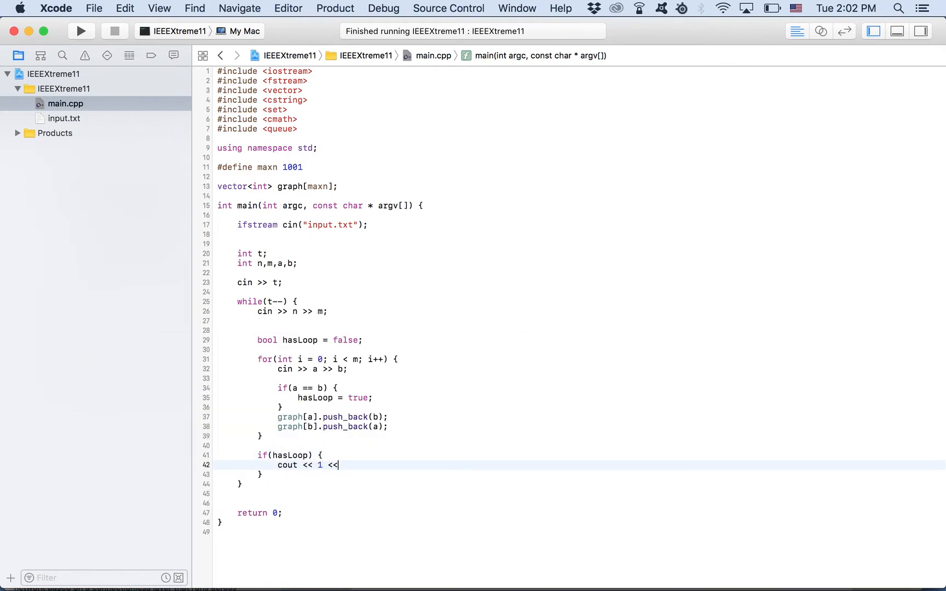
text(continue;)
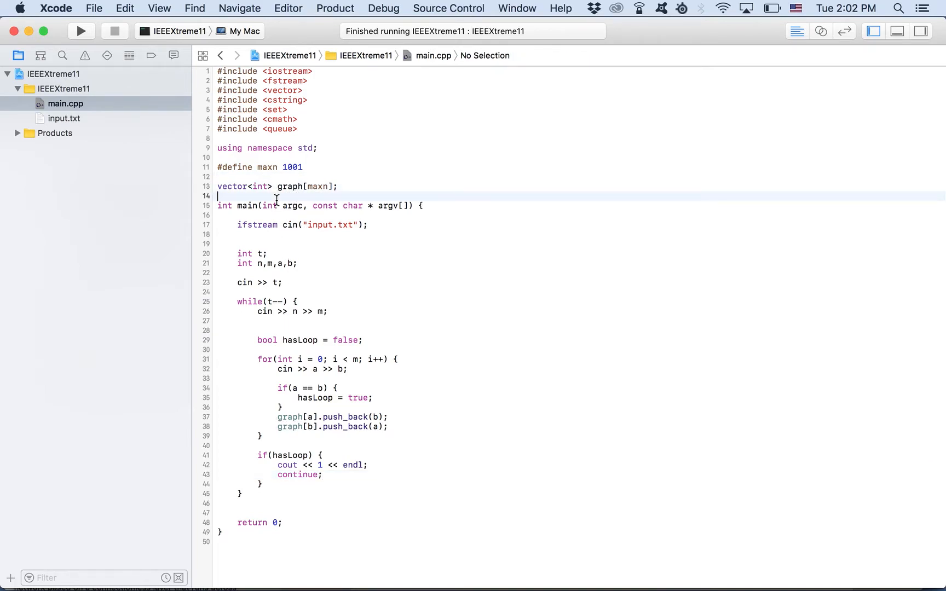
- Write a clenup() function looping i < maxn and clearing each graph[i] list
text(void)
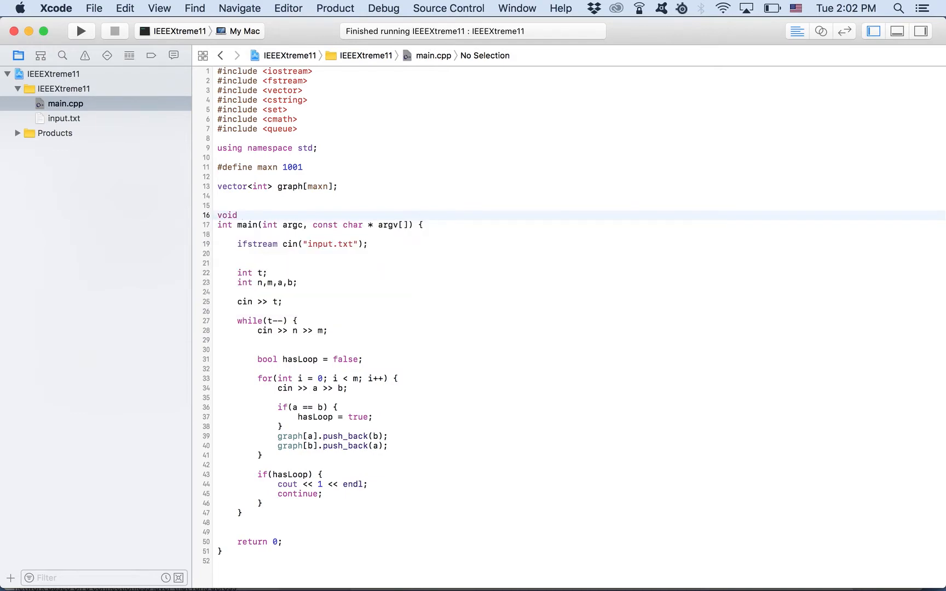
text(clenup())
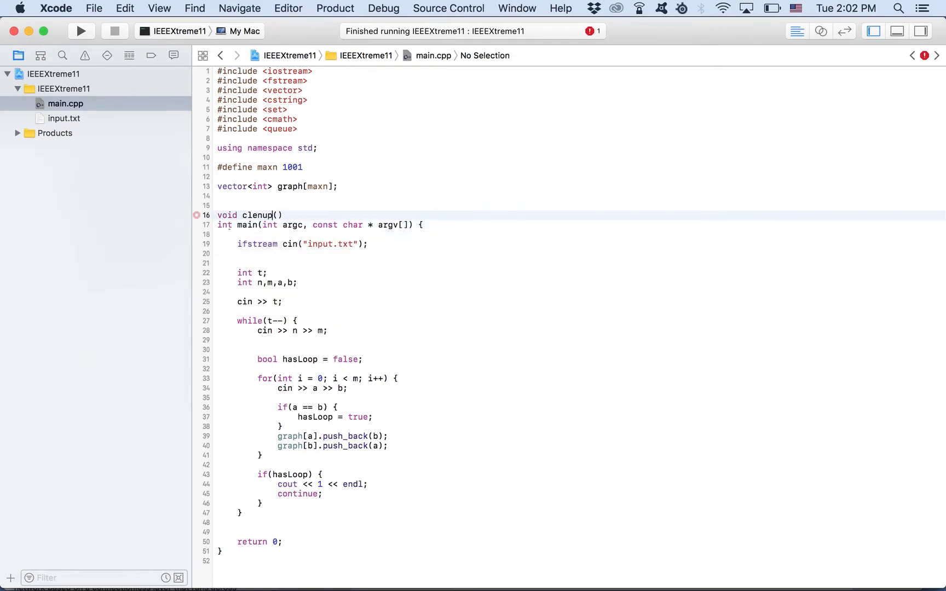
text({)
text(for(int i )
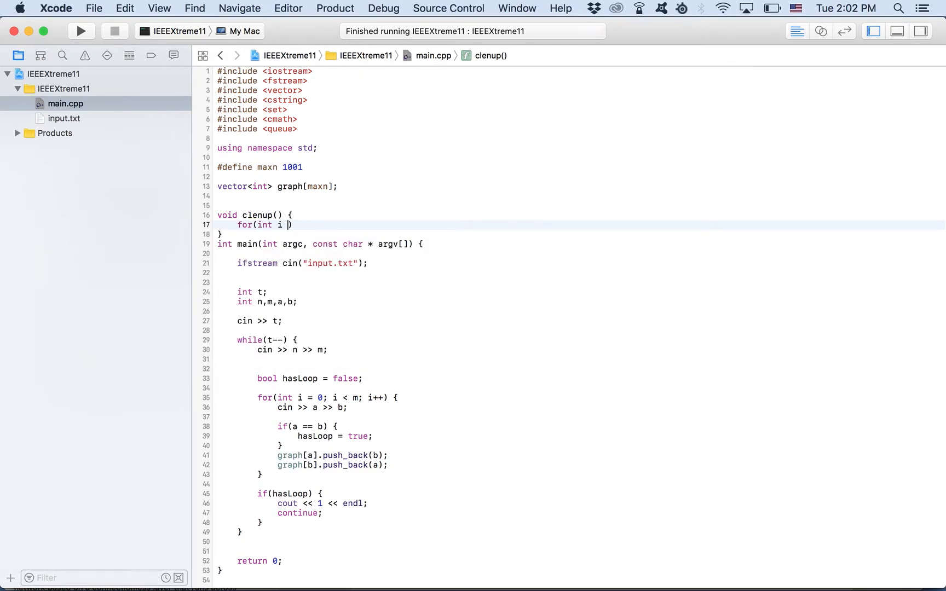
text(= 0; i <)
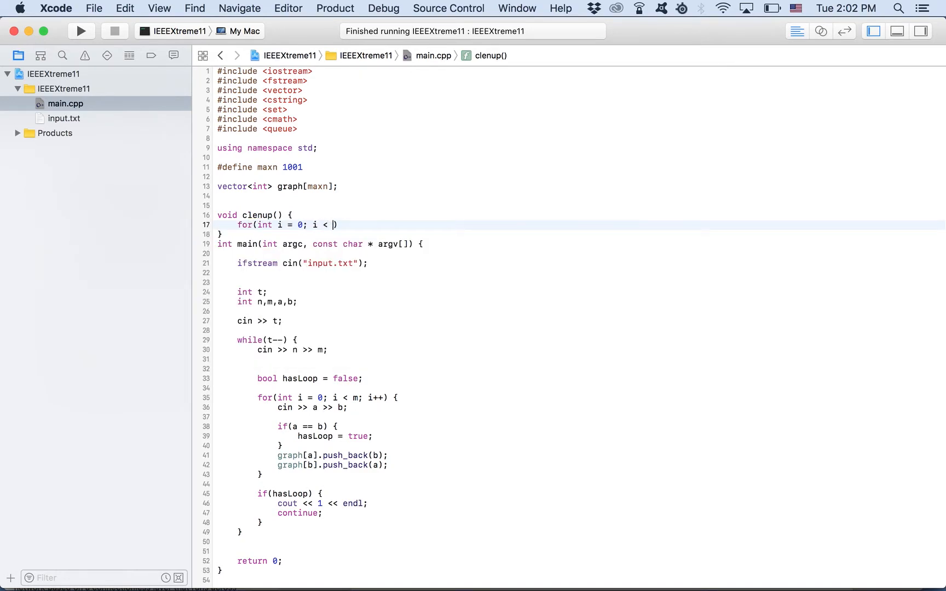
text(maxn; i++) {)
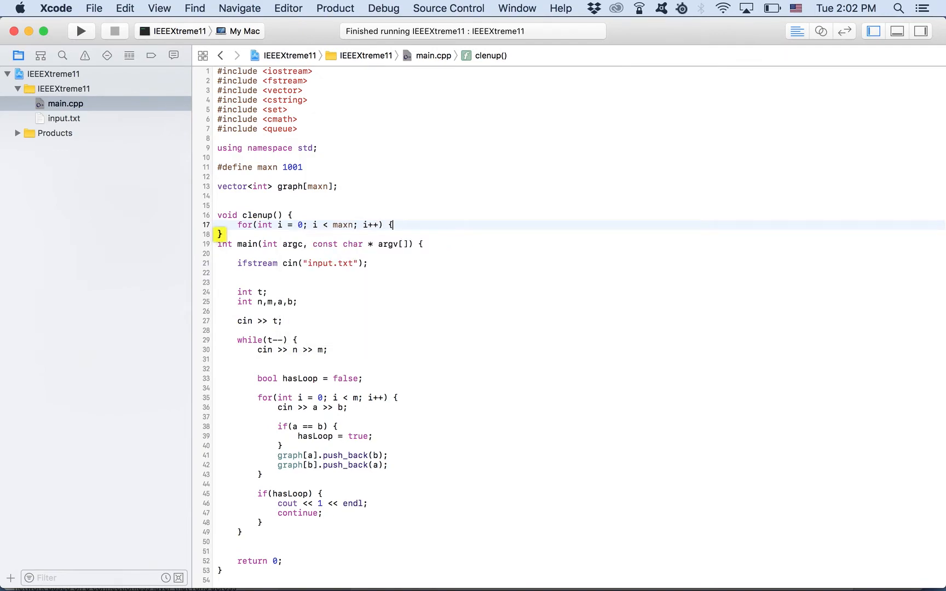
text(graph[)
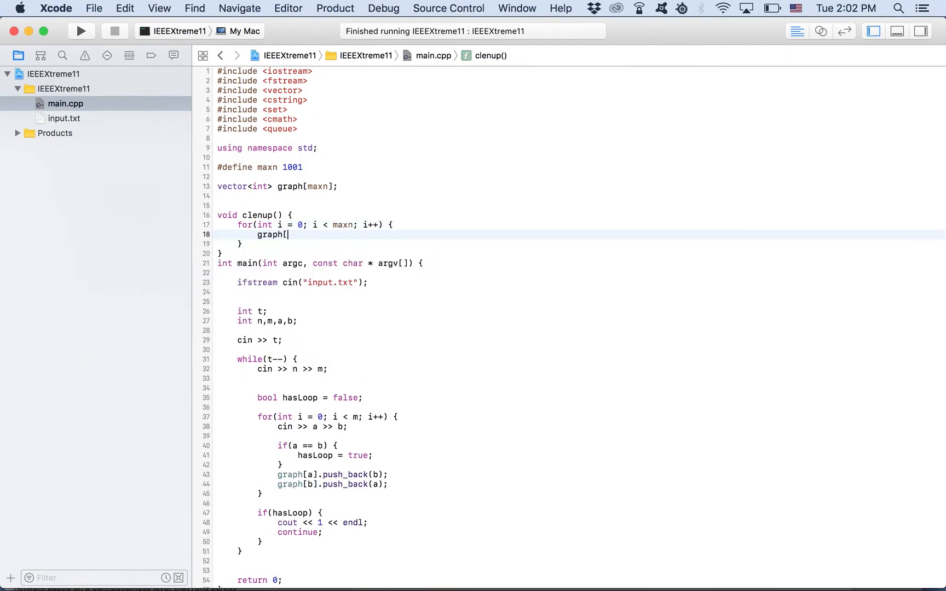
text(i].clear())
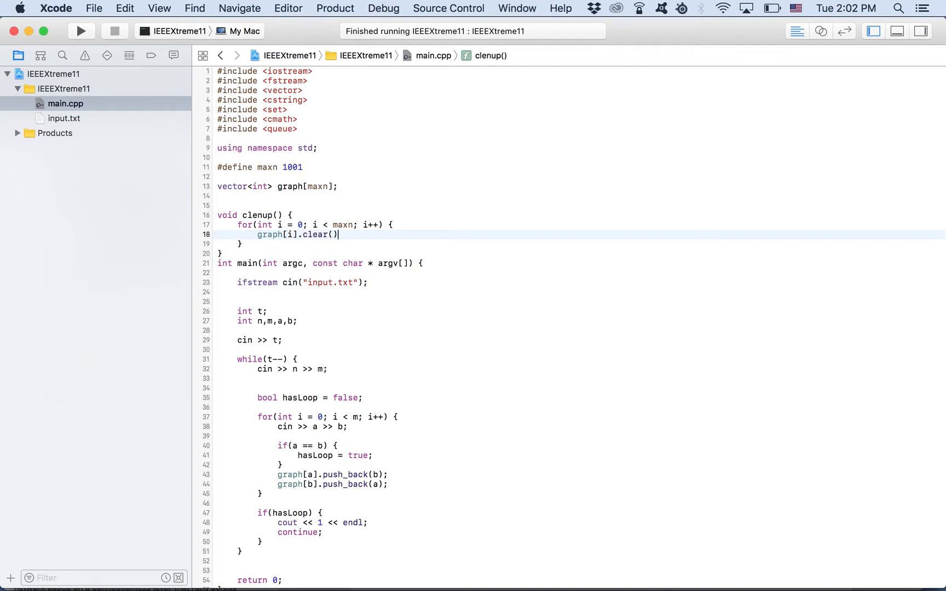
key(Return)
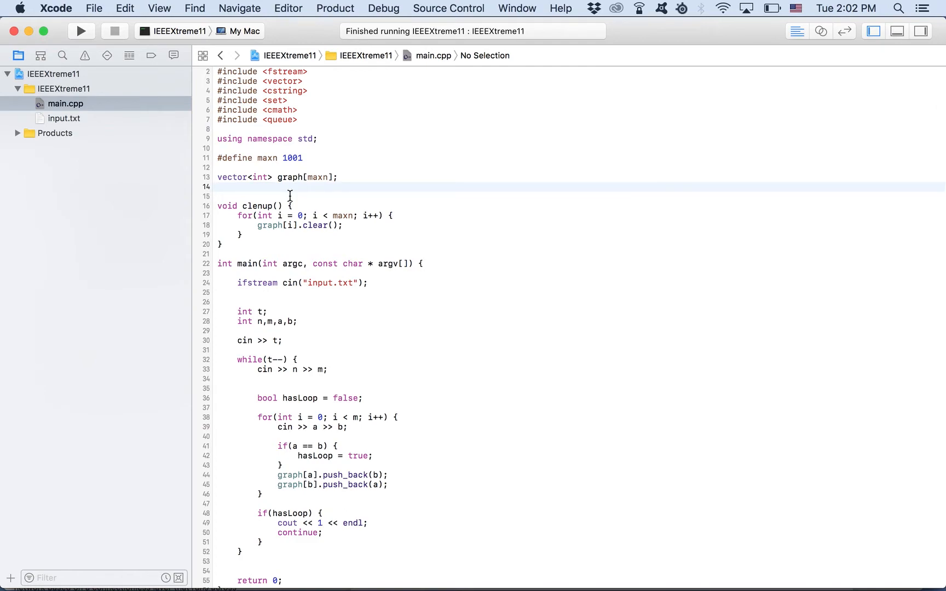
- Declare global int arrays color, nodesPerComponent and edgesPerComponent, each sized maxn
text(int color[ma])
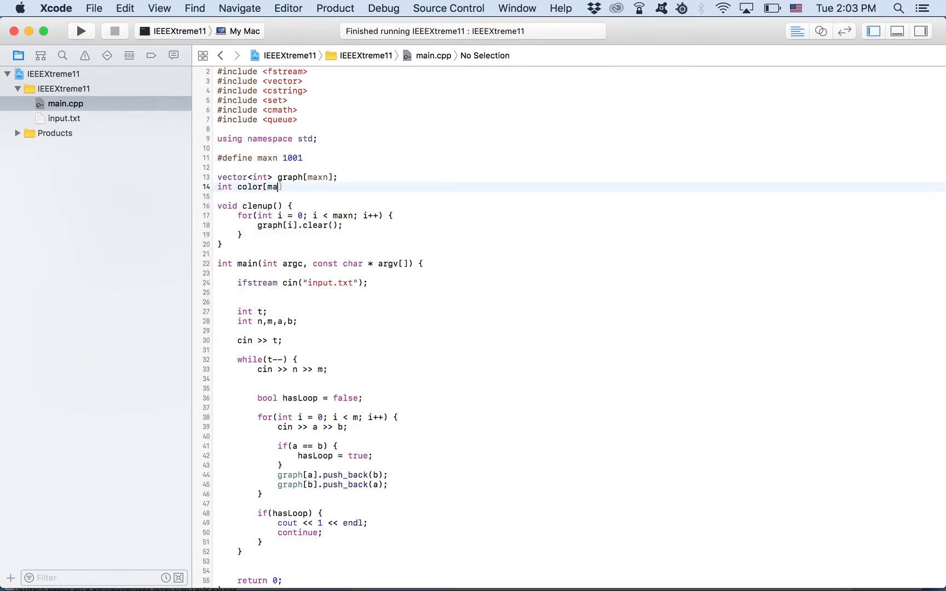
text(xn];)
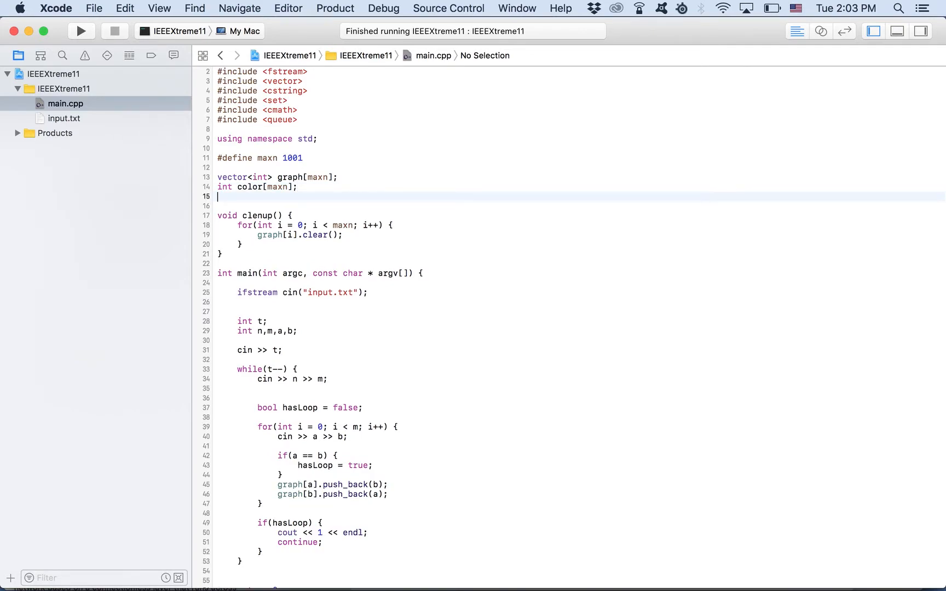
text(int nodesPerCompo)
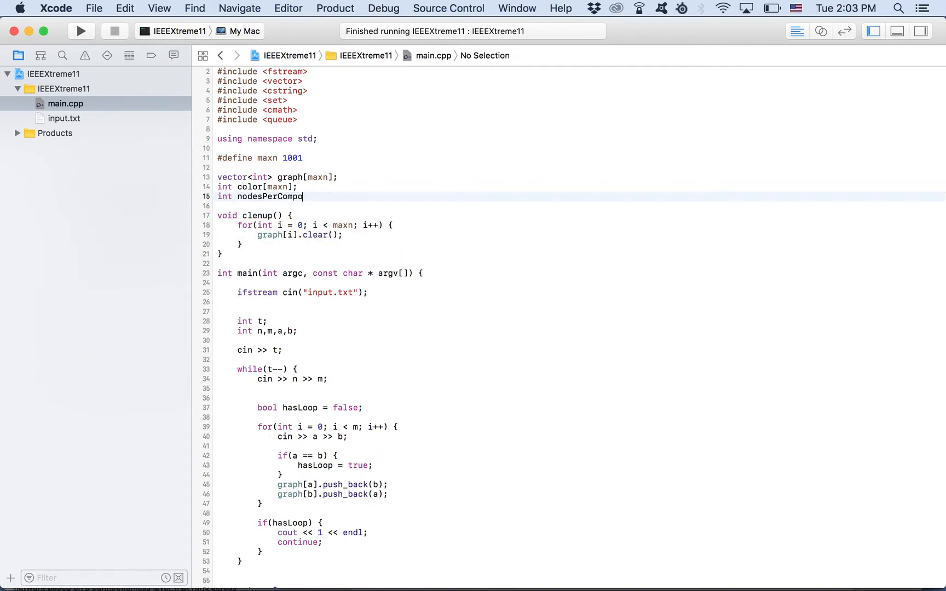
text(nent[maxn];)
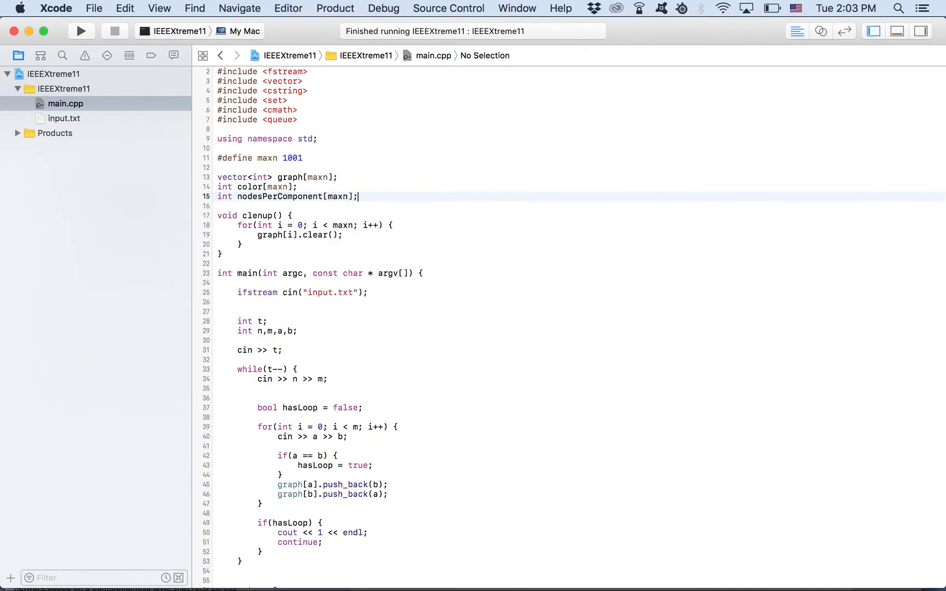
text(int edgesPe)
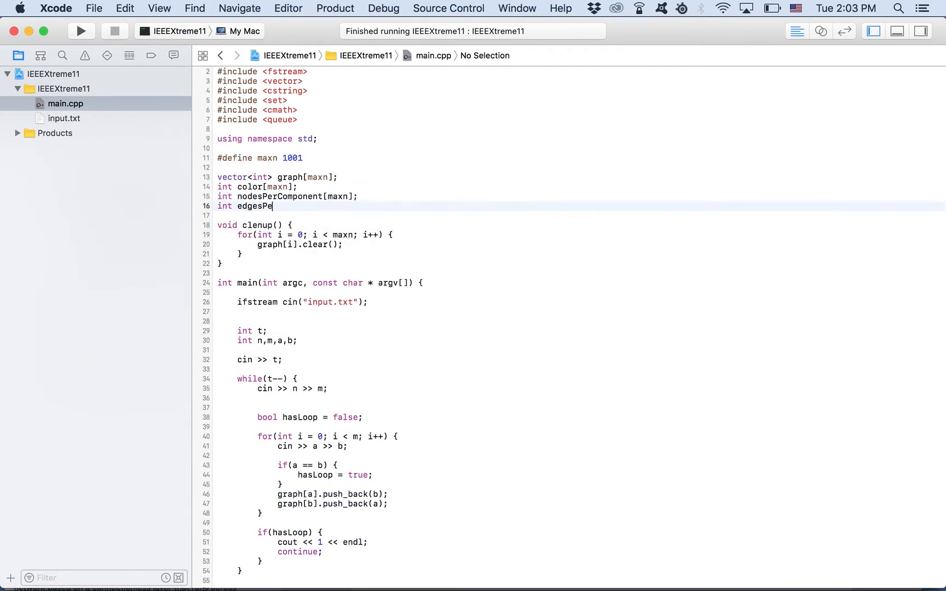
text(rComponen)
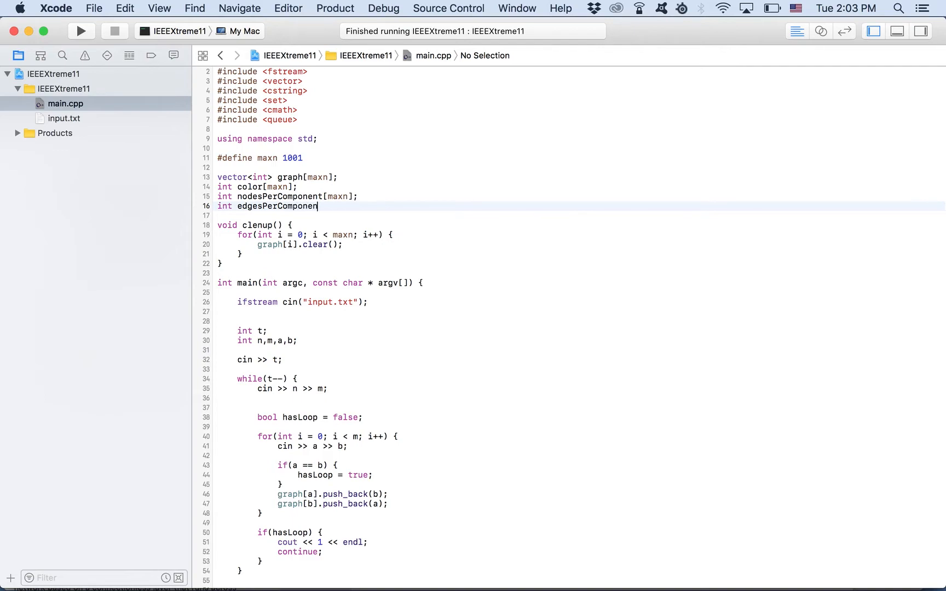
text(t[maxn];)
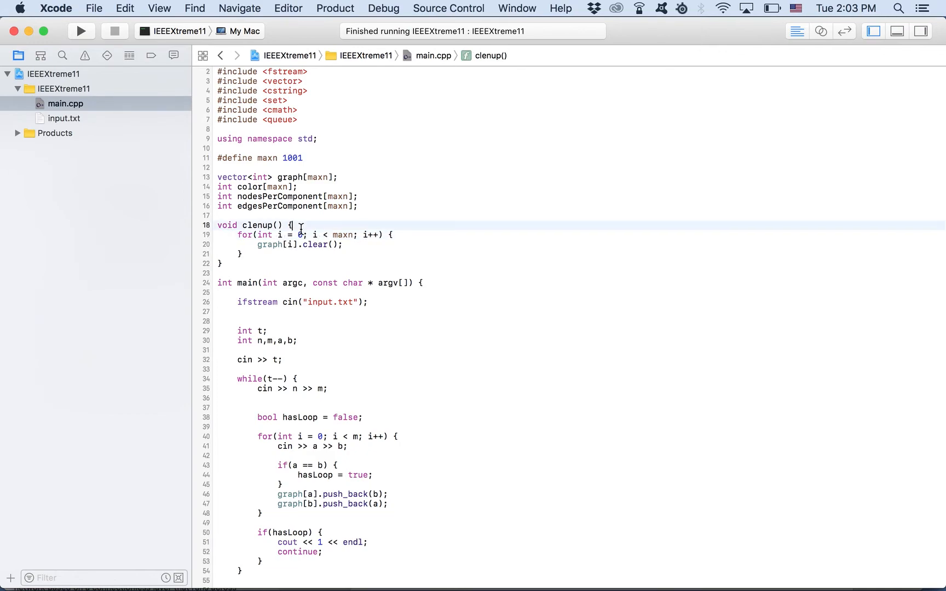
- In clenup() memset color, nodesPerComponent and edgesPerComponent to zero, copying the color line and swapping the array name
text(color, int __c, size_t __len ))
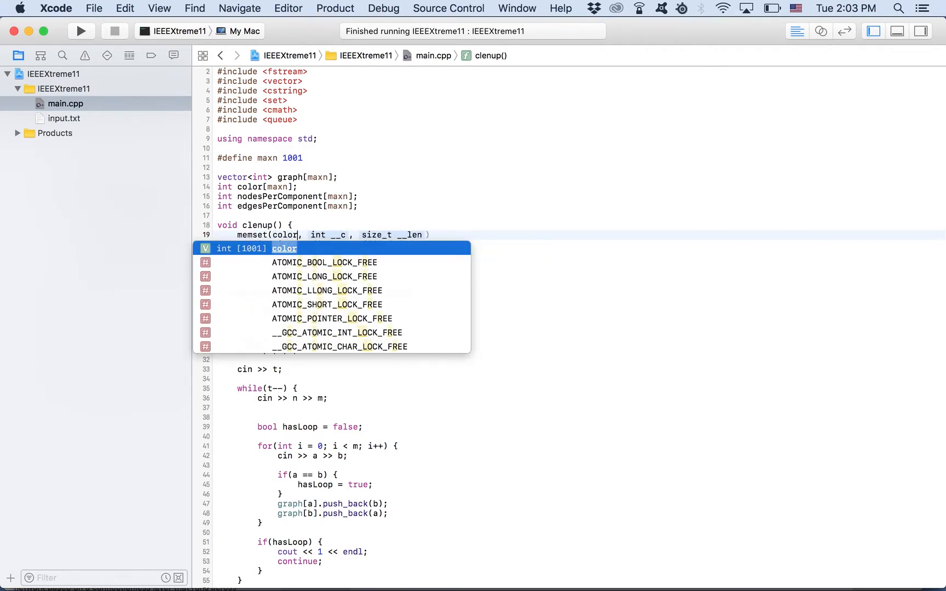
key(Return)
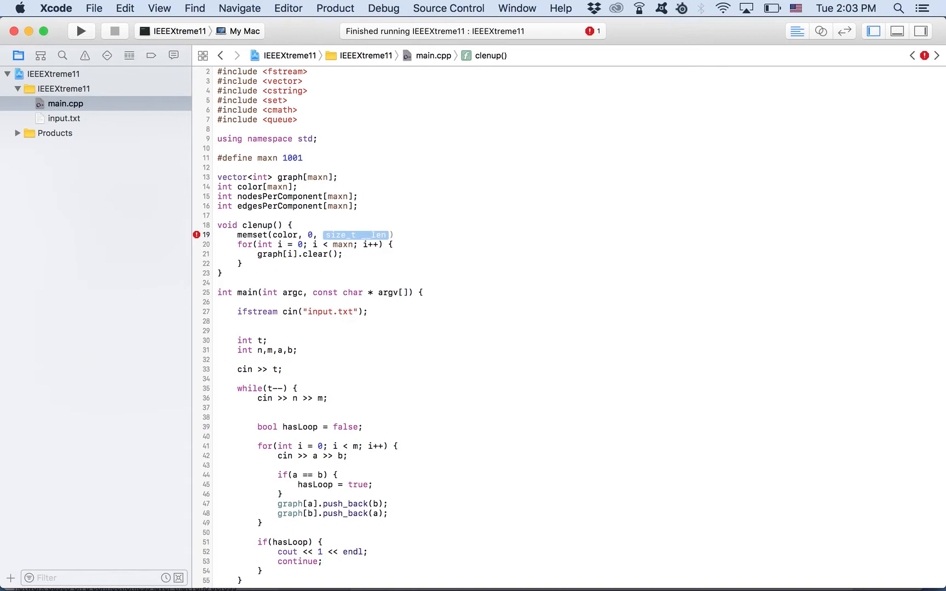
text(sizeof c)
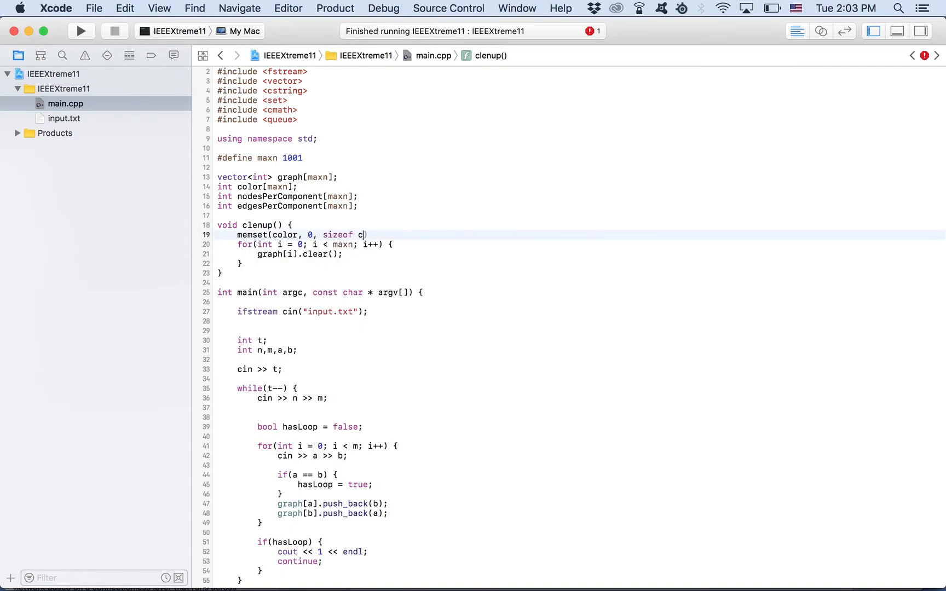
text(olor);)
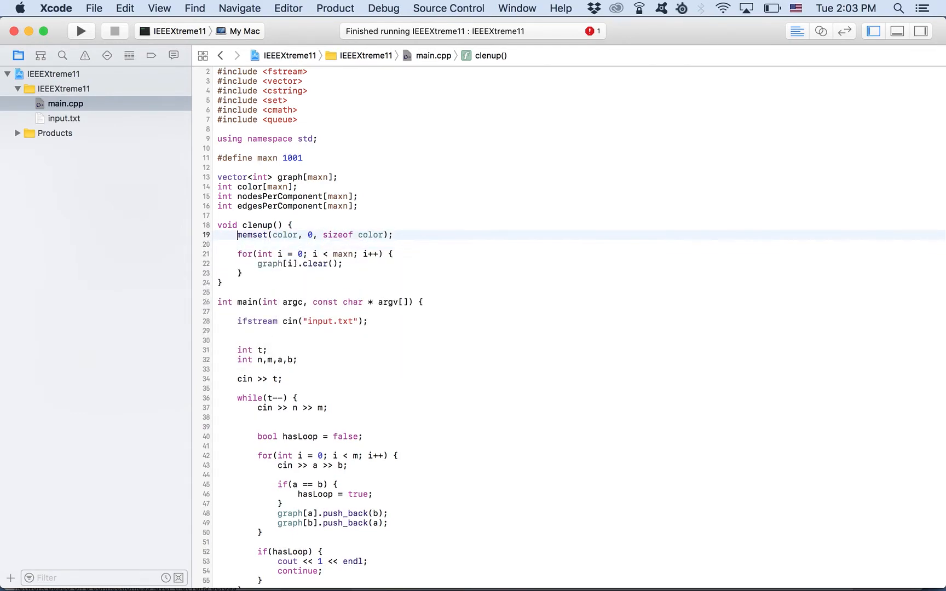
text(memset(color, 0, sizeof color);)
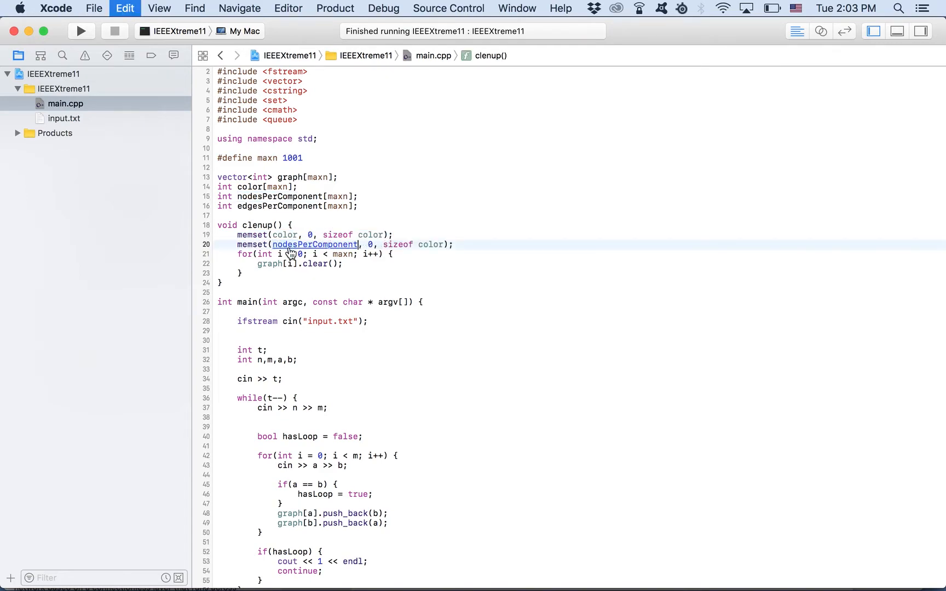
text(nodesPerComponent)
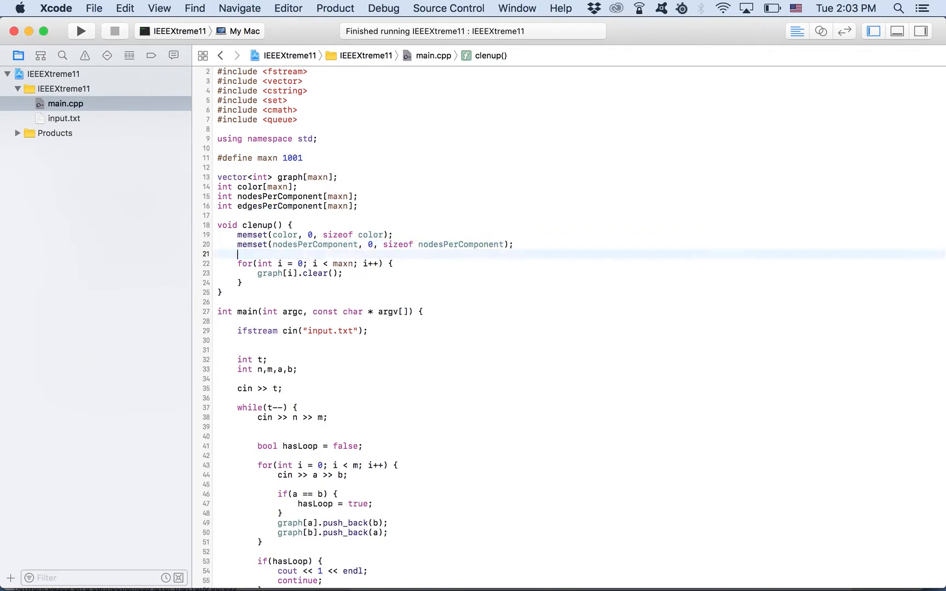
text(memset(color, 0, sizeof color);)
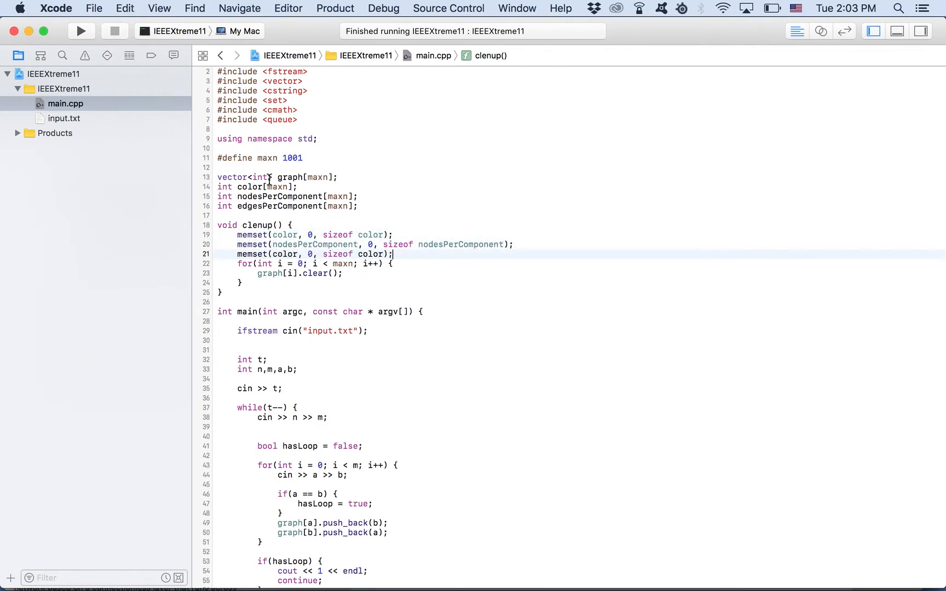
double_click(278, 206)
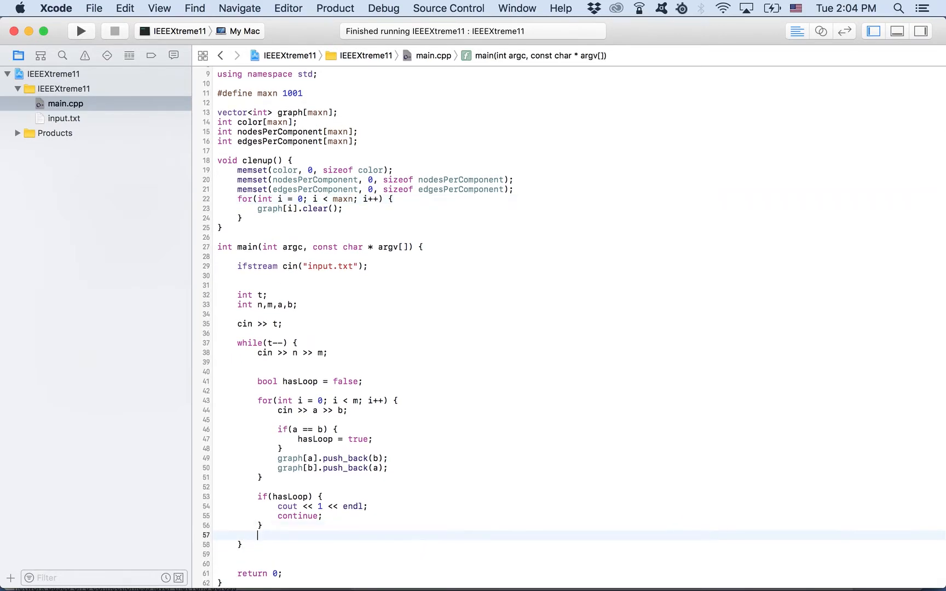
- Call paintGraph(n) in main, start void paintGraph(int n), and add a global componentCount reset to 0 in clenup()
text(p)
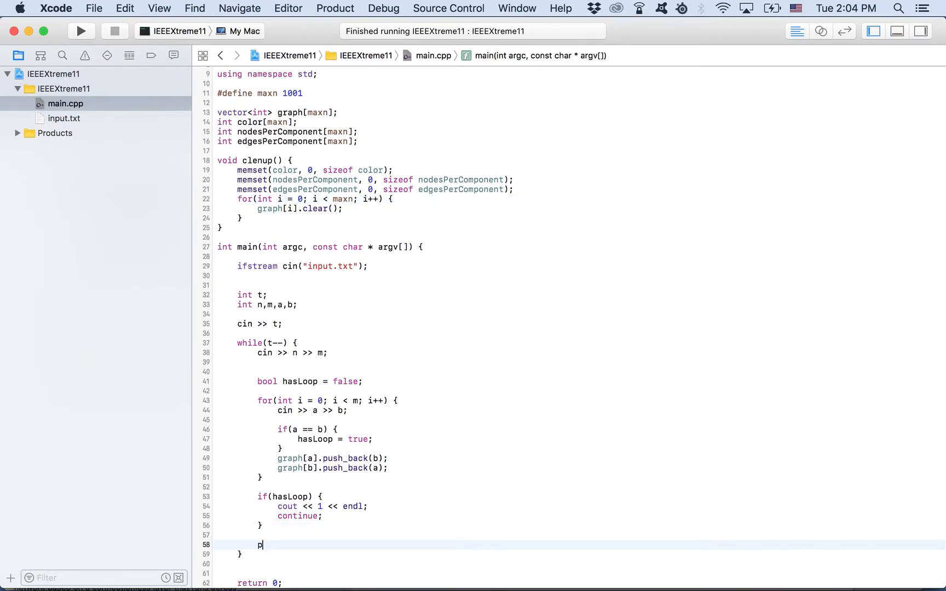
text(aintGraphg)
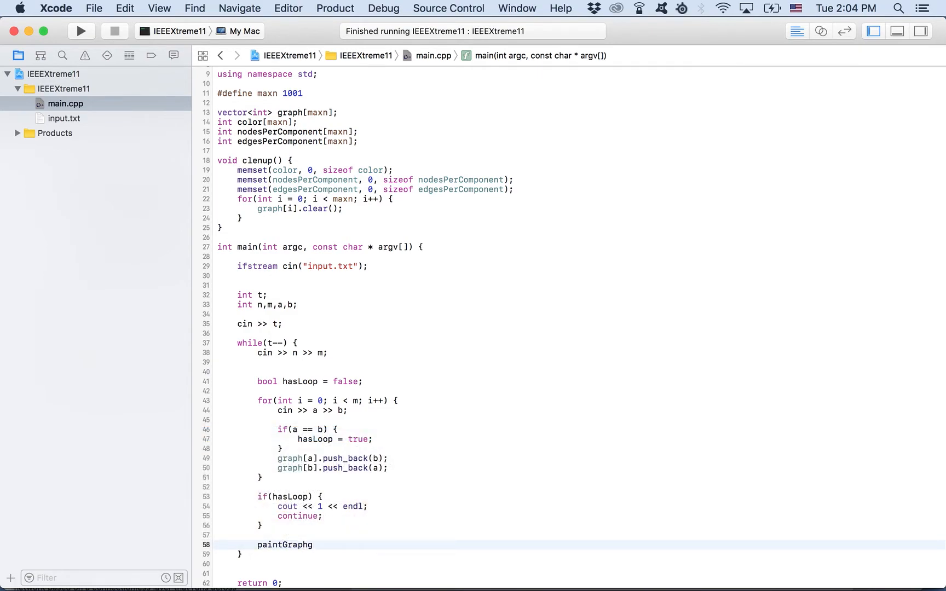
text((n);)
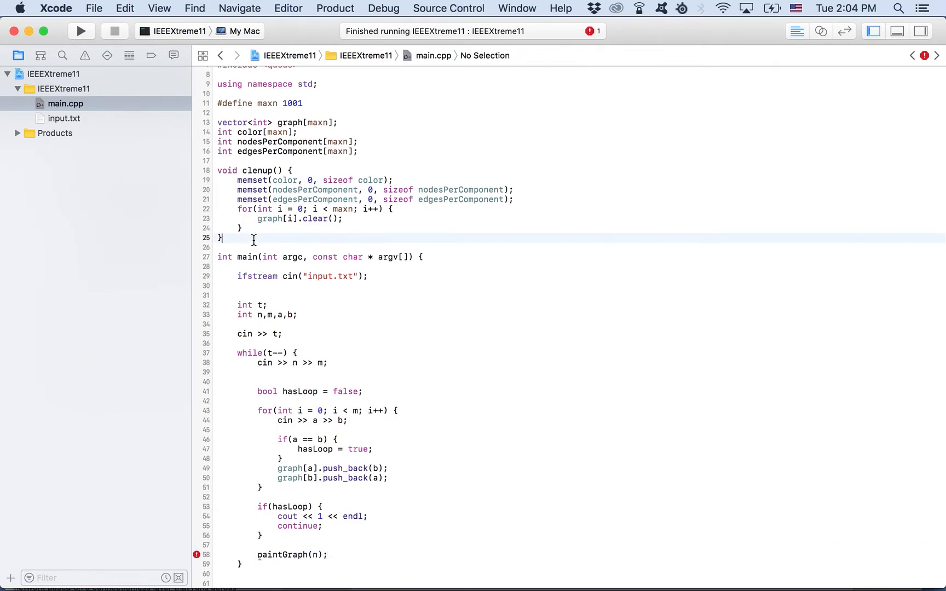
text(void paintGraph(int n) {)
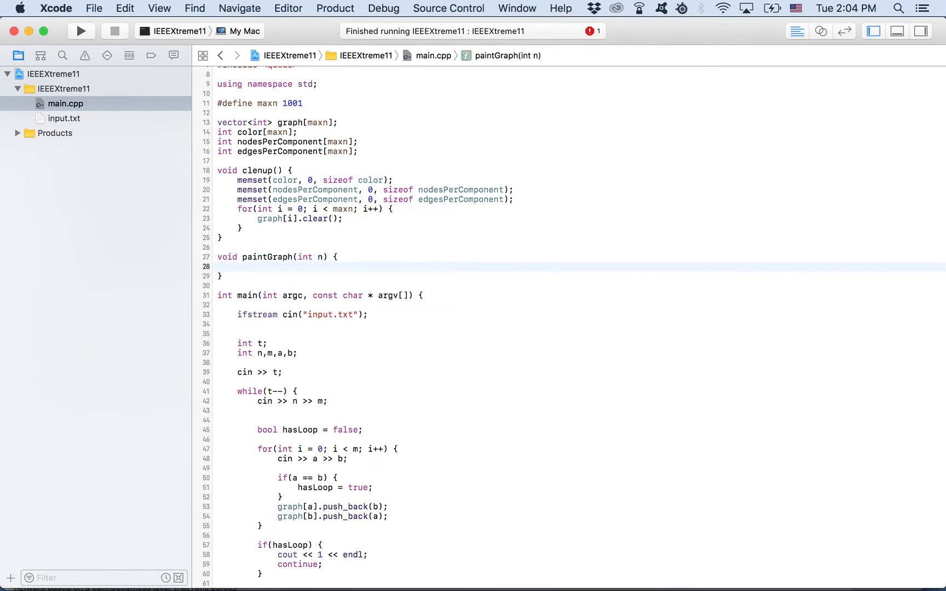
click(239, 267)
text(int n)
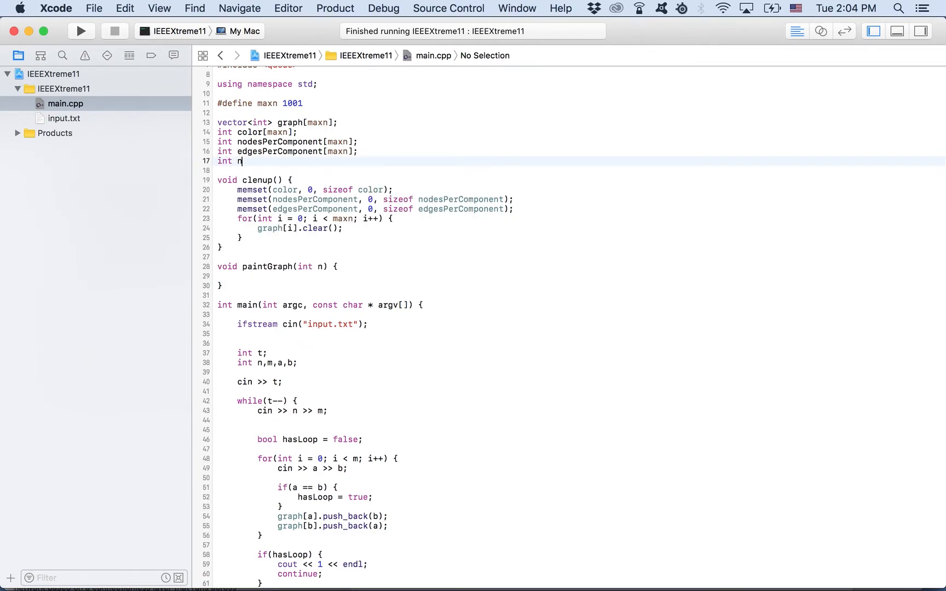
key(Backspace)
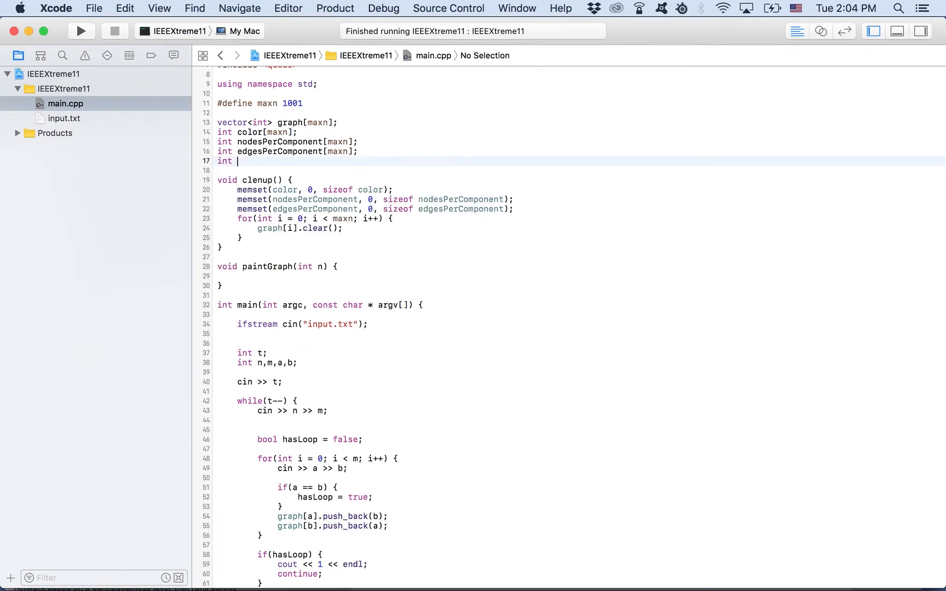
text(componentCount;)
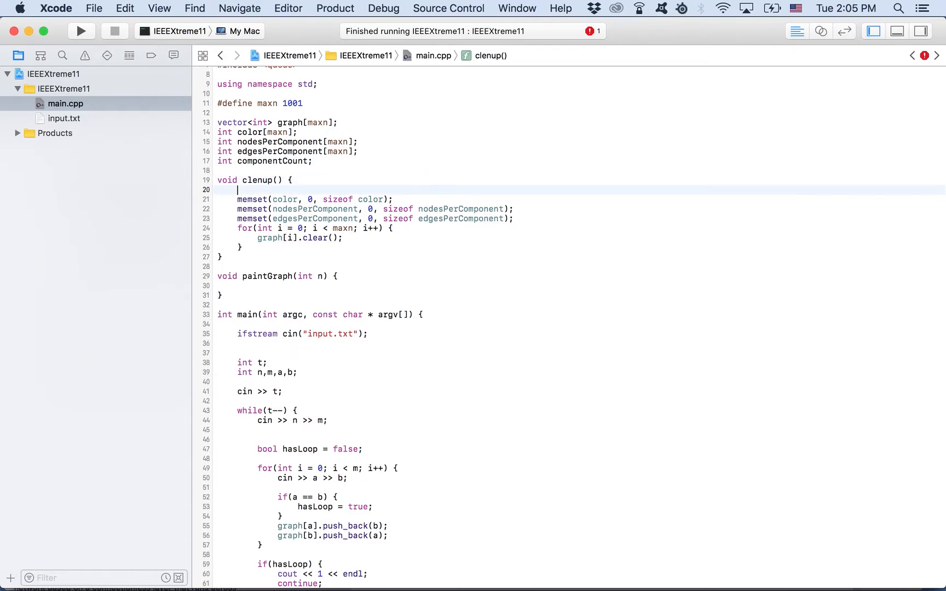
text(componentCount = 0;)
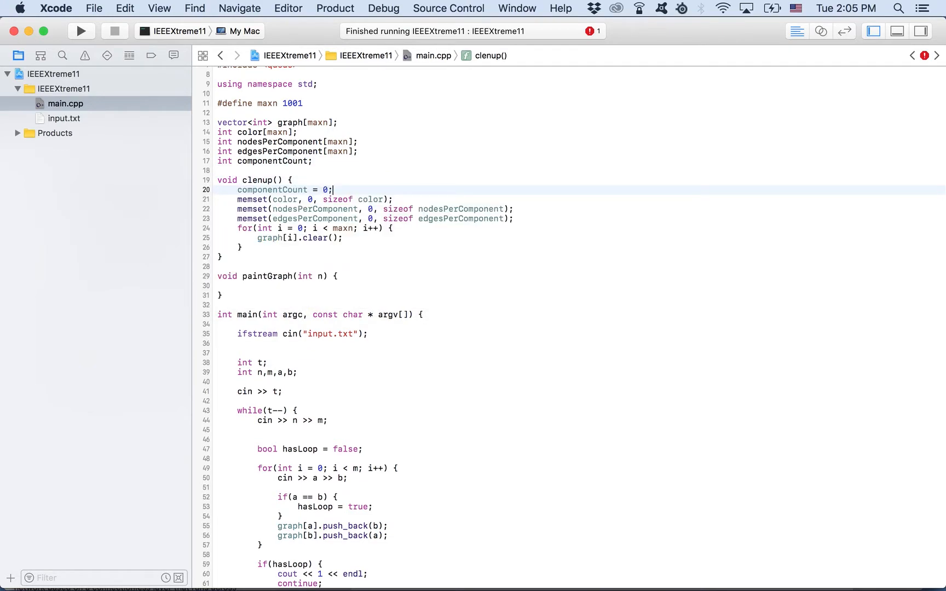
- In paintGraph loop over nodes, skip ones with color != 0, increment componentCount and assign it to color[i]
click(253, 286)
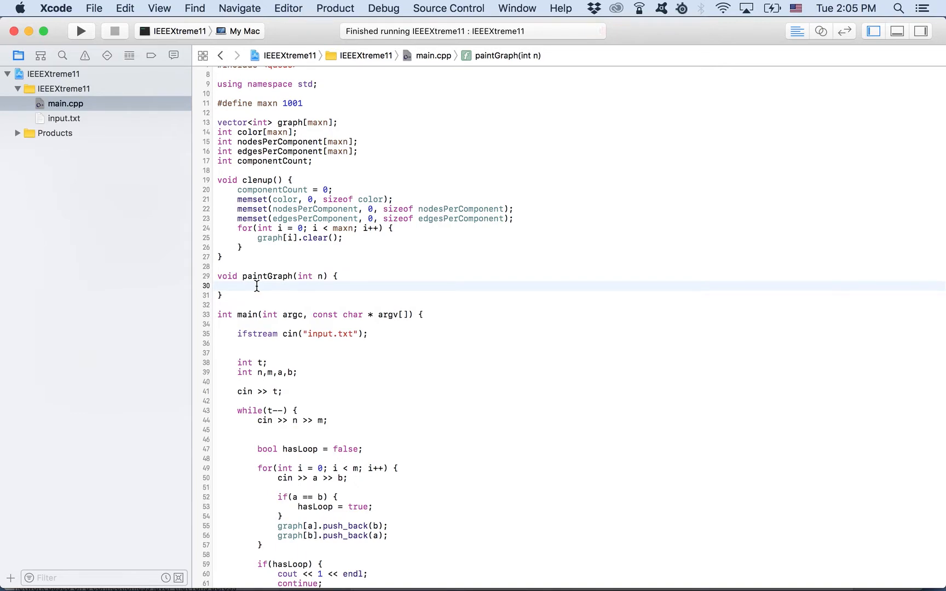
text(for(int)
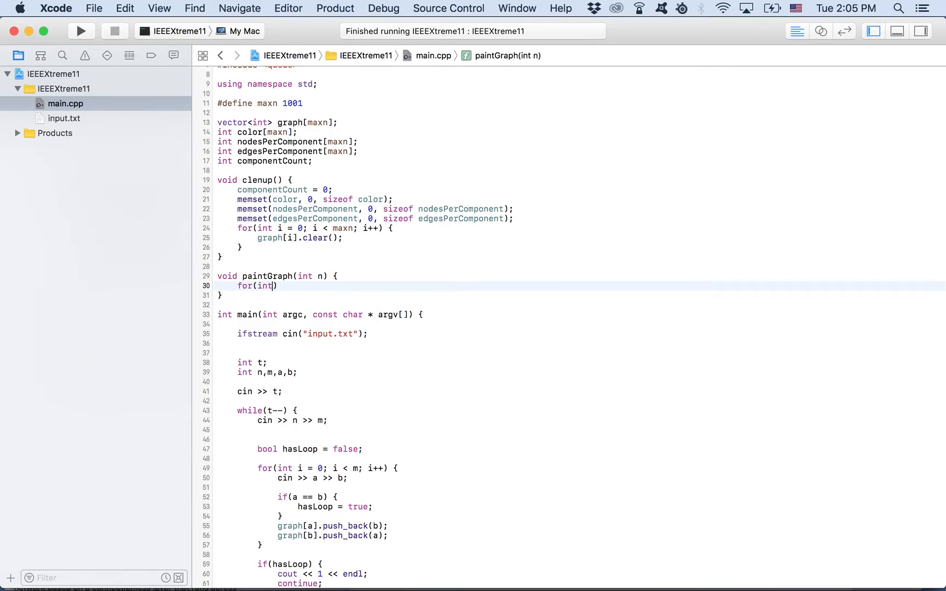
text(i = 0; i < n; i++)
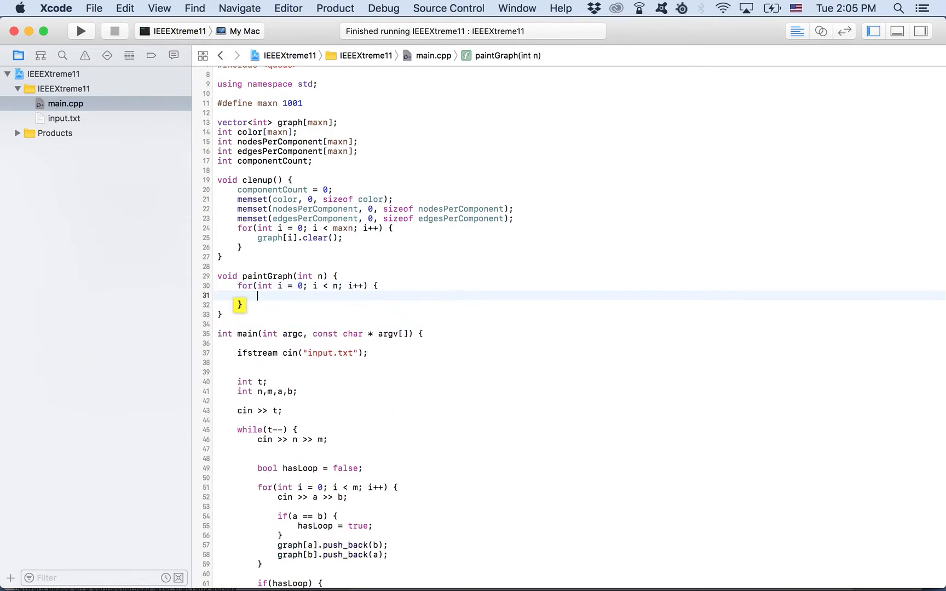
text(if()
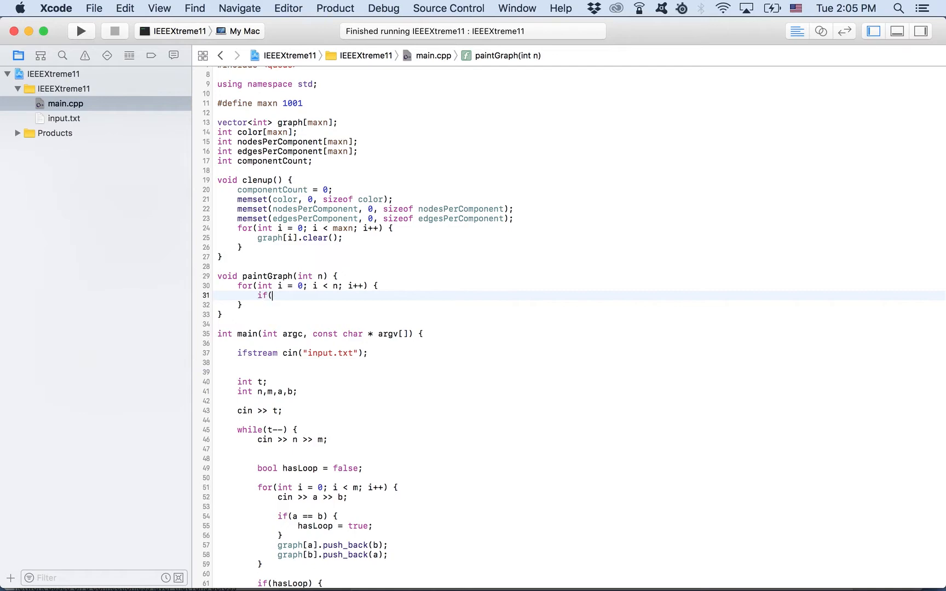
text())
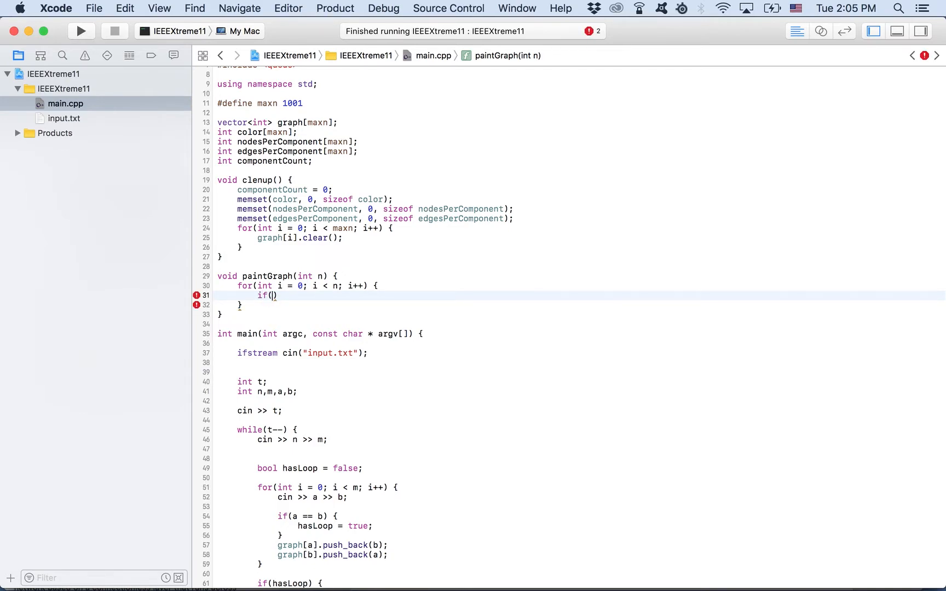
text(color)
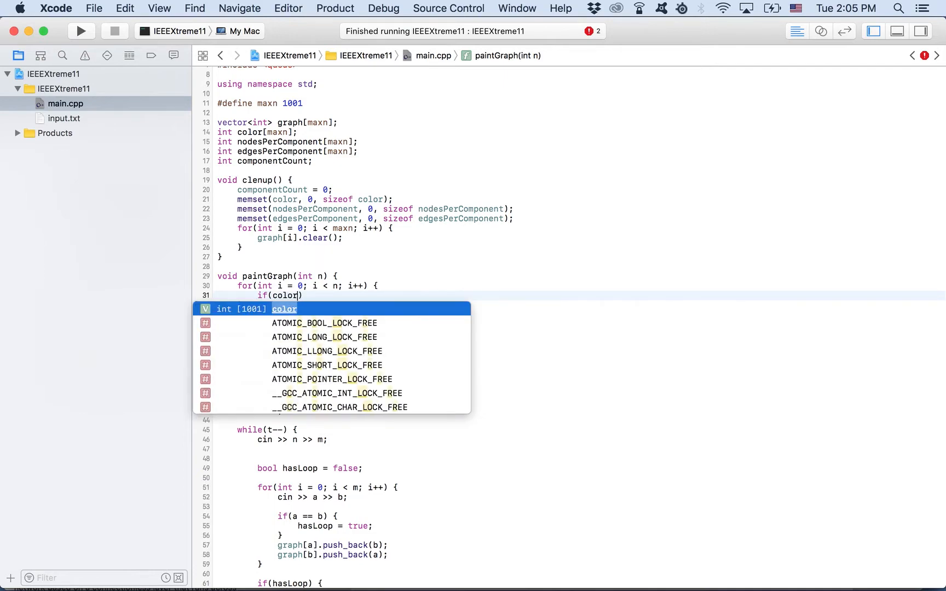
text([i] != 0))
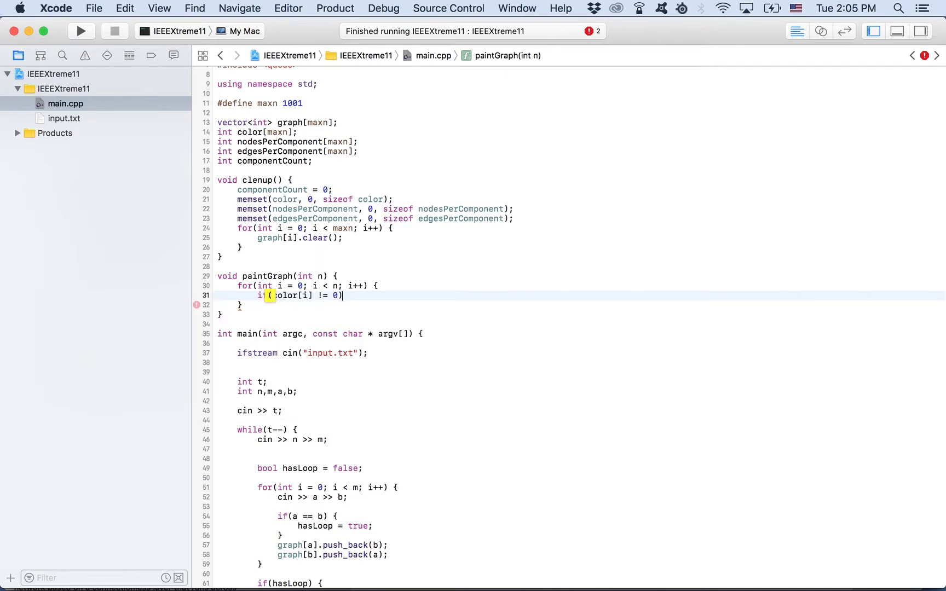
text(continue;)
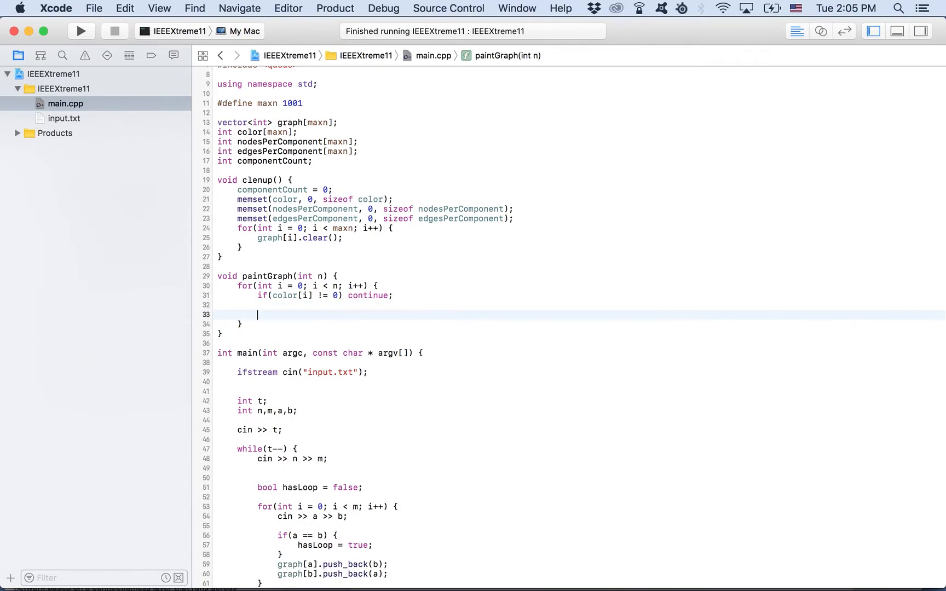
text(componentCount++;)
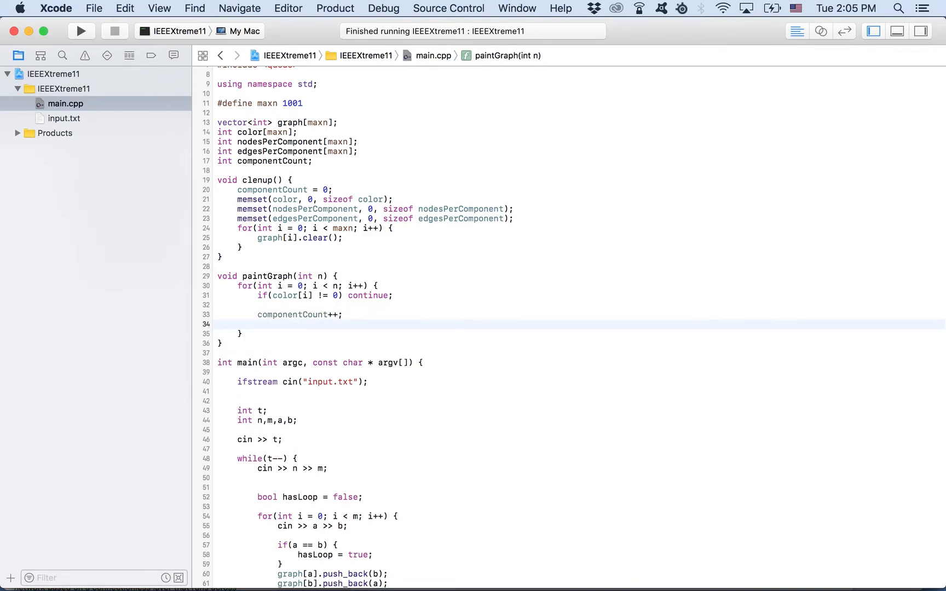
text(color[i])
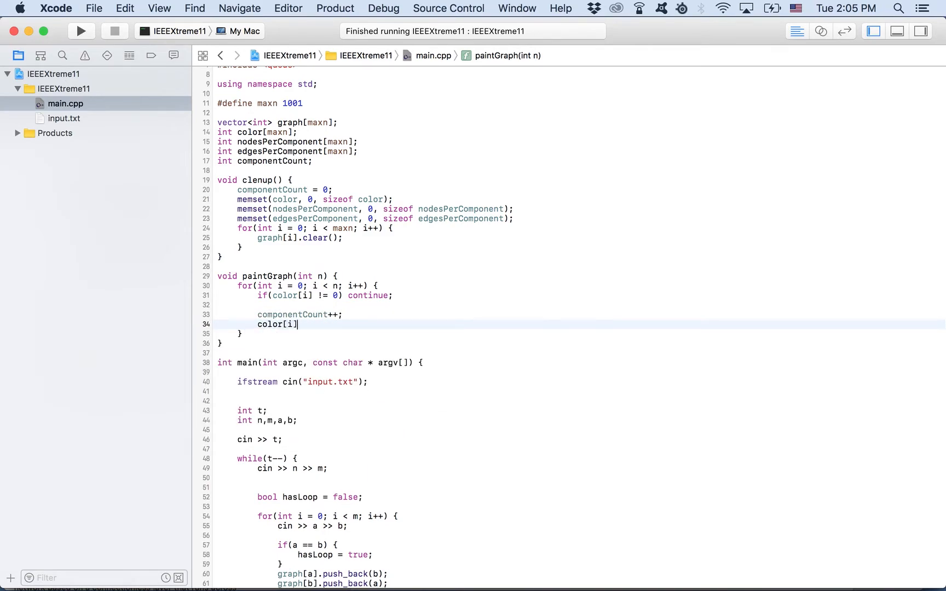
text(= componentCount;)
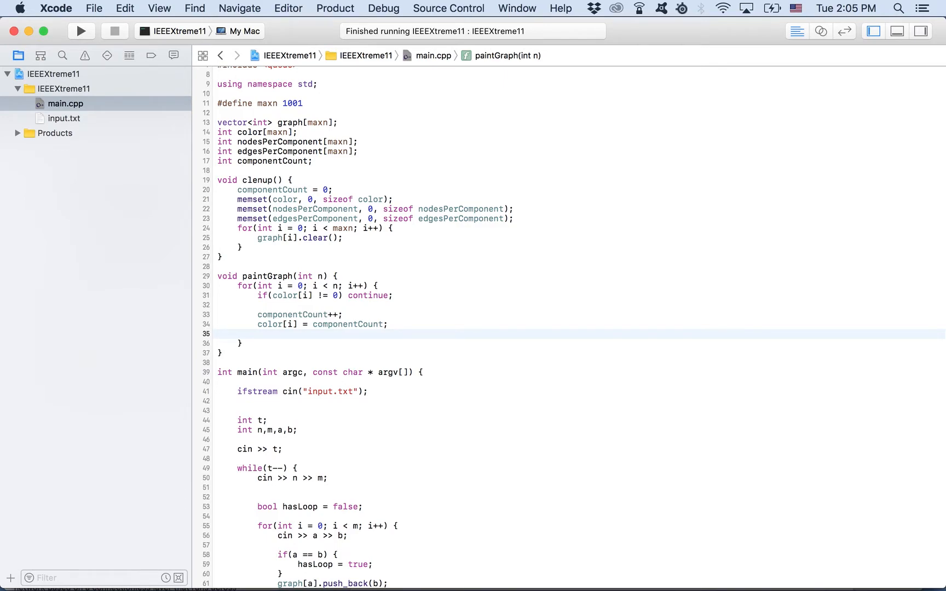
- Declare queue<int> q, push i, and while the queue is non-empty take node = q.front() and pop it
text(queue<int> q;)
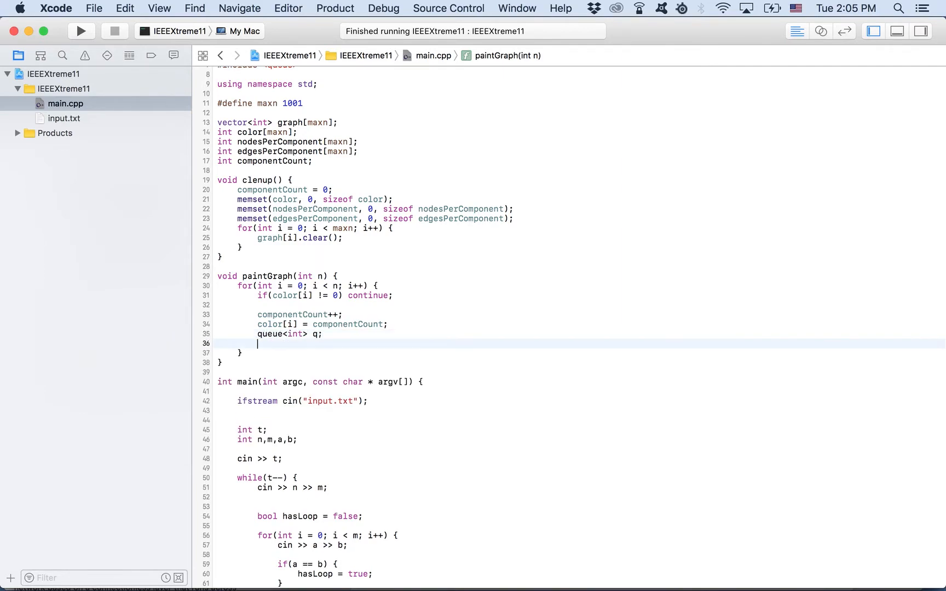
text(q.push()
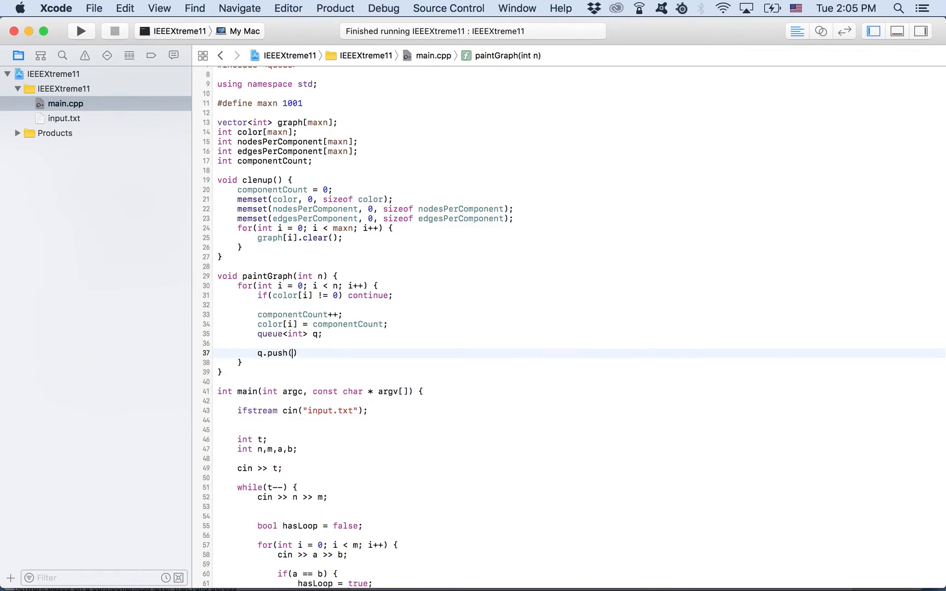
text(i);)
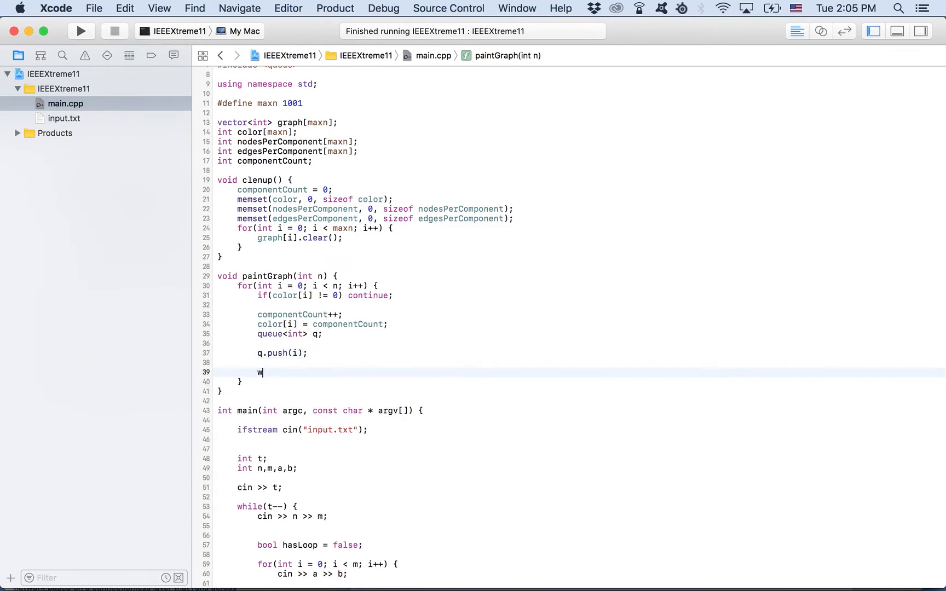
text(hile(q))
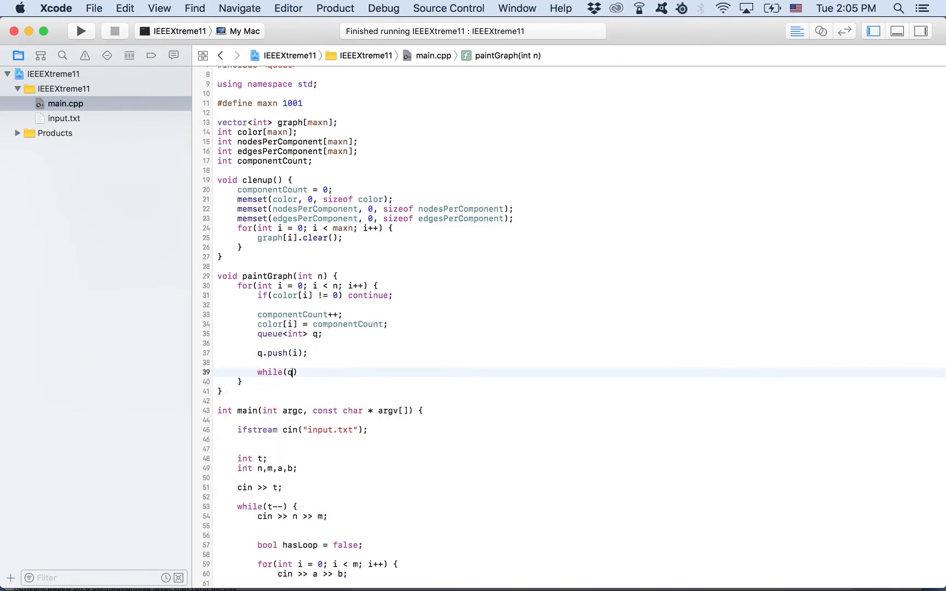
text(.empty())
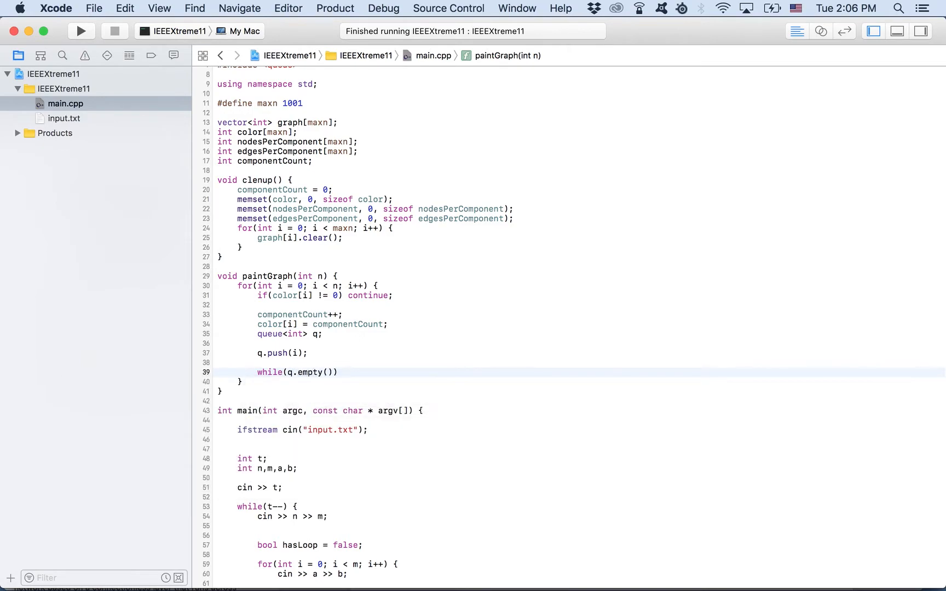
text({)
text(int no)
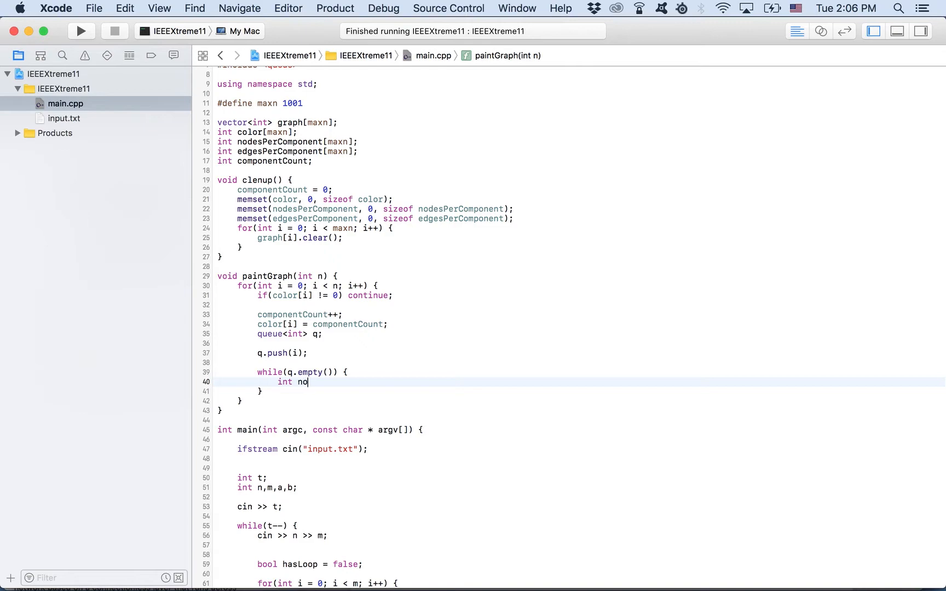
text(de =)
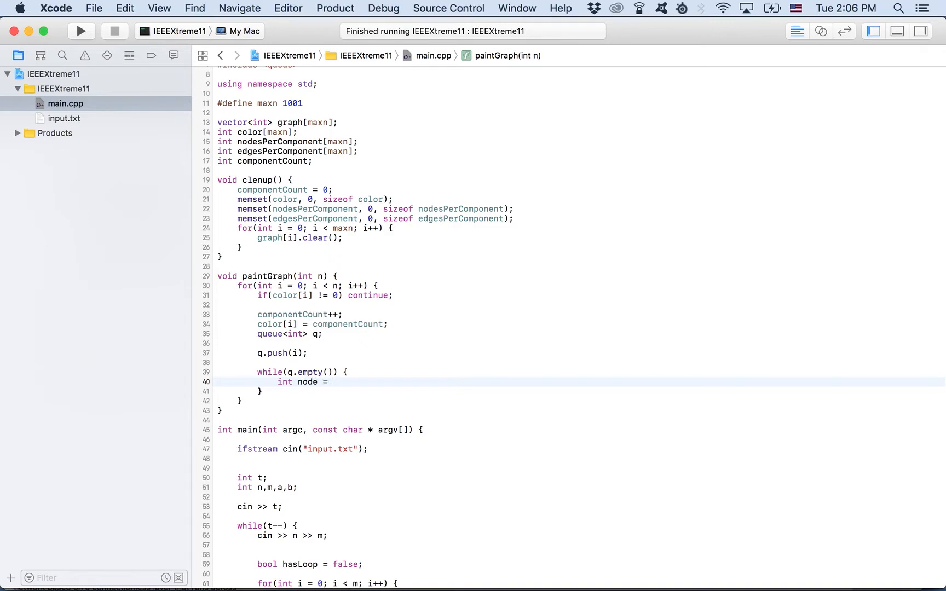
text(q.front();)
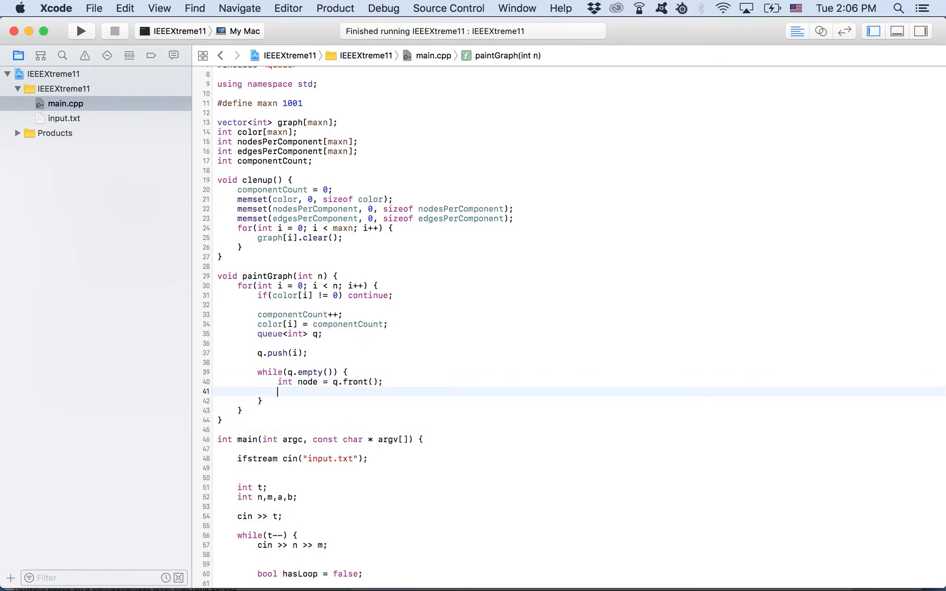
text(q.pop();)
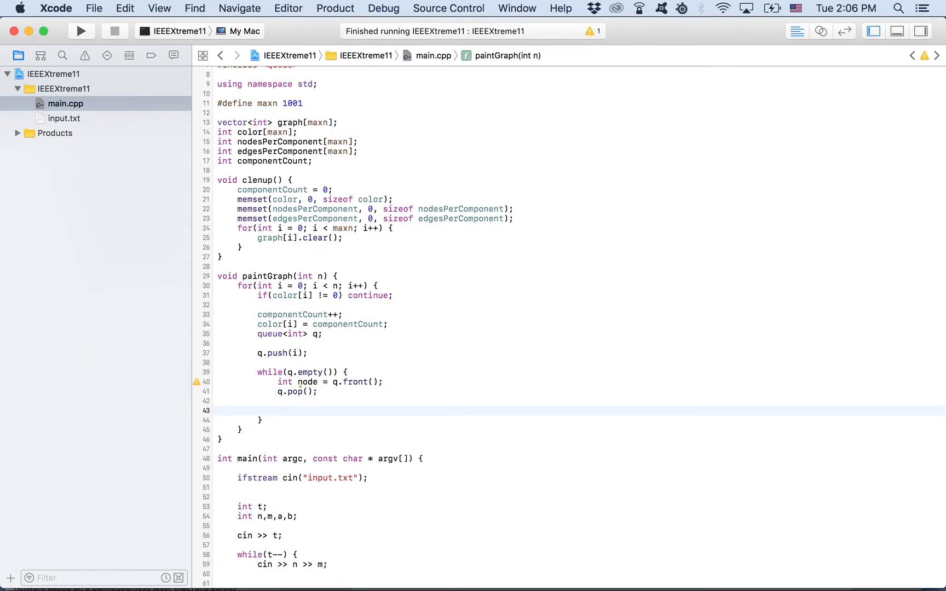
- For each neighbour v of node in graph[node], if uncolored set color[v] = componentCount and push v onto the queue
text(for())
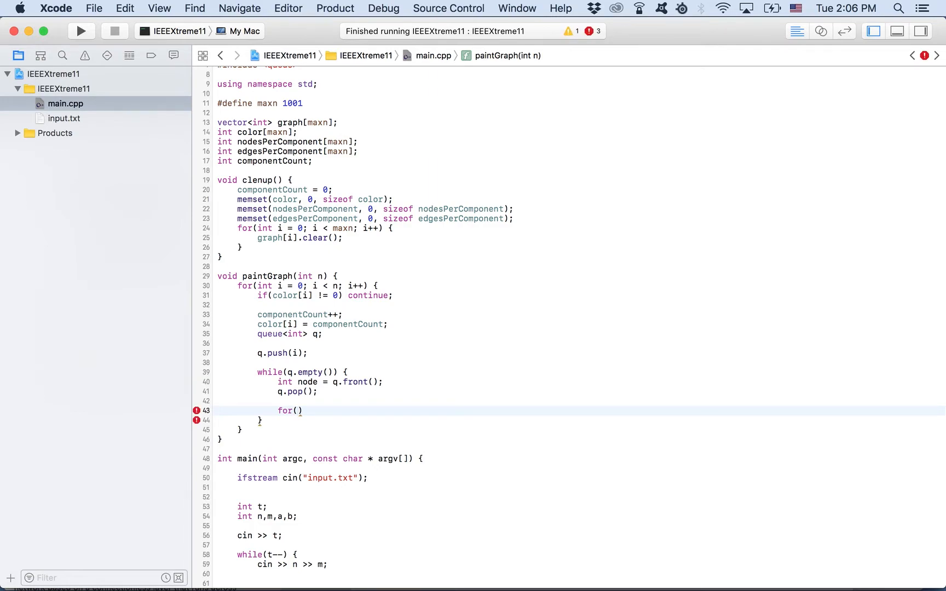
text(int j = 0;)
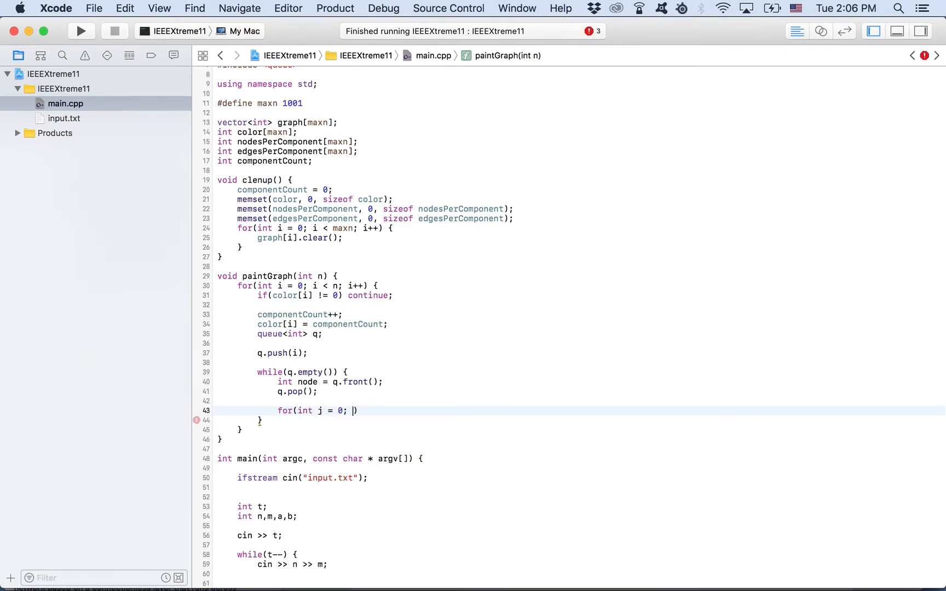
text(j < graph[node].s)
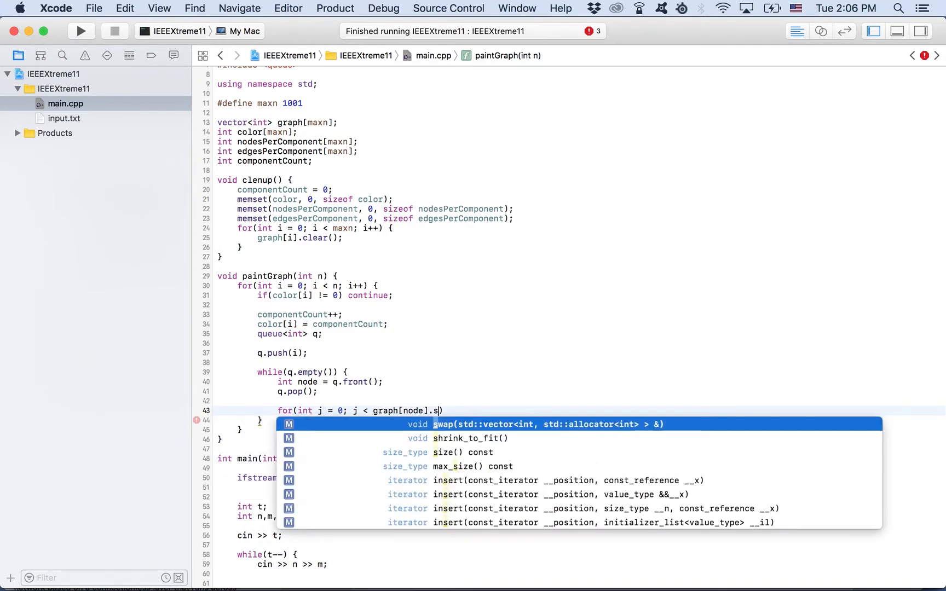
text(ize(); j++) {)
text(int)
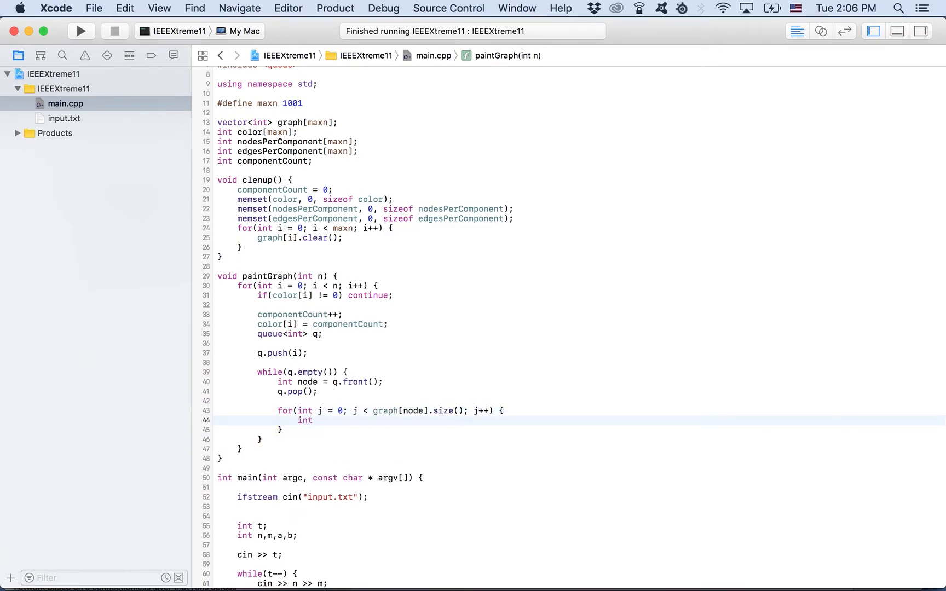
text(v = graph)
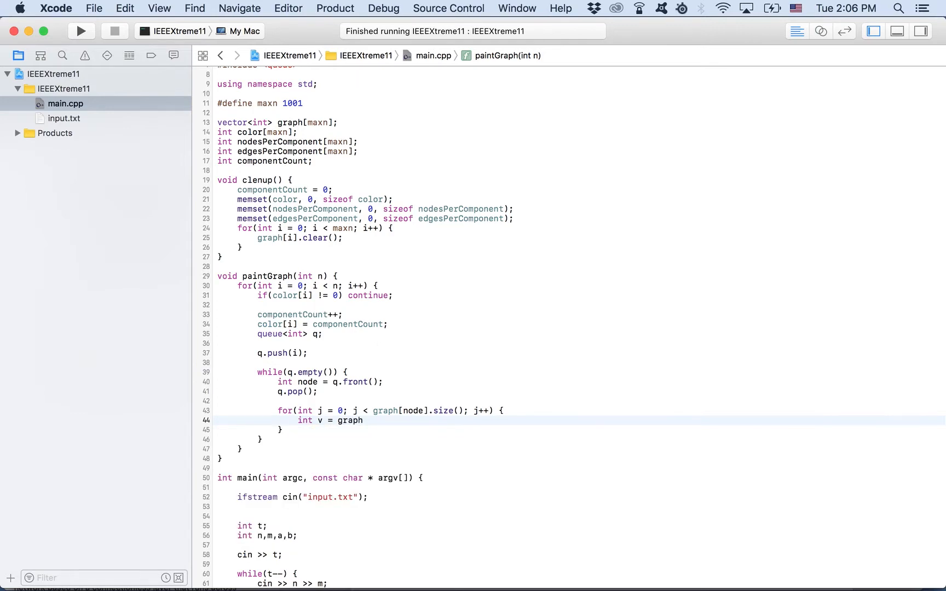
text([node][j];)
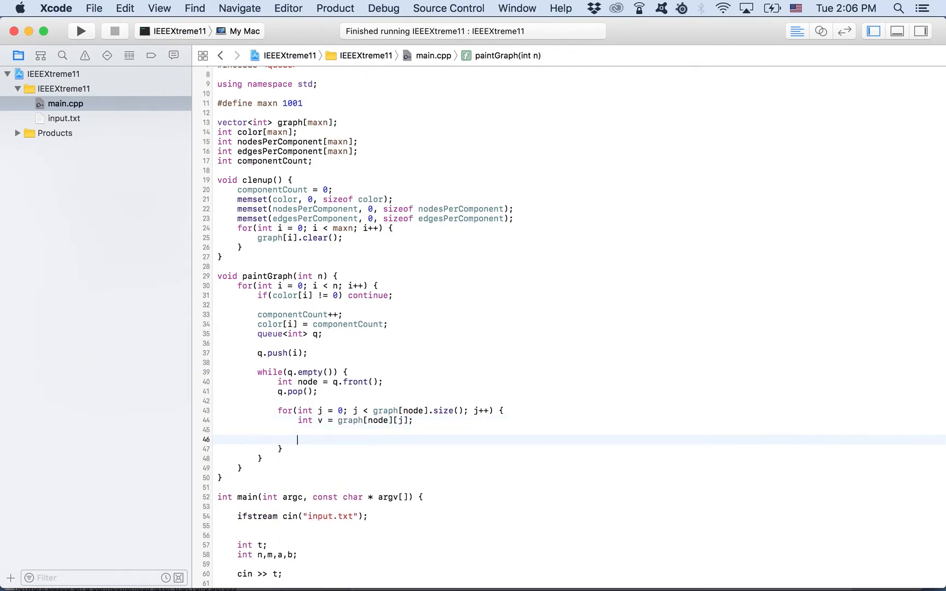
text(if())
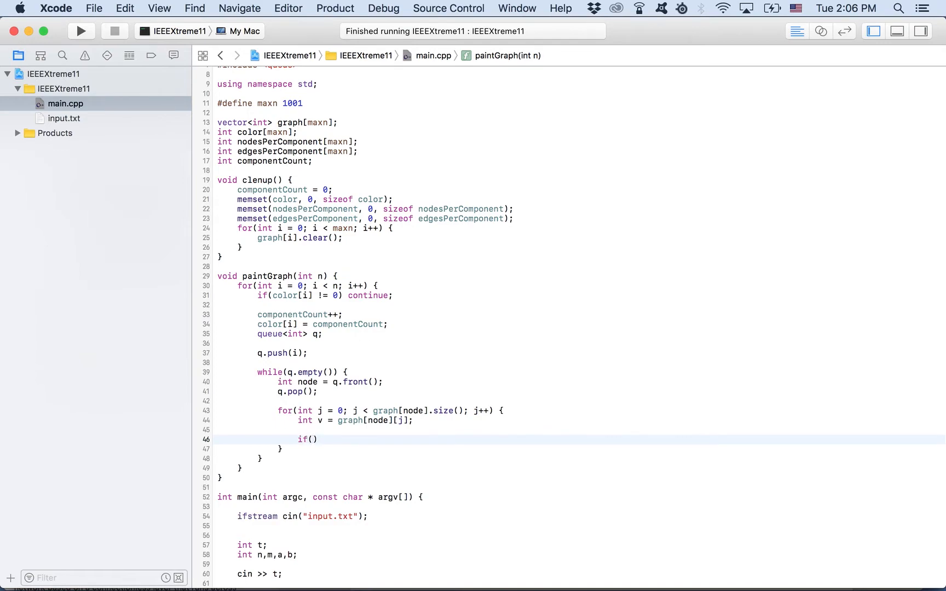
text(color[v] != 0)
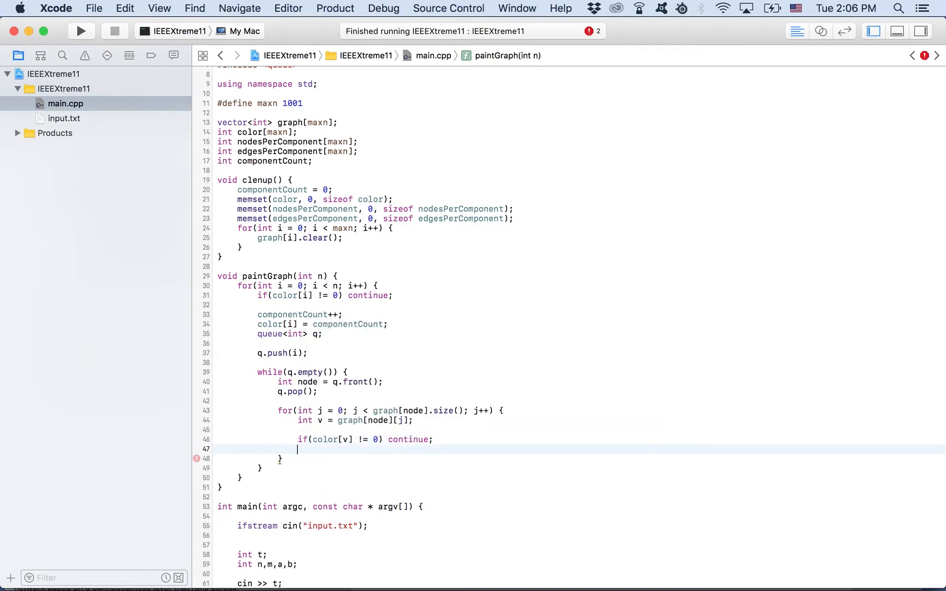
text(color[v] =)
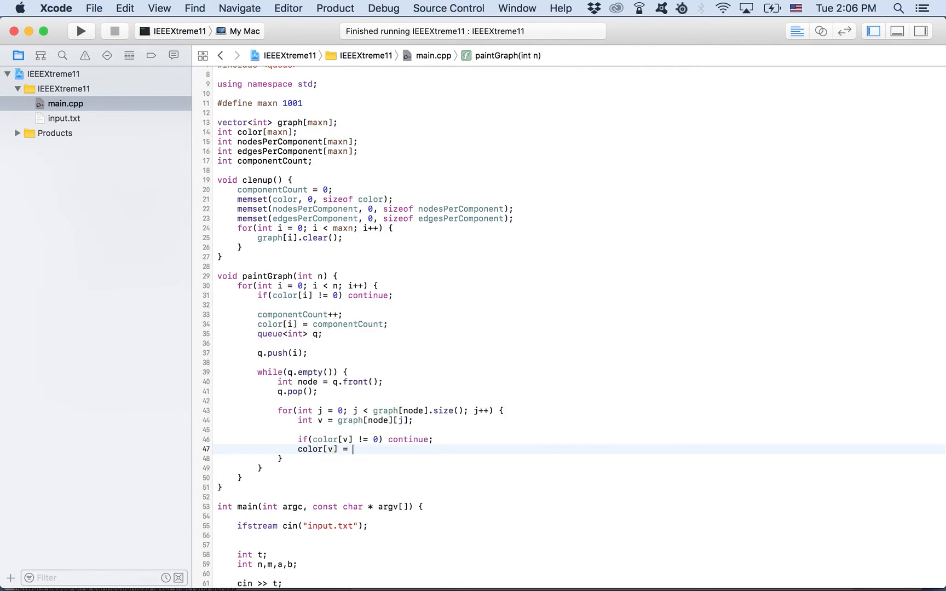
text(componentCount)
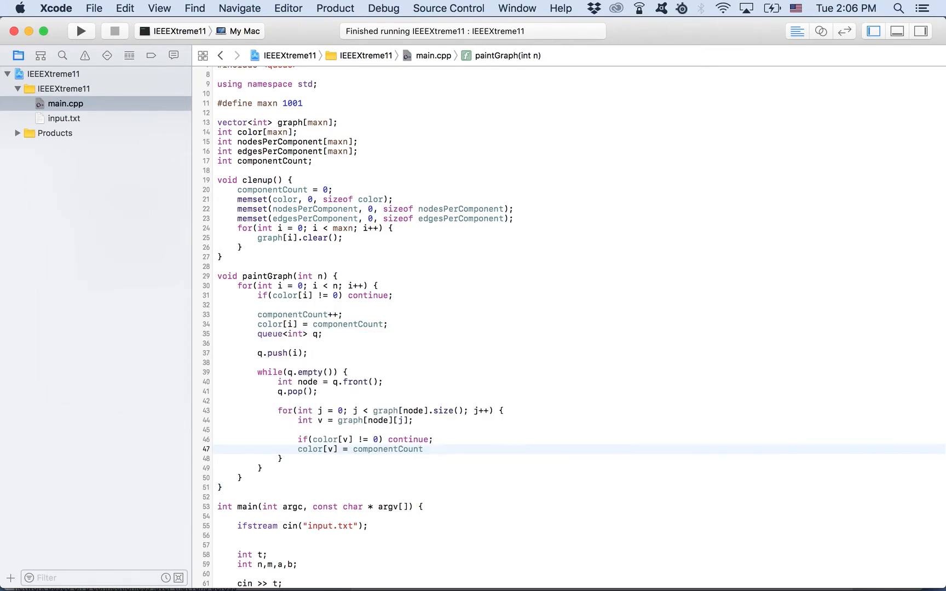
key(Return)
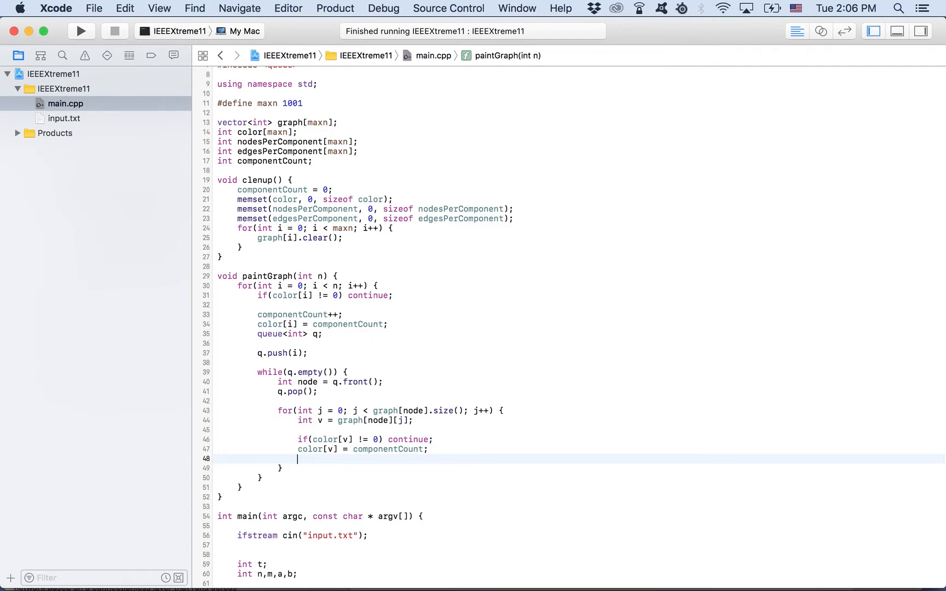
text(q.push(v)
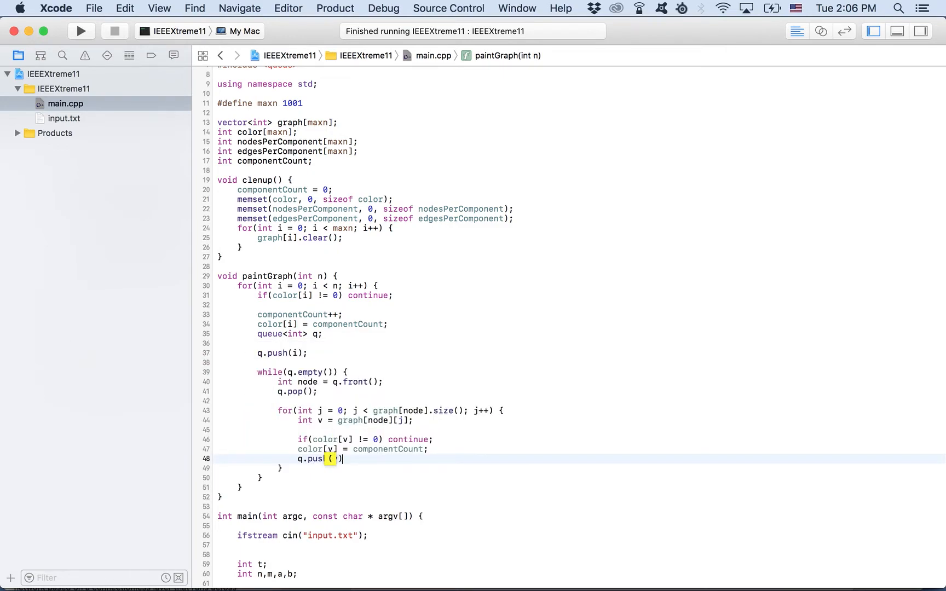
- Finish q.push(v) and add a loop incrementing nodesPerComponent[color[i]] for every node
text(v)
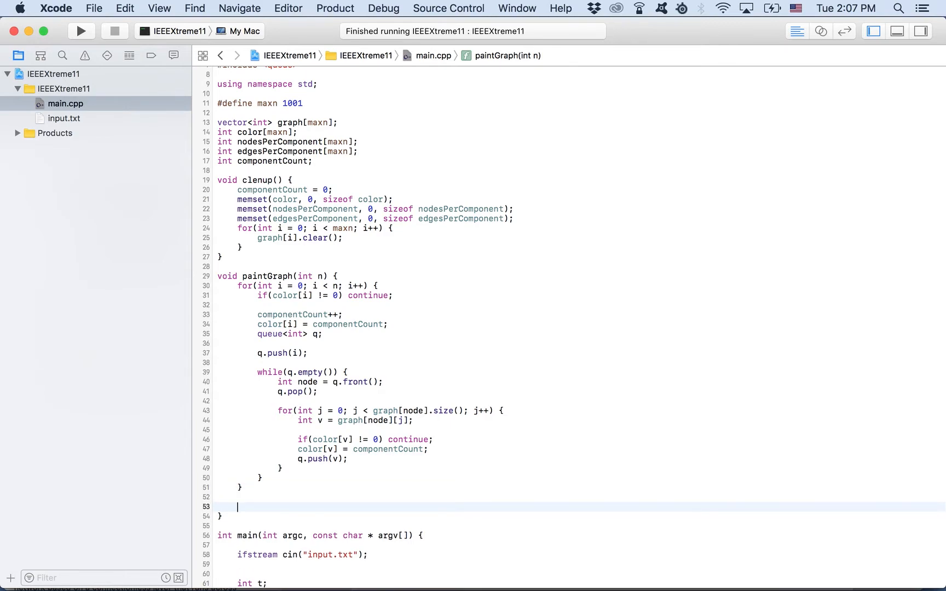
text(for()
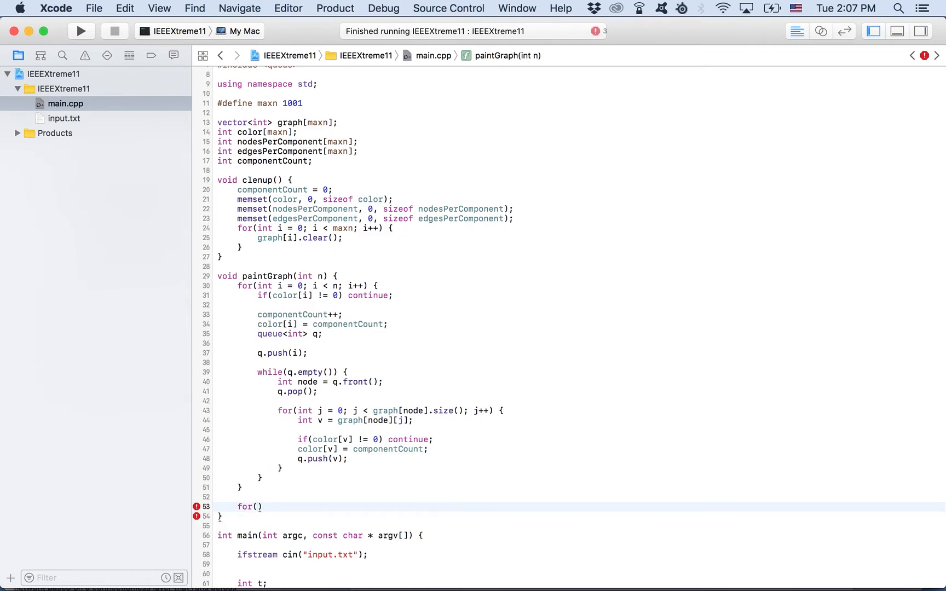
text(int i = 0)
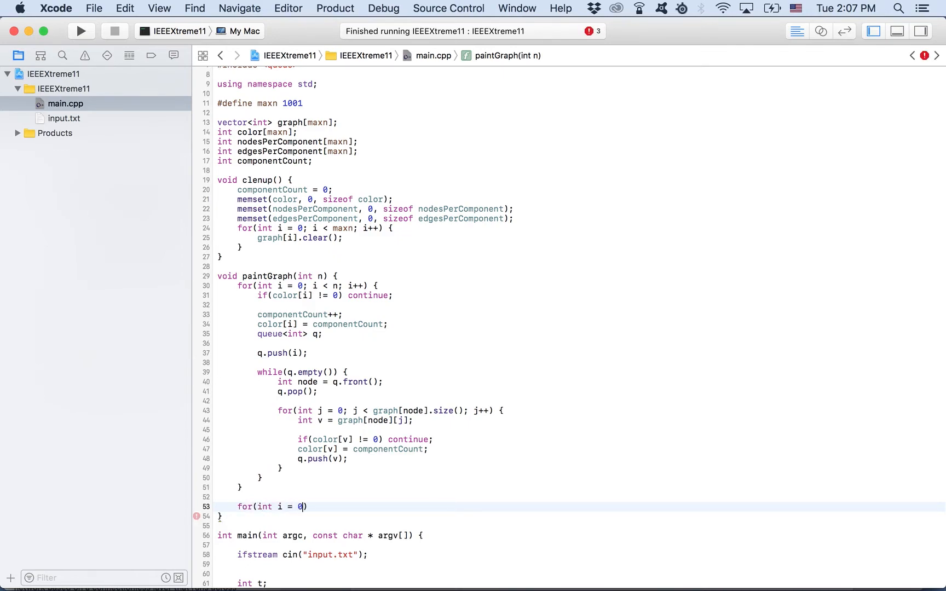
text(; i <)
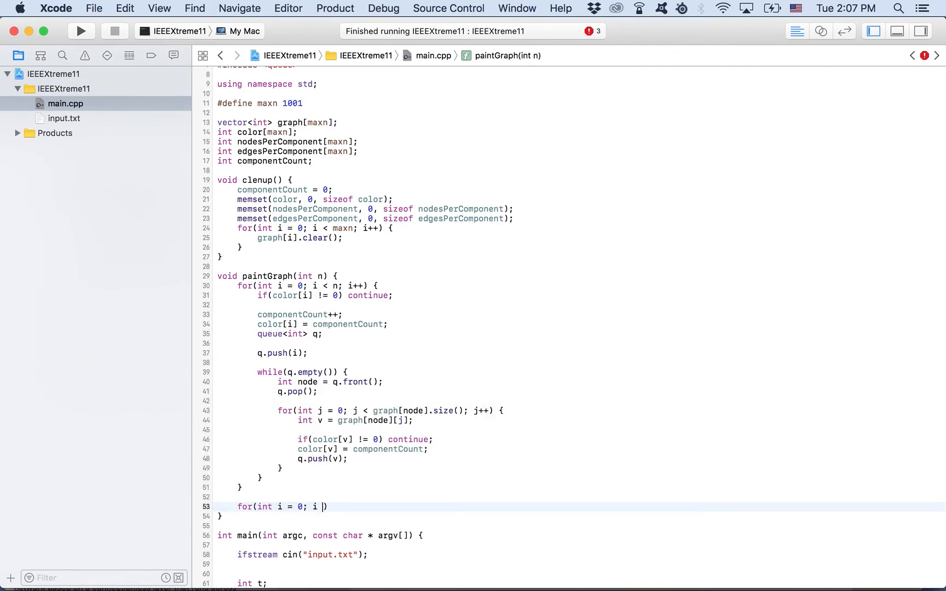
text(< n; i++) {)
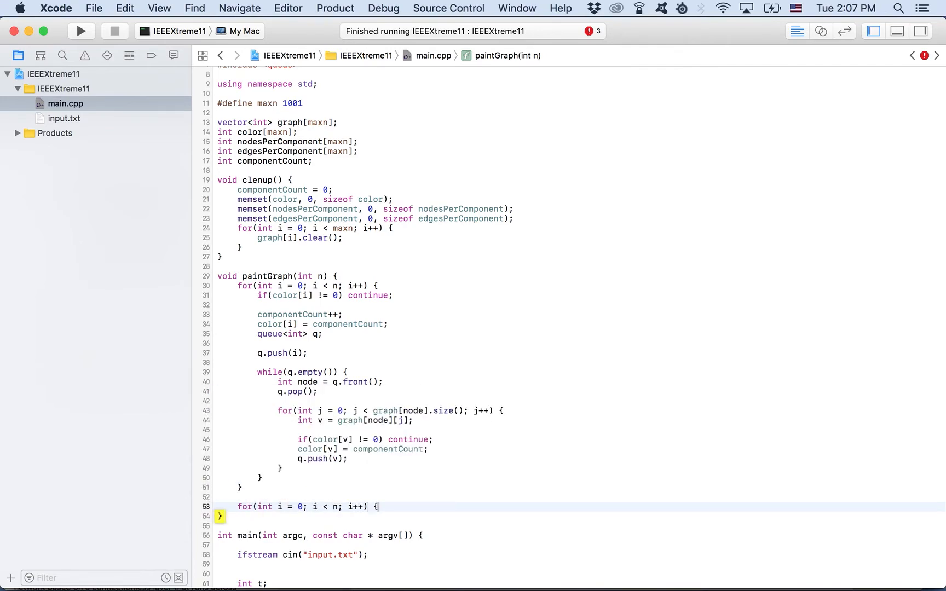
text(comp)
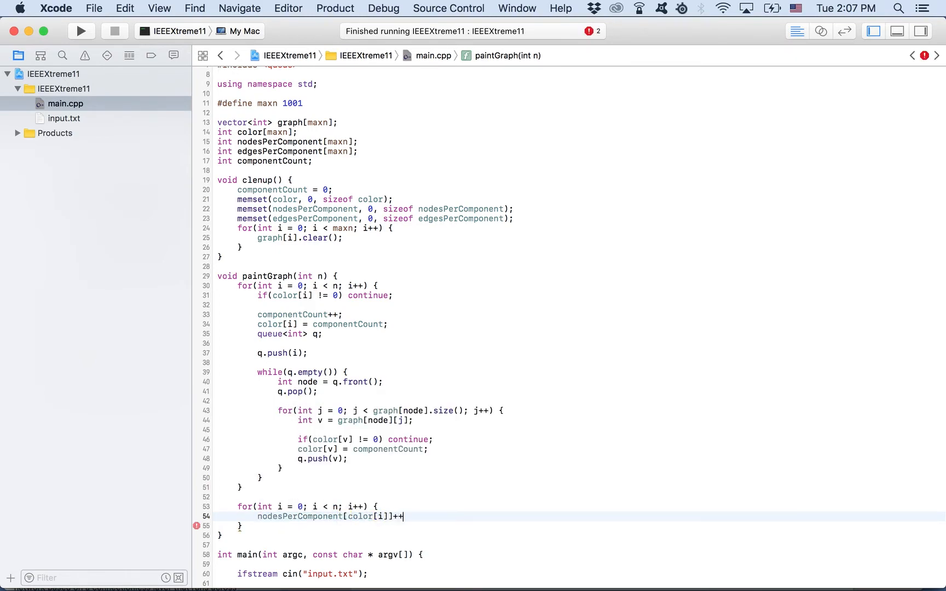
text(;)
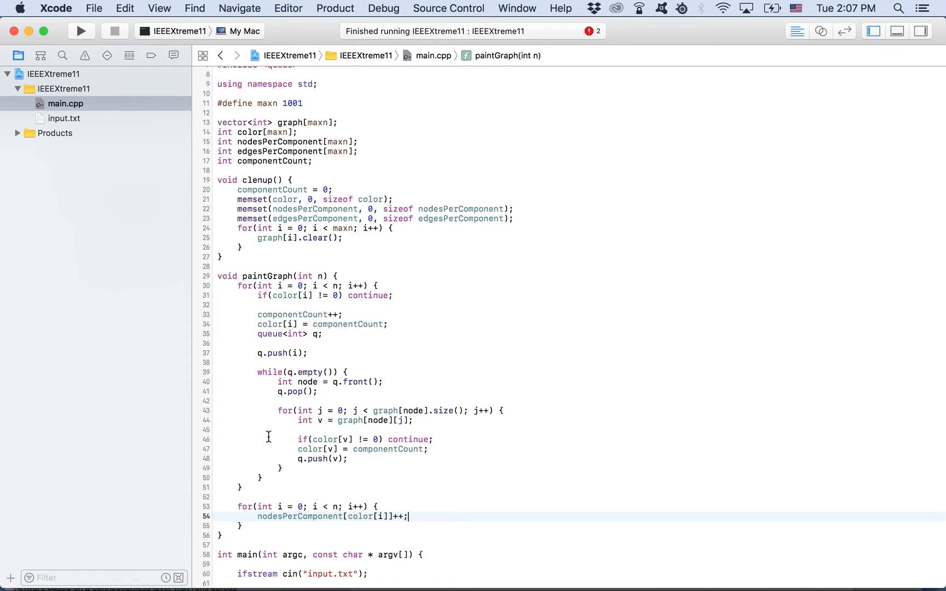
- Add nested loops over each node i and each index j in graph[i] after paintGraph(n)
scroll(down, 3)
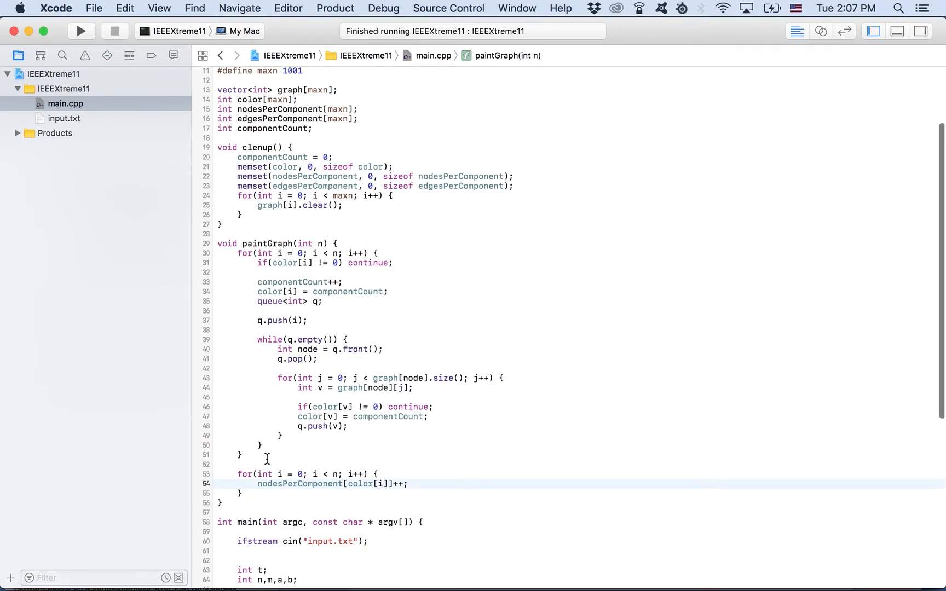
scroll(down, 3)
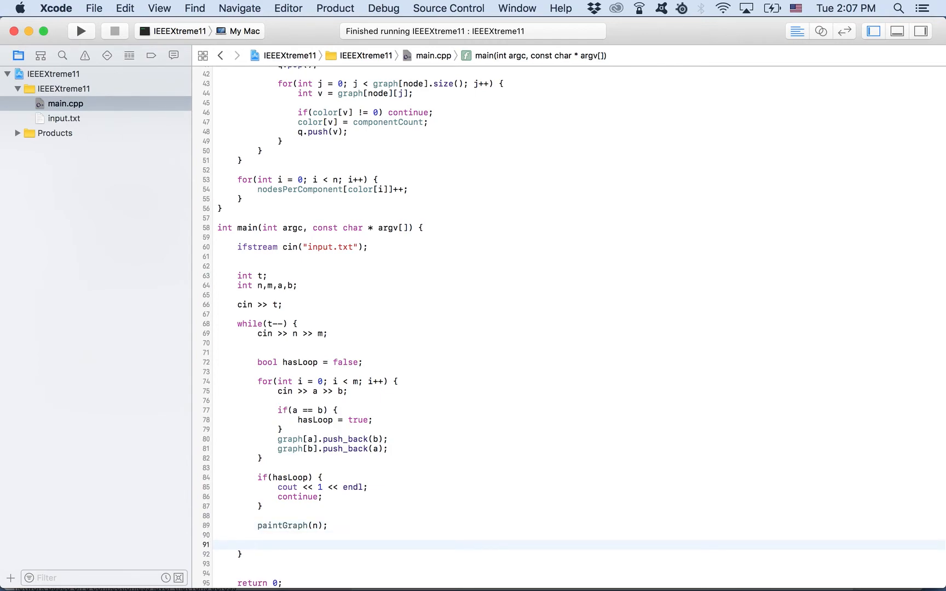
text(for(int i)
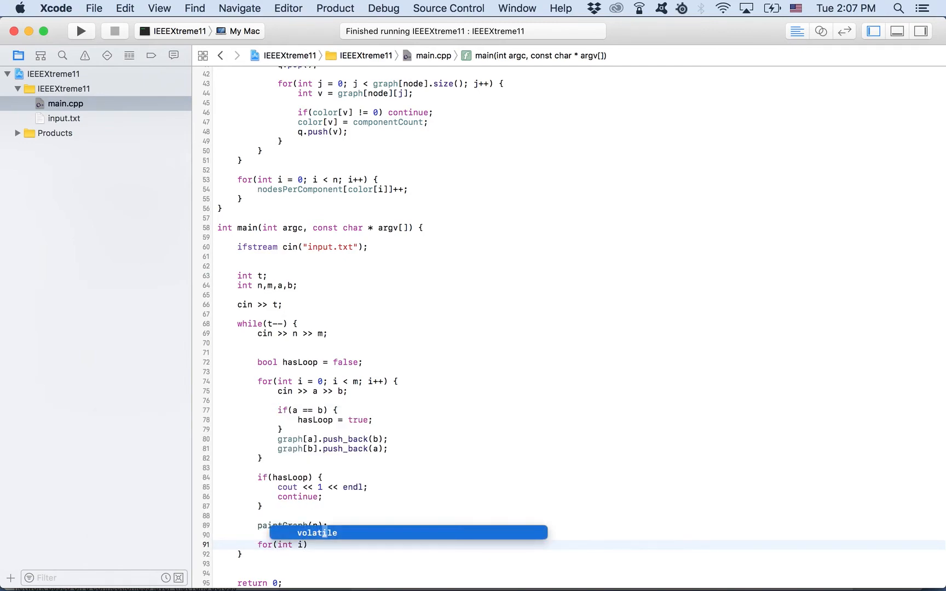
text(= 0; i)
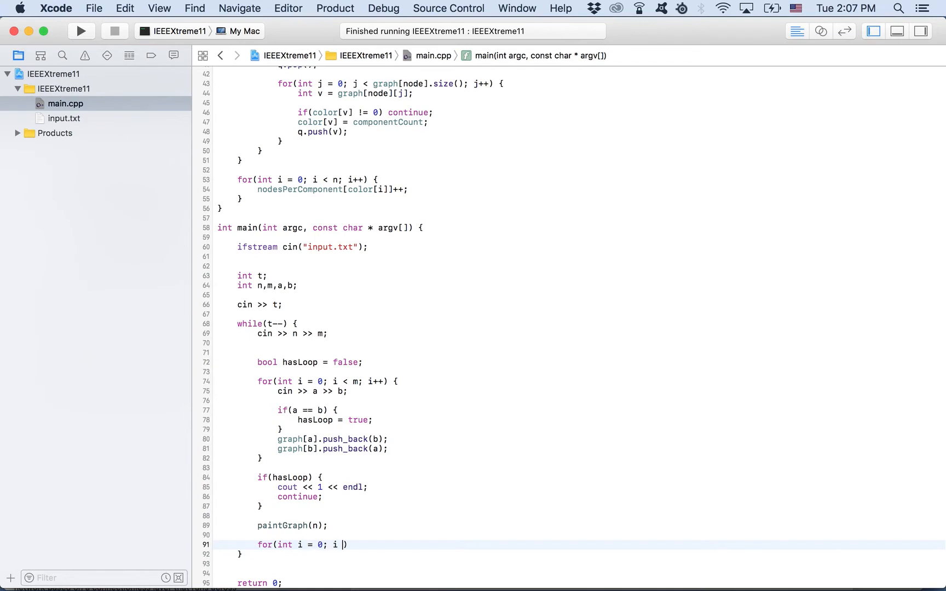
text(< n; i++) {)
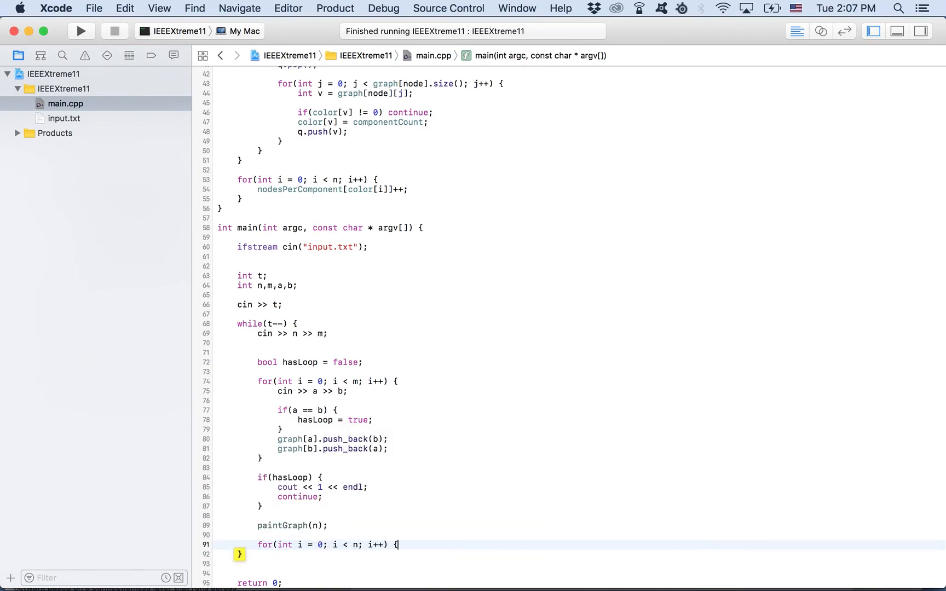
text(for(int j = 0;)
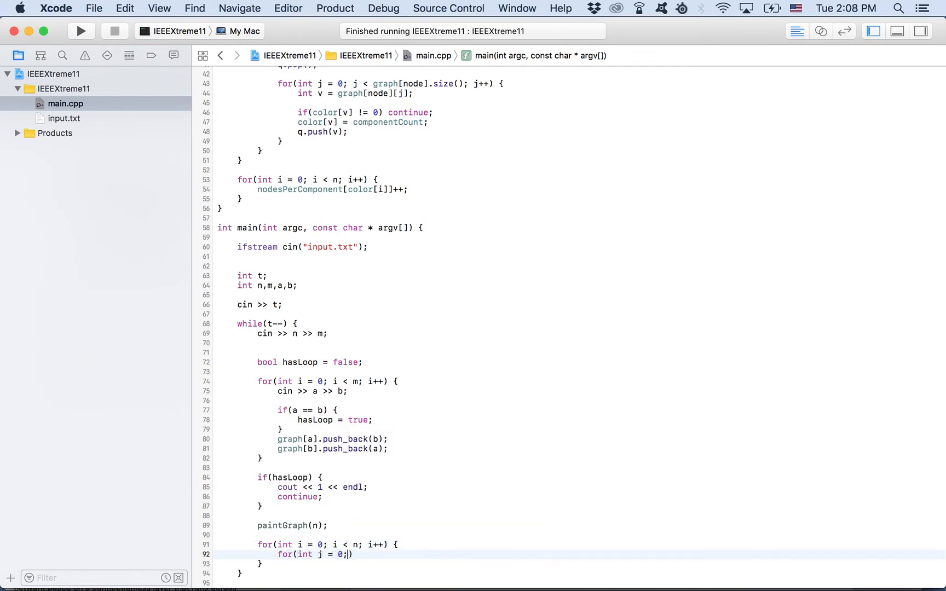
text(graph])
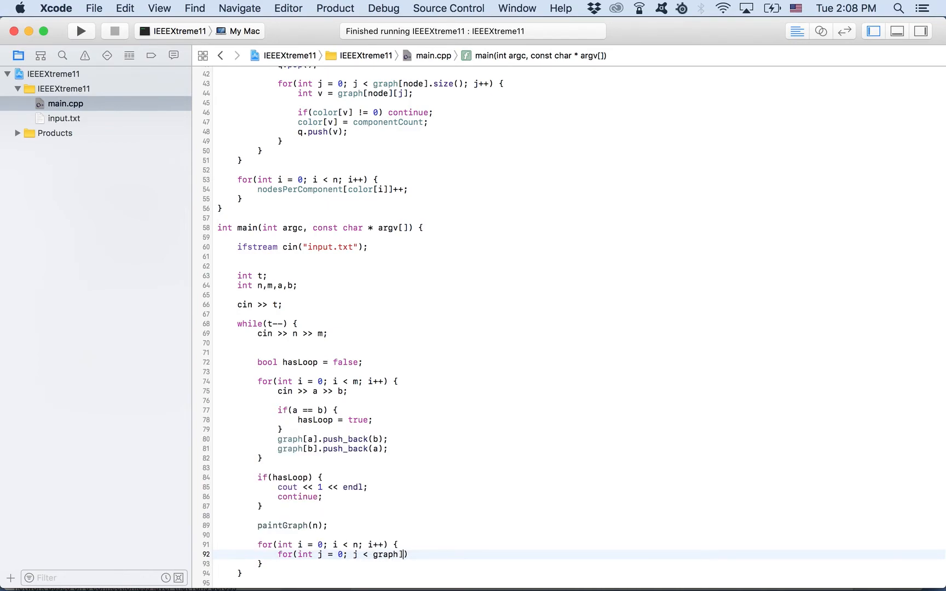
text(i)
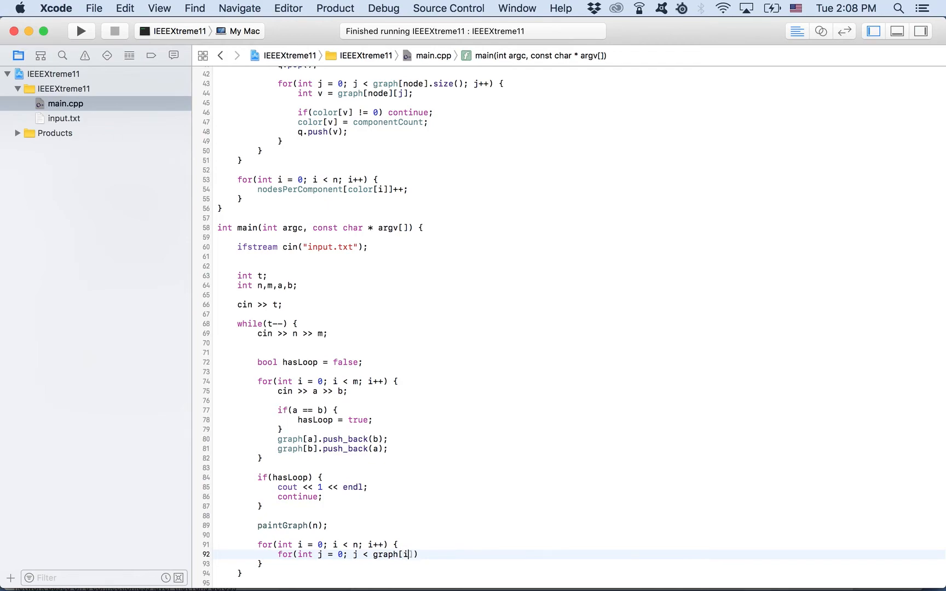
text(.size();)
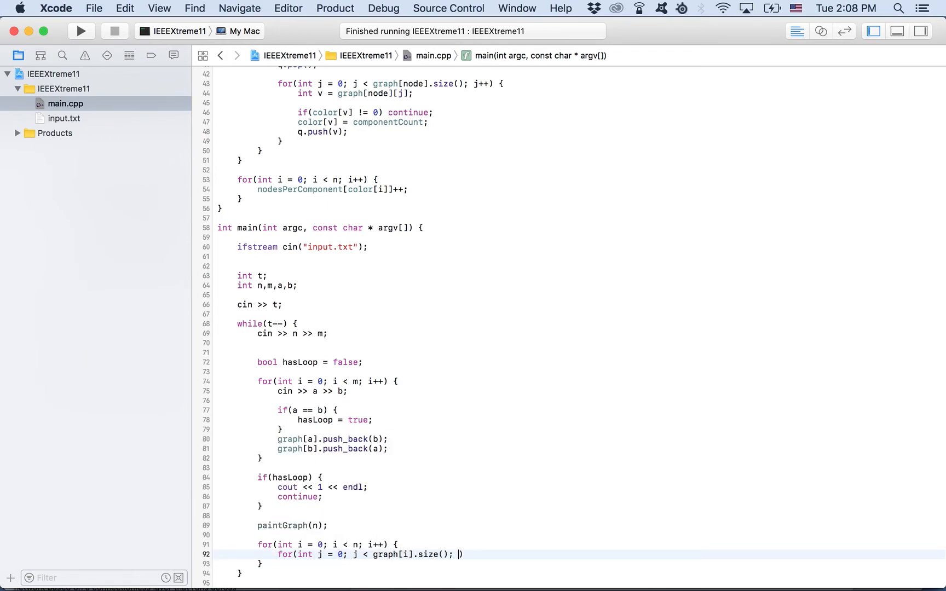
text(j++) {)
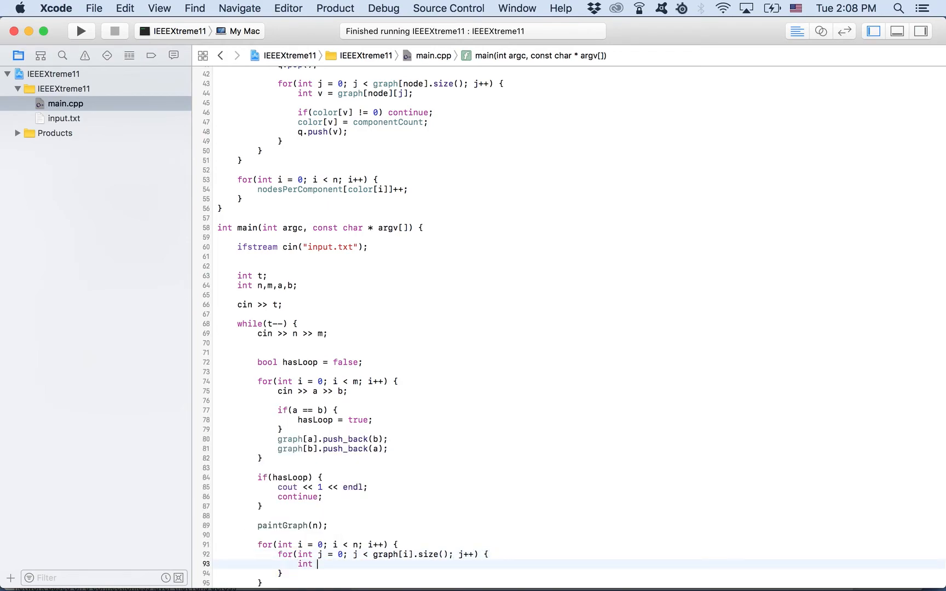
- Read each neighbour into int v = graph[i][j] inside the inner loop
text(v =)
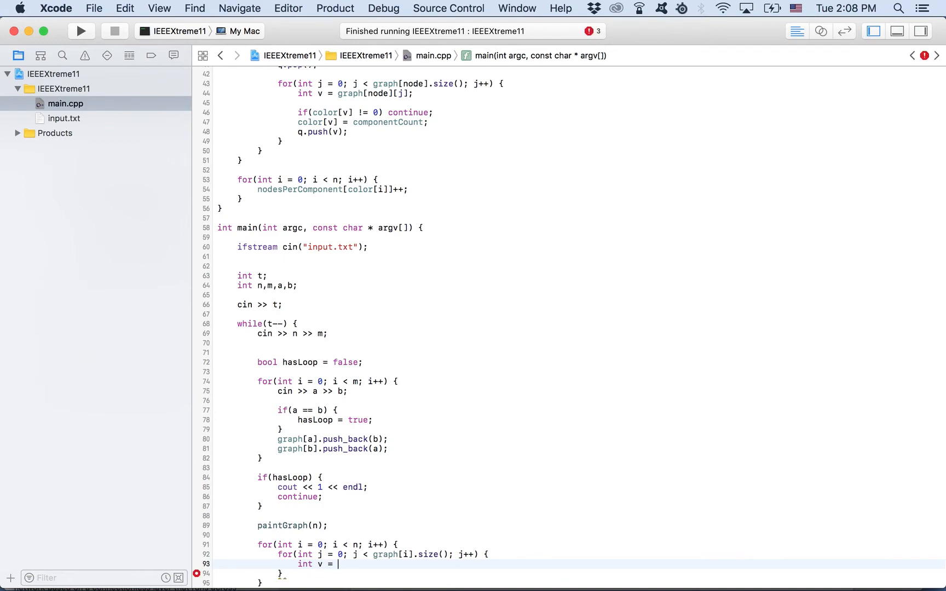
text(graph[)
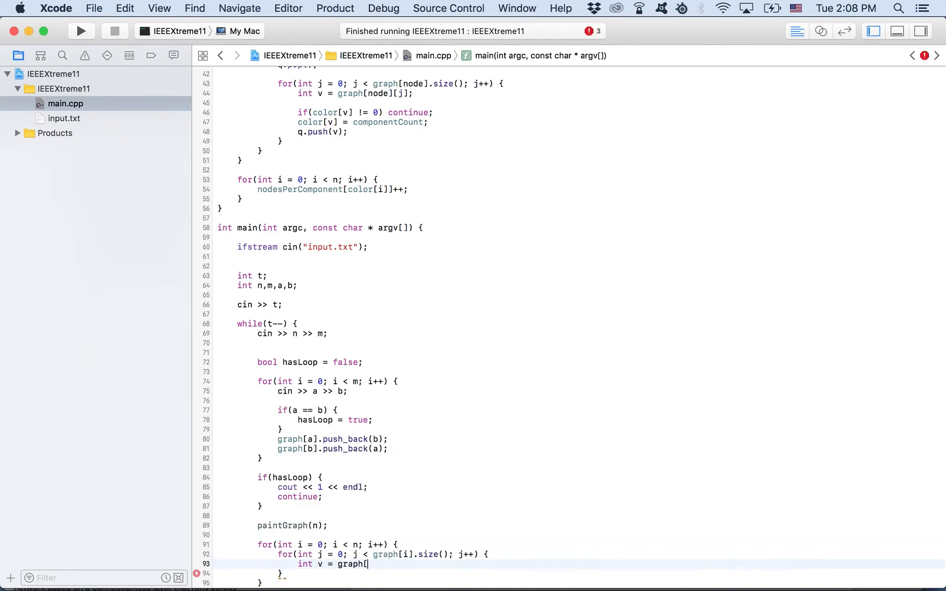
text(i][j];)
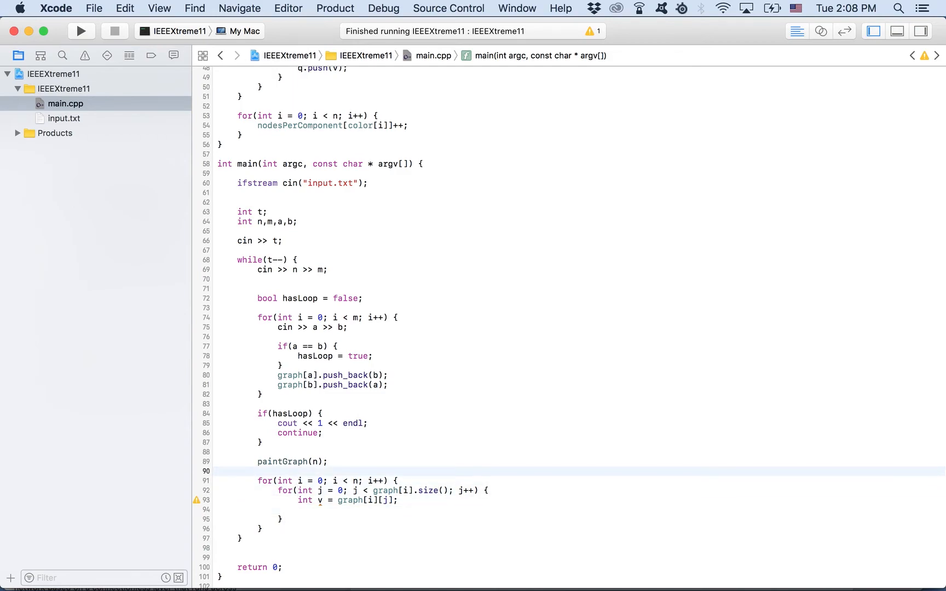
- Declare set<pair<int,int>> seen for recorded edges
text(set)
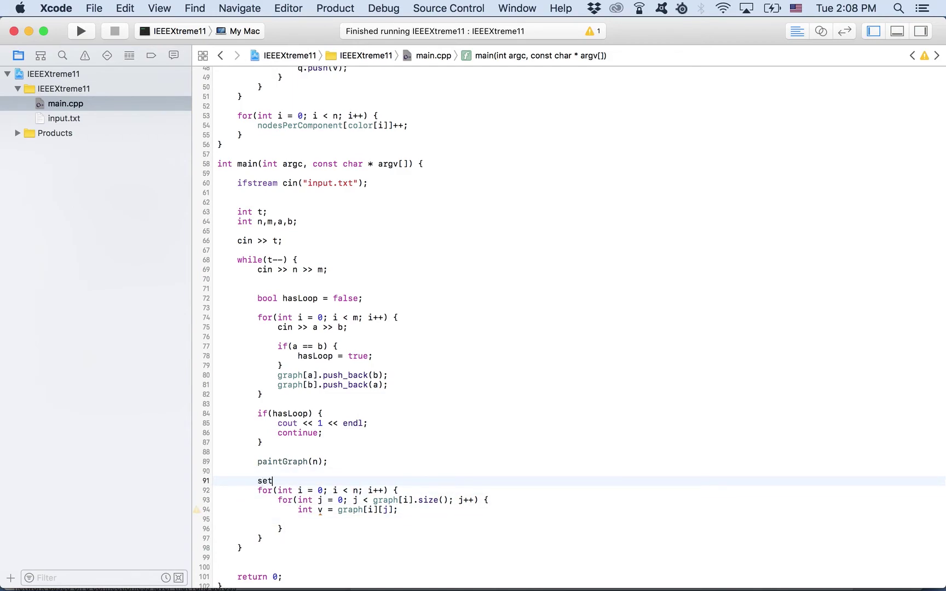
text(<pairs,)
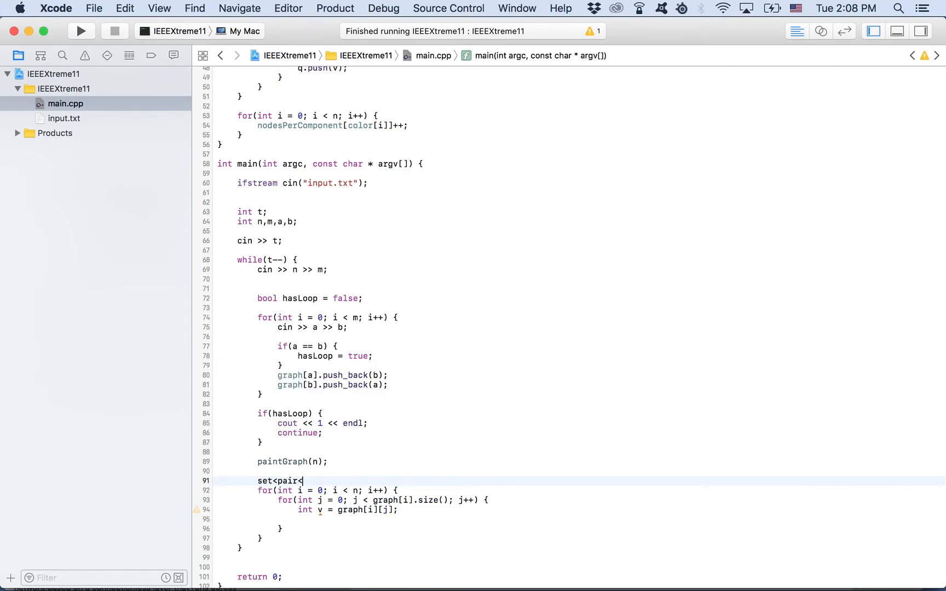
text(int,int>>)
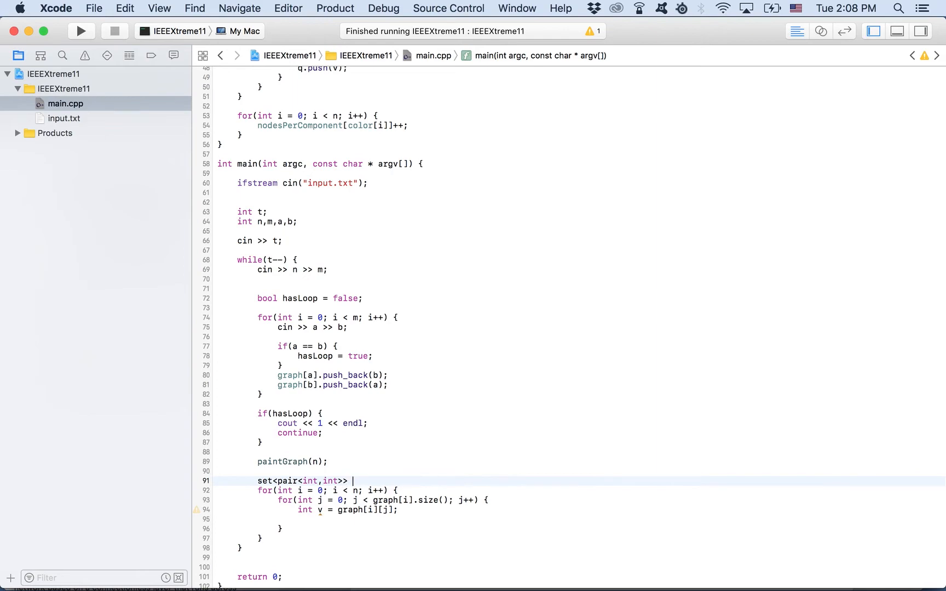
text(seen;)
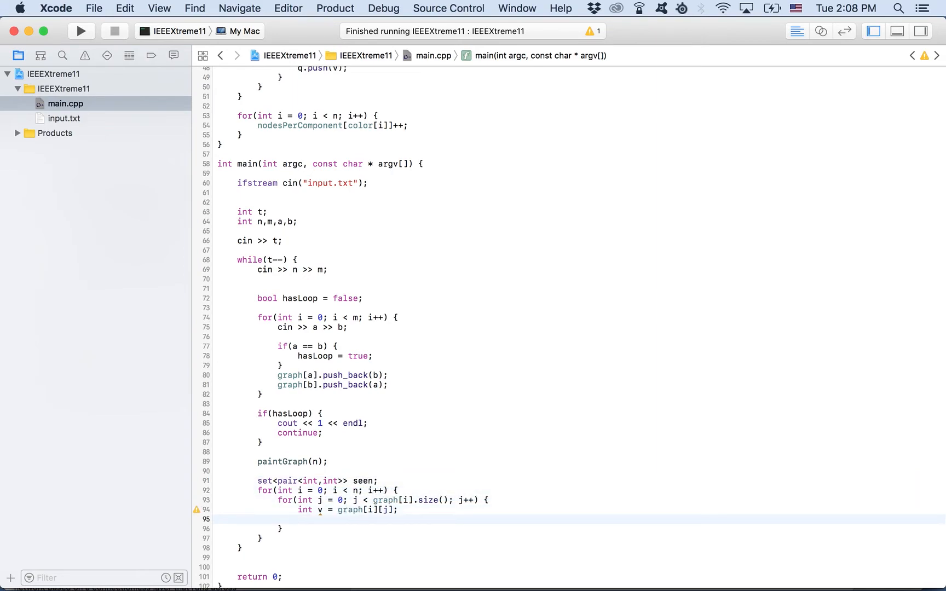
- Skip the edge with continue when seen already contains make_pair(i, v)
text(if())
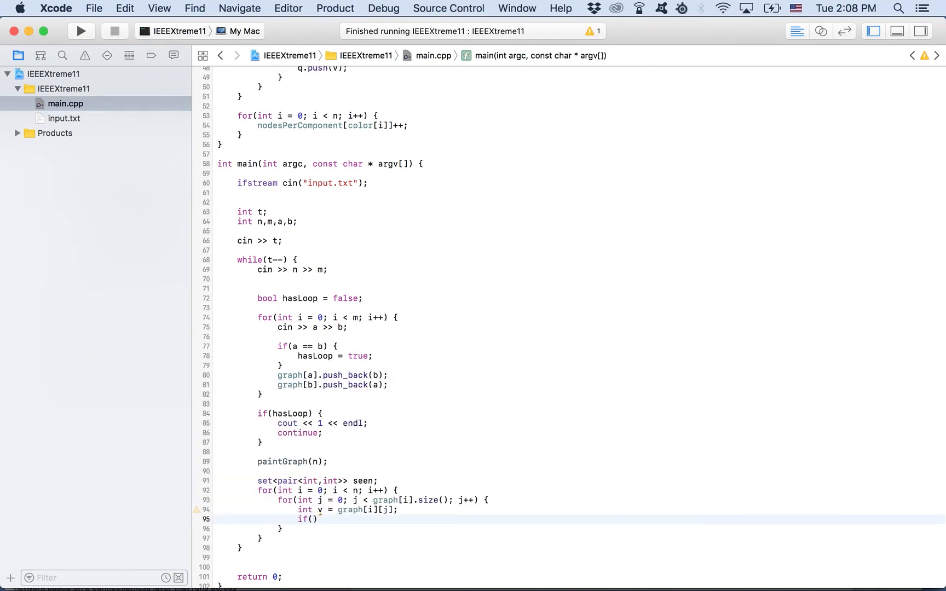
text(seen.find()
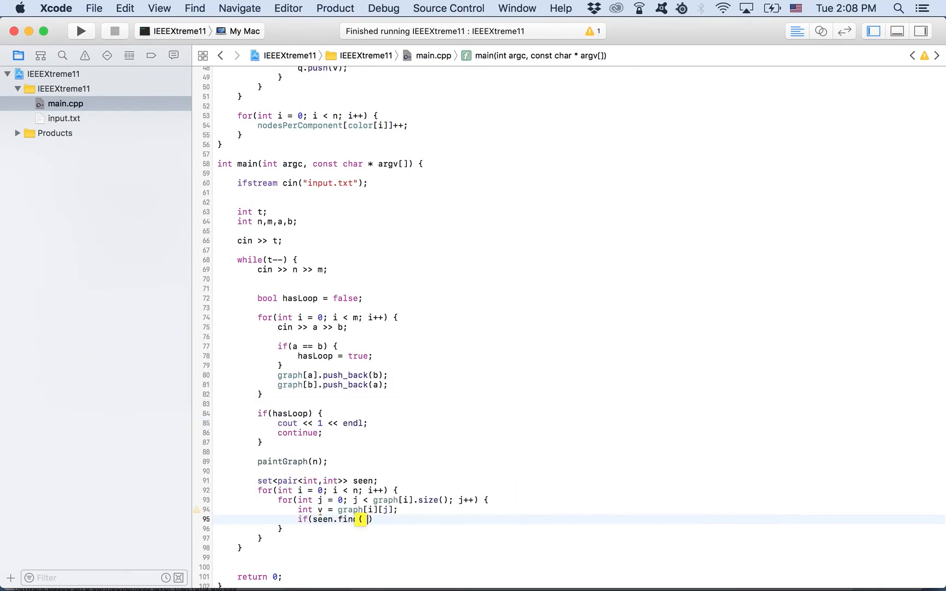
text(make_pair(i, v)
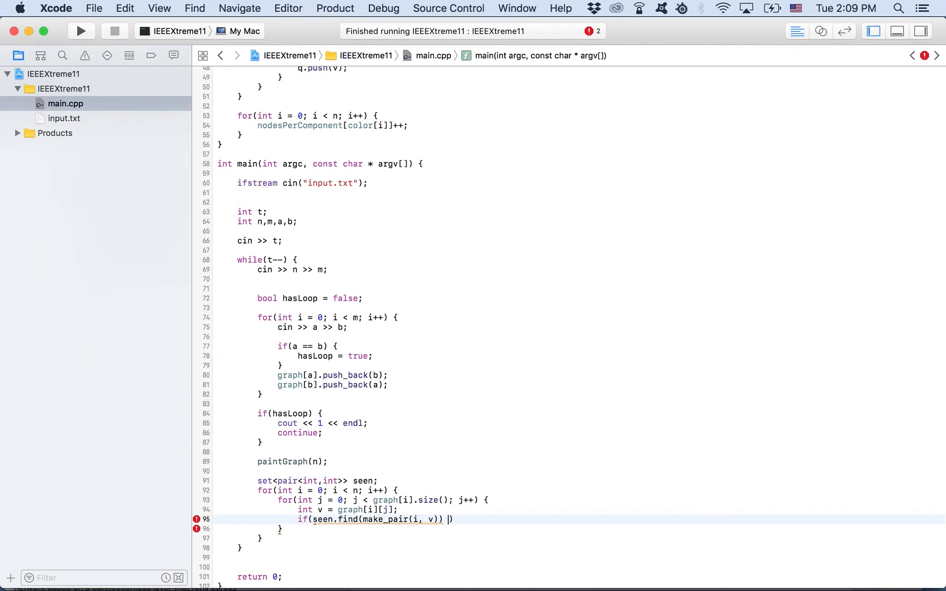
text(!=)
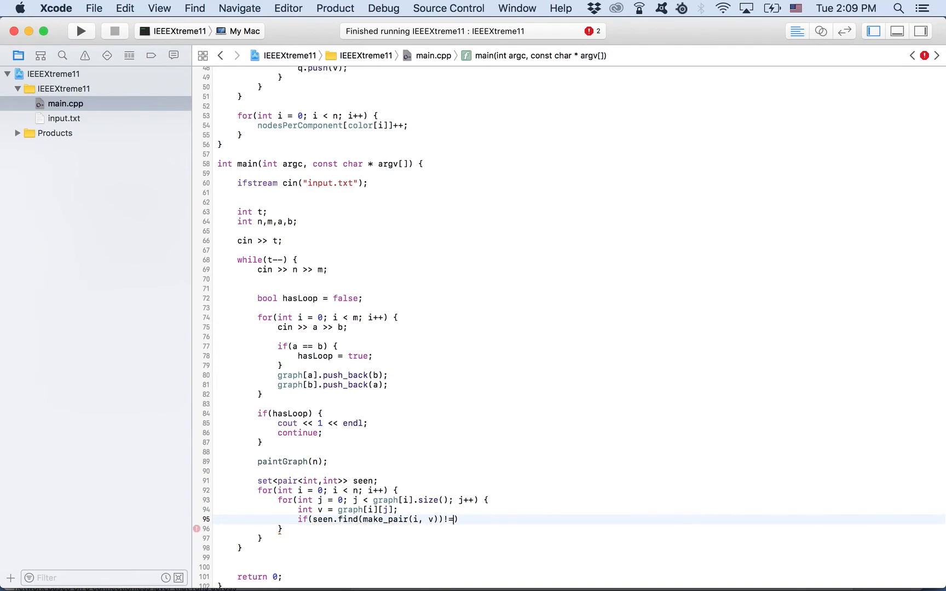
text(seen.end()
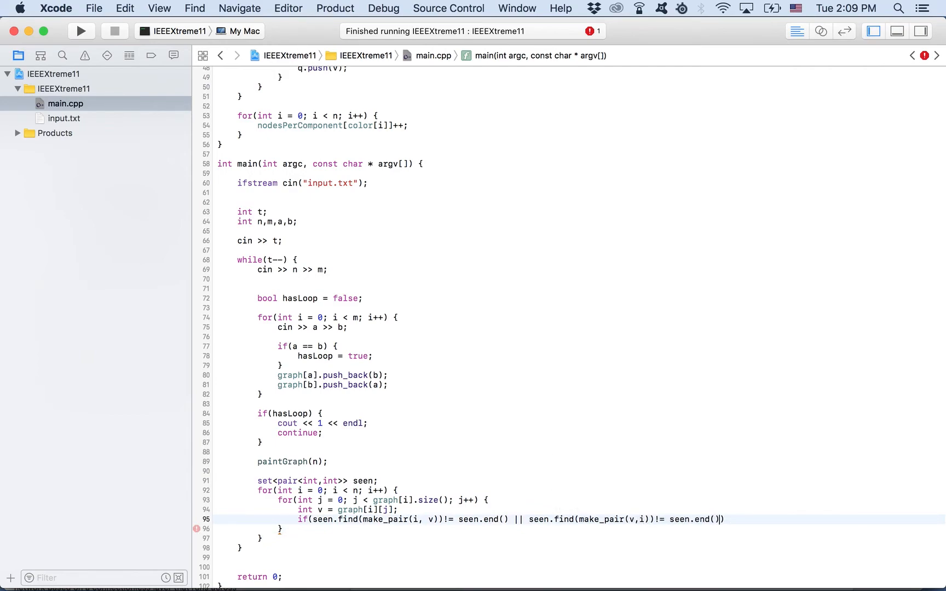
text(continue;)
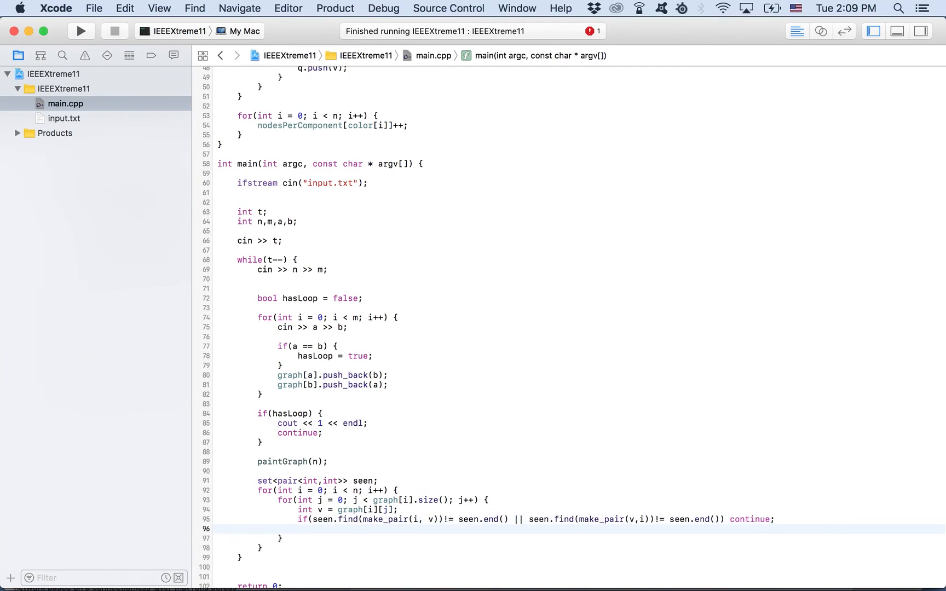
- Insert both make_pair(i, v) and make_pair(v, i) into seen
text(s)
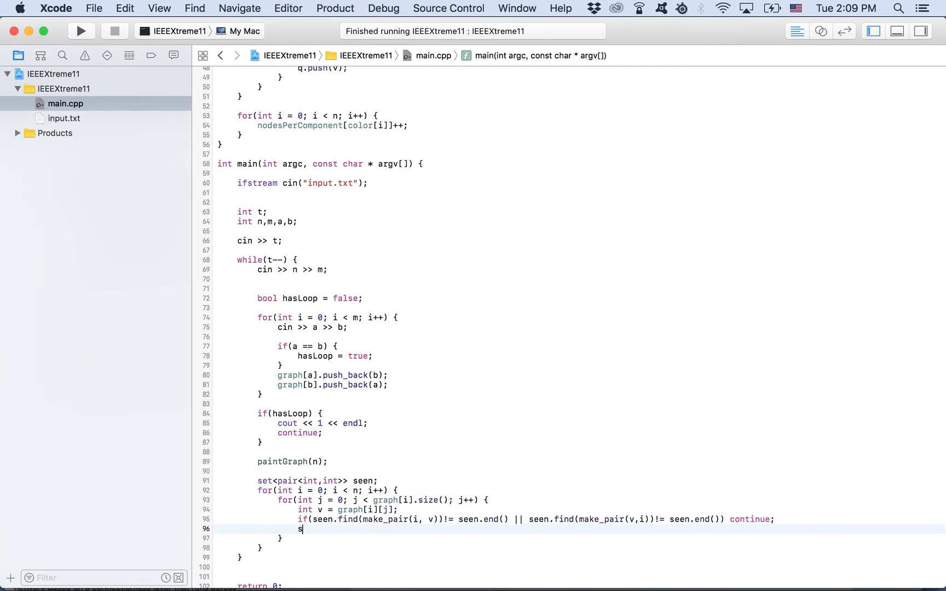
text(een.insert(make_pair(i, v));)
text(seen.insert(make_pair(v, i));)
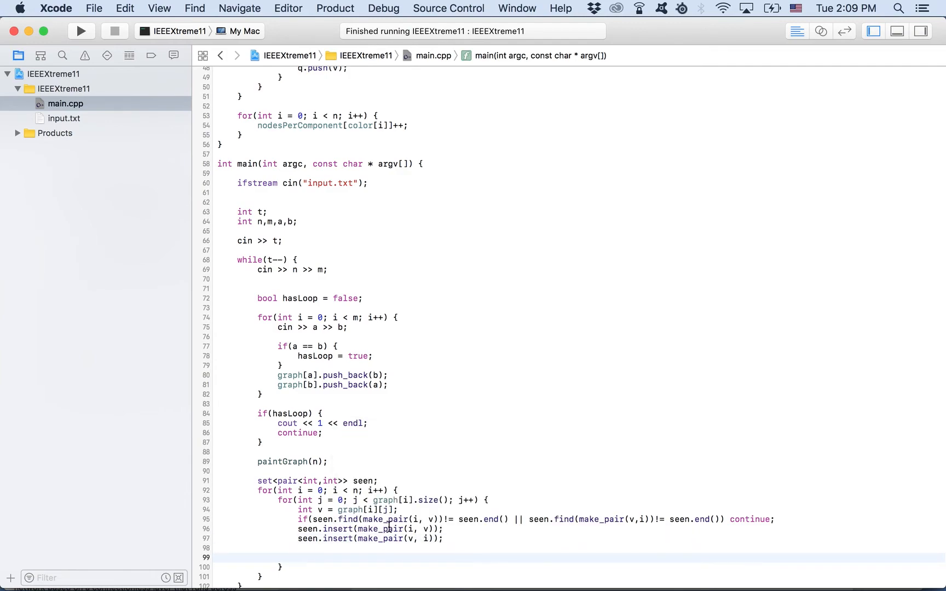
scroll(down, 3)
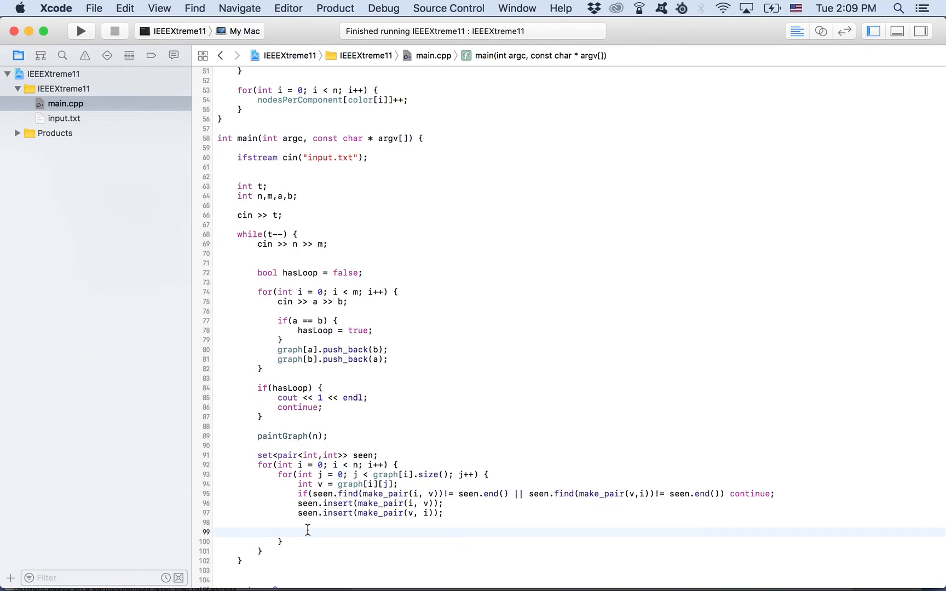
- Store int c = color[i] and increment edgesPerComponent[c] for the new edge
click(300, 531)
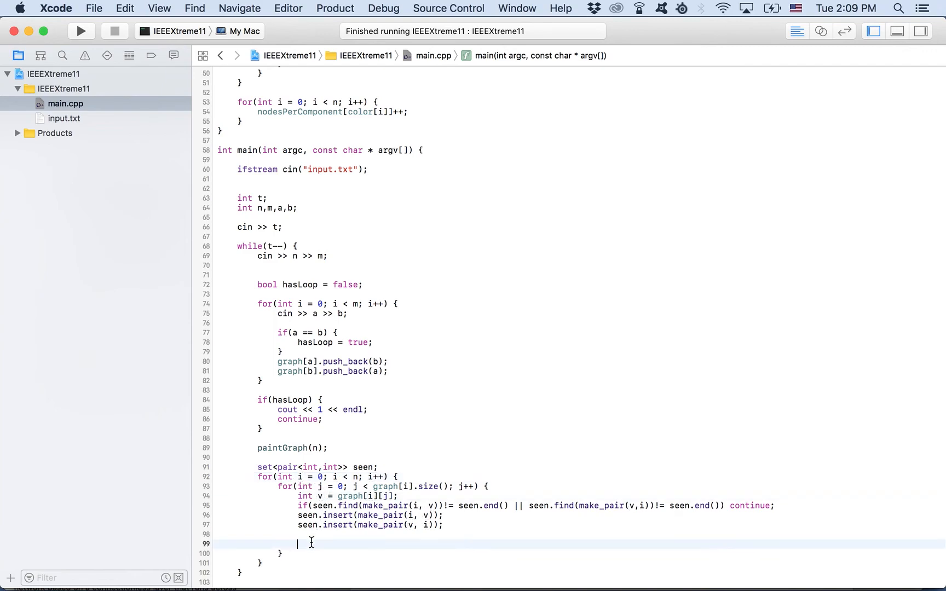
text(int c)
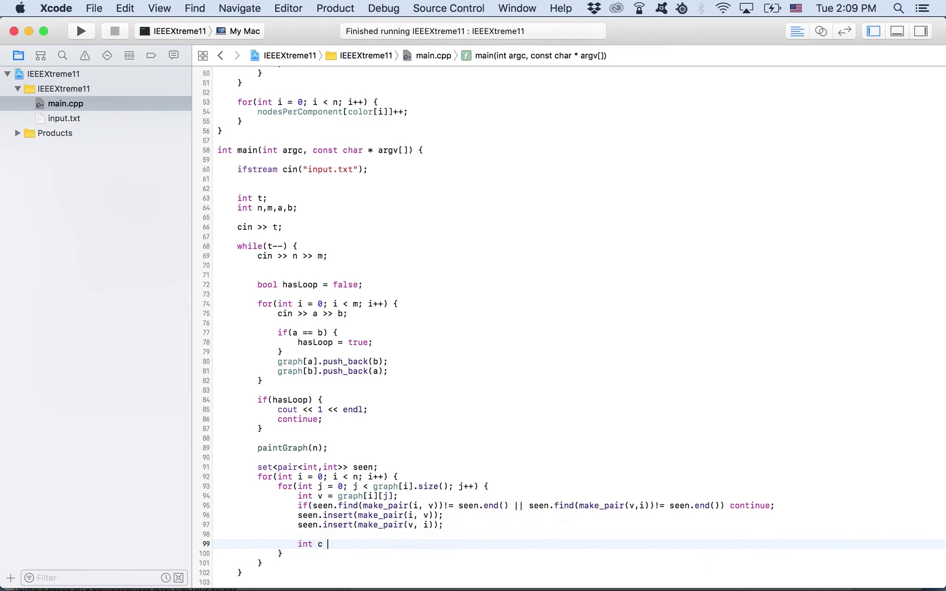
text(= color[i];)
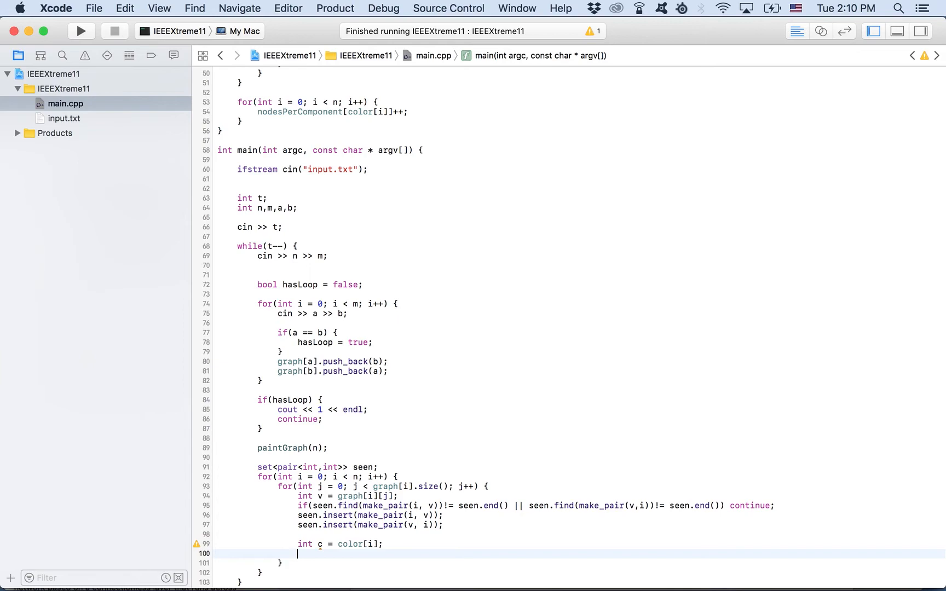
text(edgesPerComponent[c]++;)
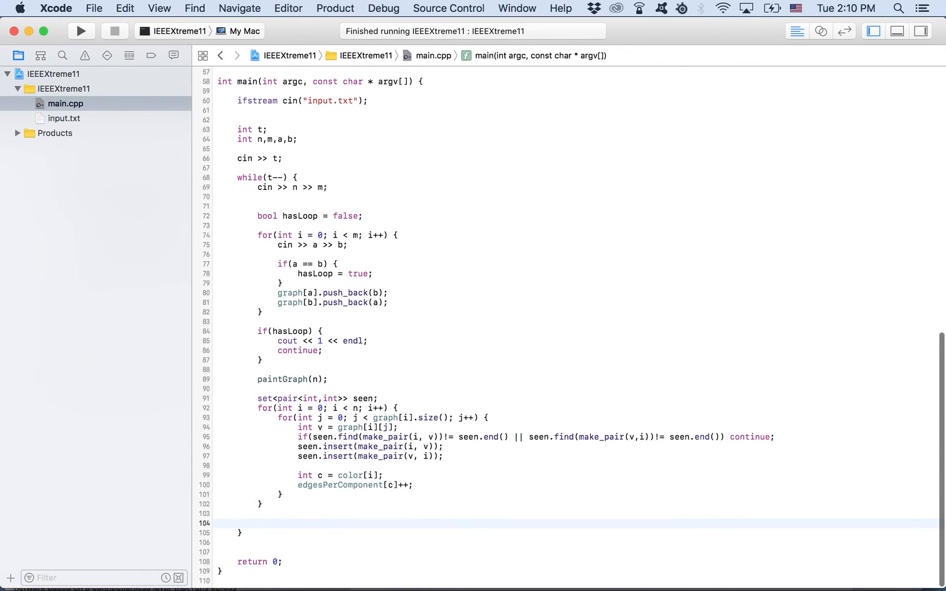
- Loop components 1..numberOfComponents setting hasLoop = true when edgesPerComponent[i] >= nodesPerComponent[i]
text(for(int i = 0;)
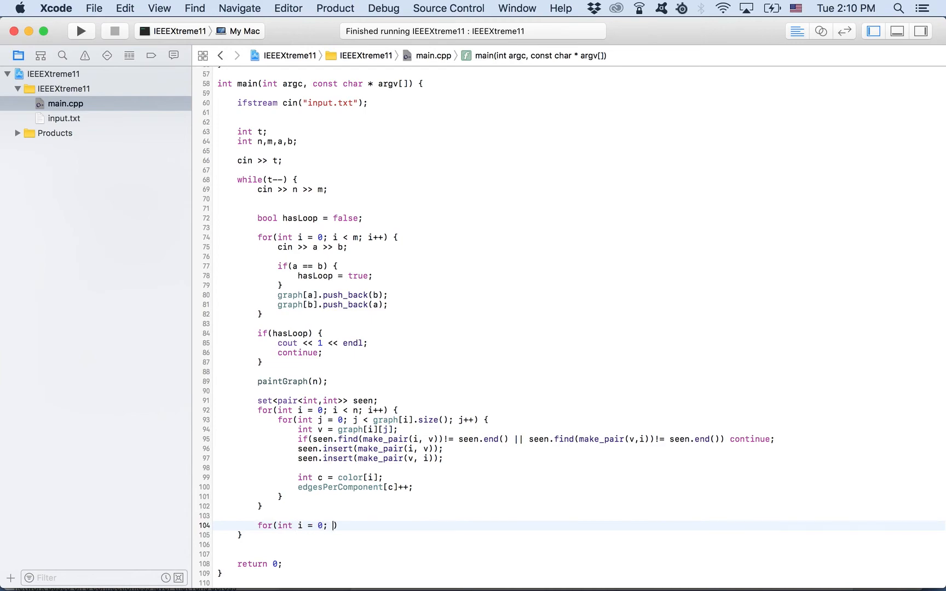
key(Backspace)
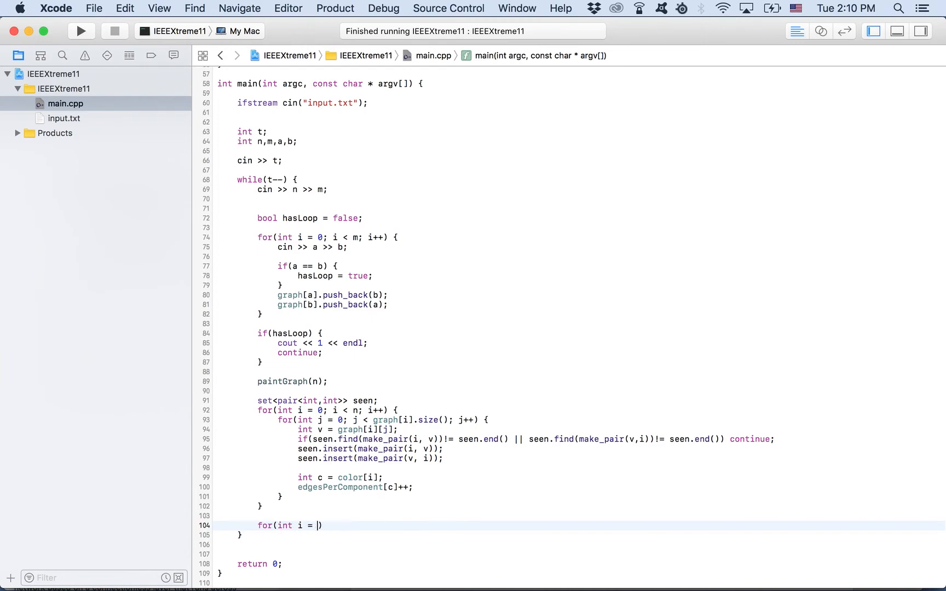
text(1; i <=)
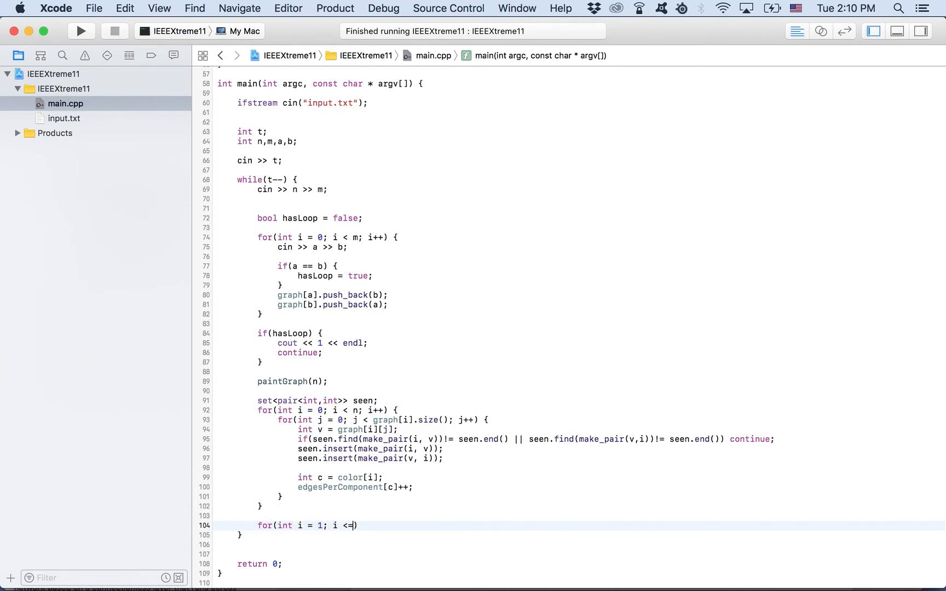
text(numb)
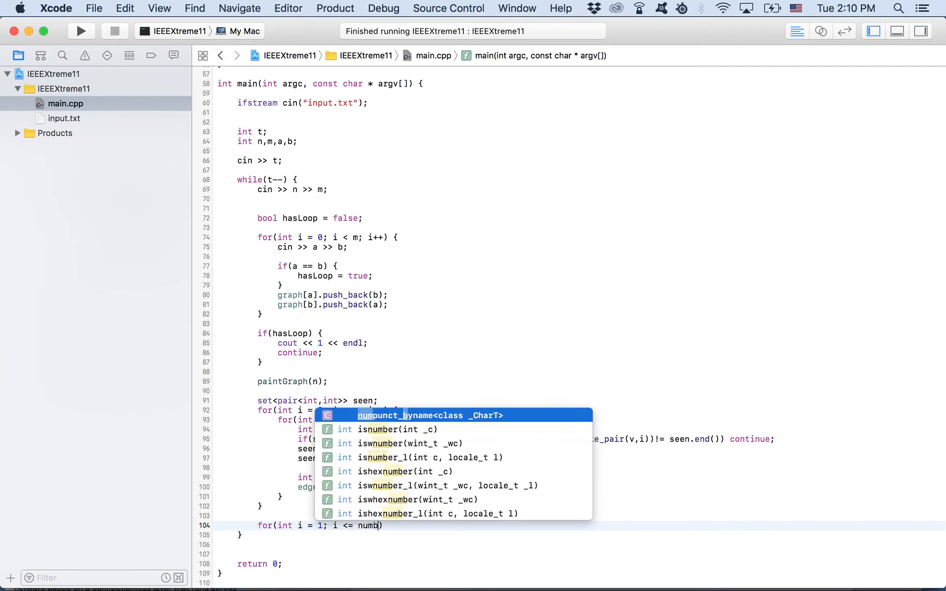
text(componentCount; i++)
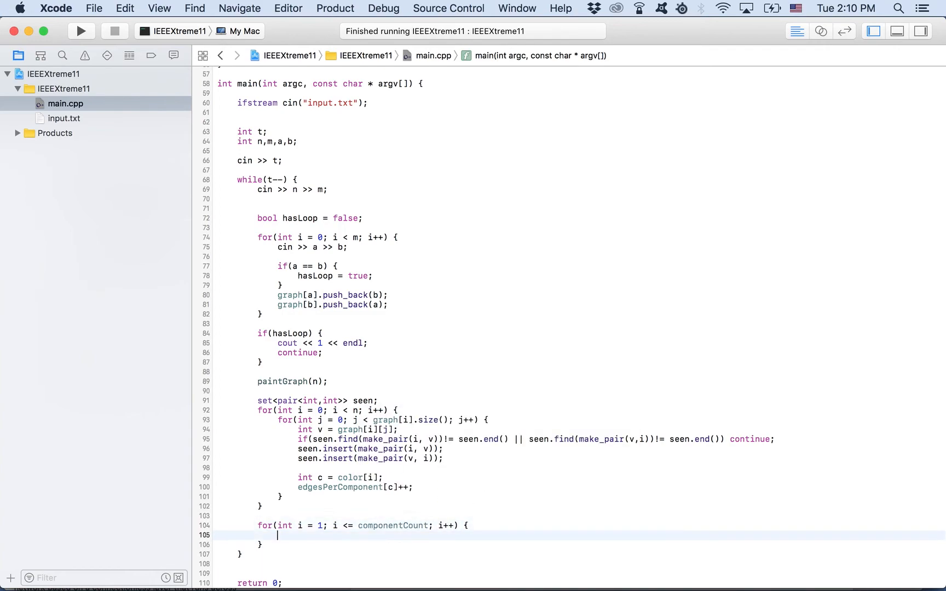
text(if(nu)
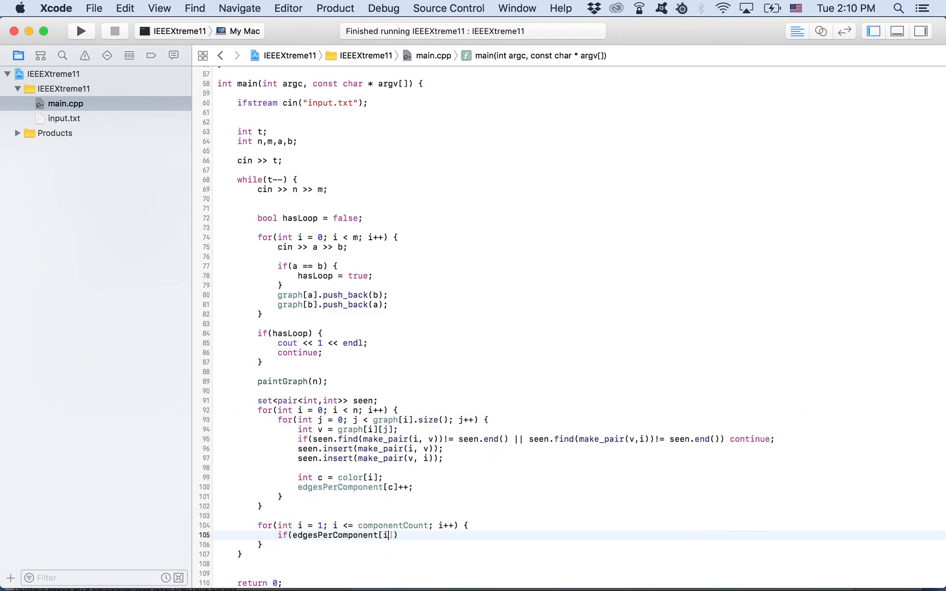
text(>=)
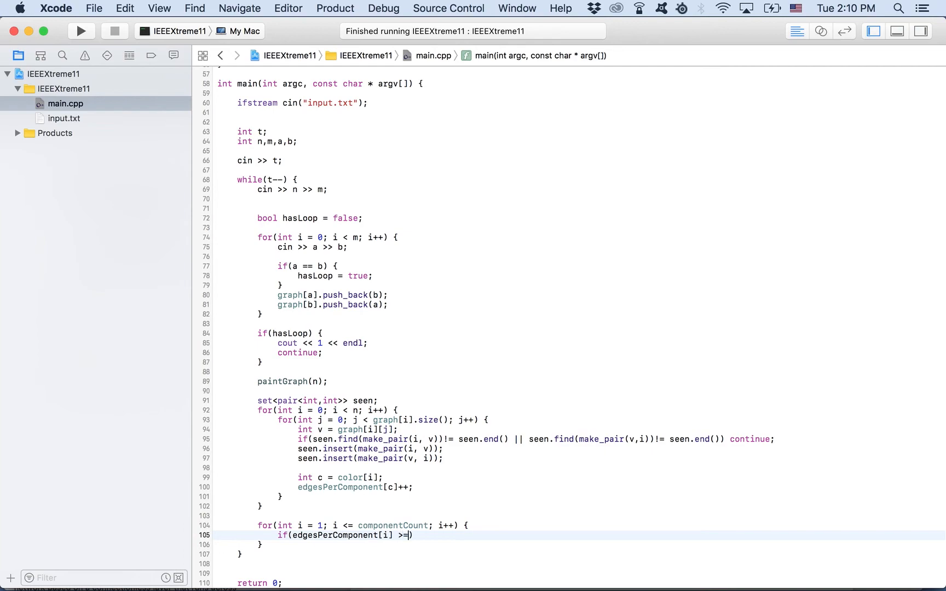
text(nodesPerComponent[i)
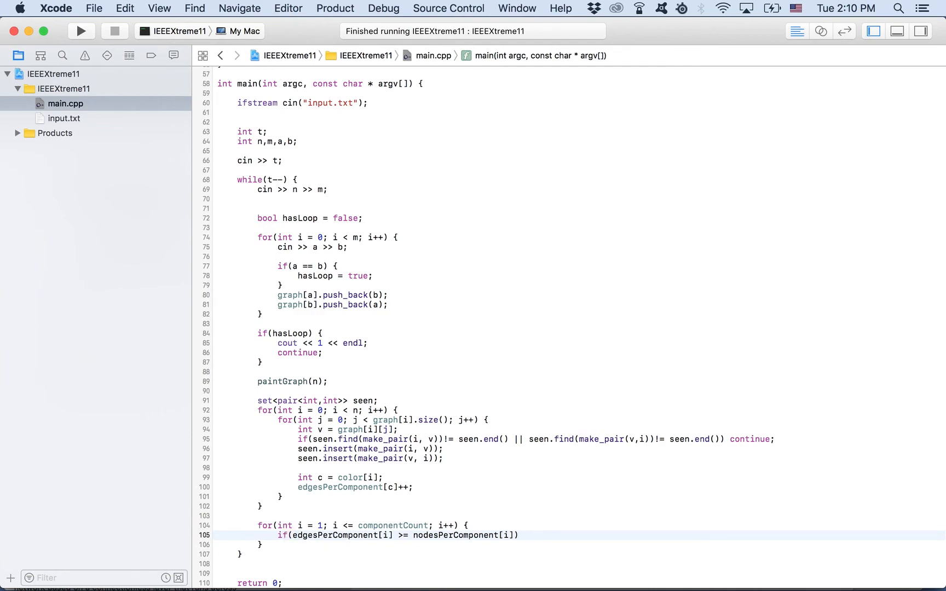
text(hasLoop = t)
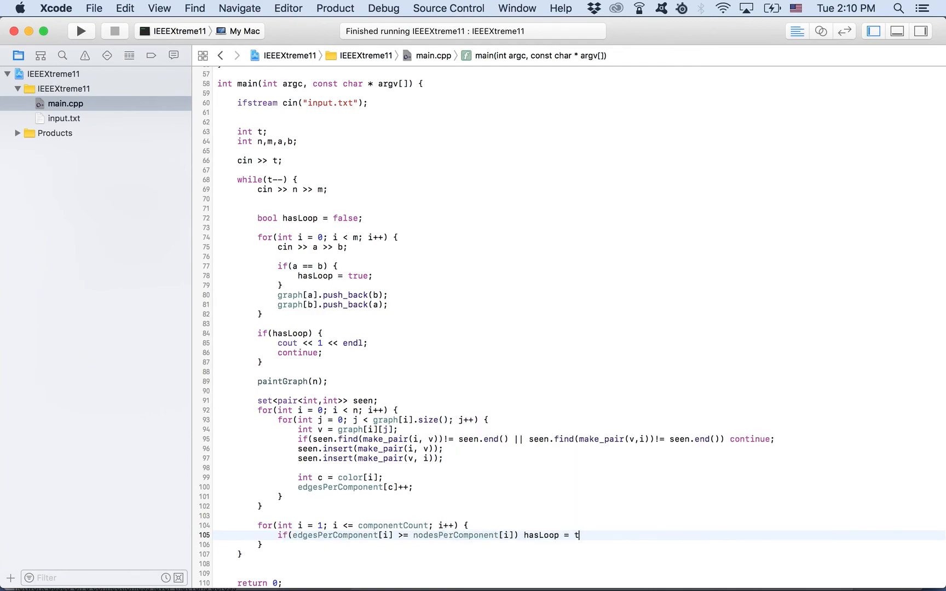
text(rue;)
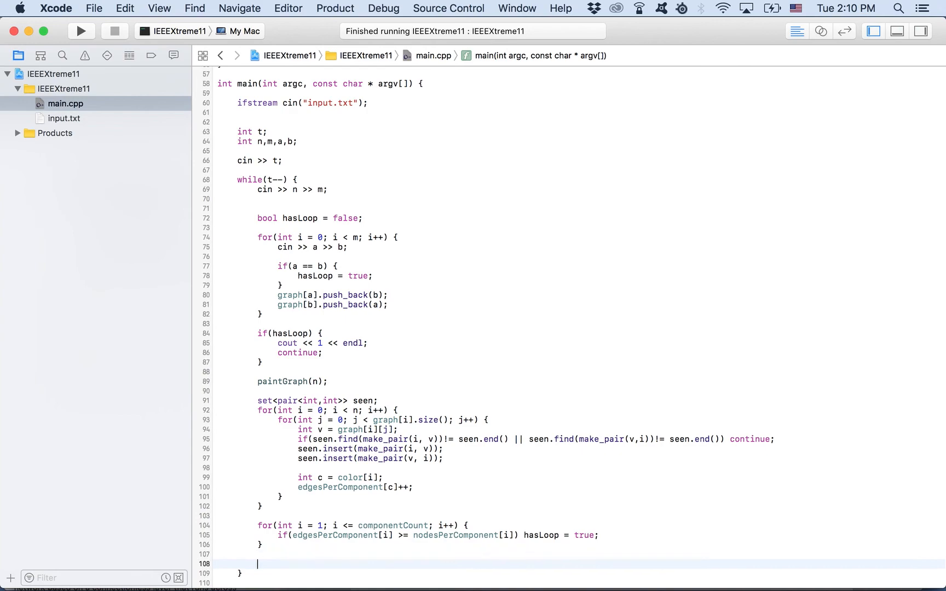
- Print 1 when hasLoop is set, otherwise 0, and run the program
text(if(hasLoop)
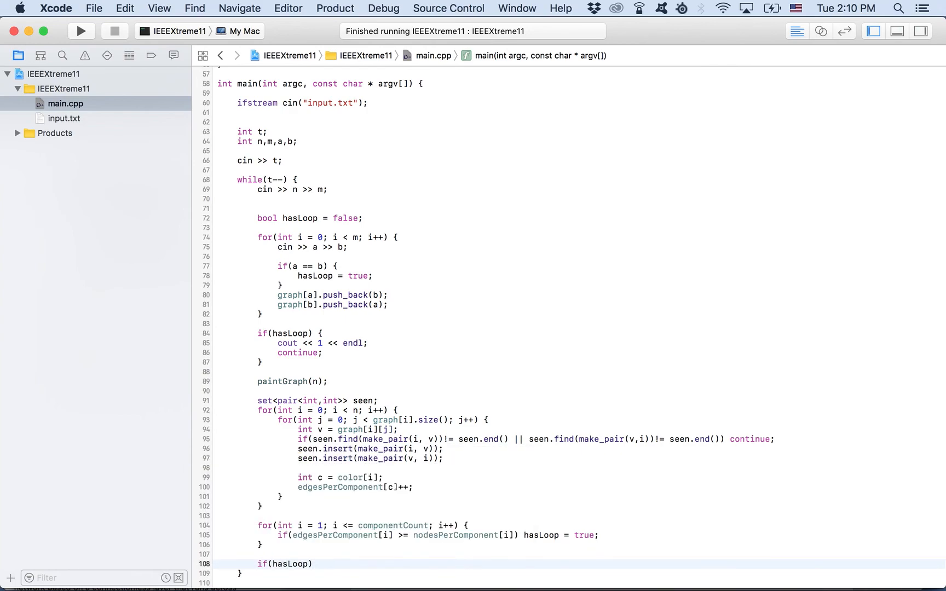
text(cout << 1 << end)
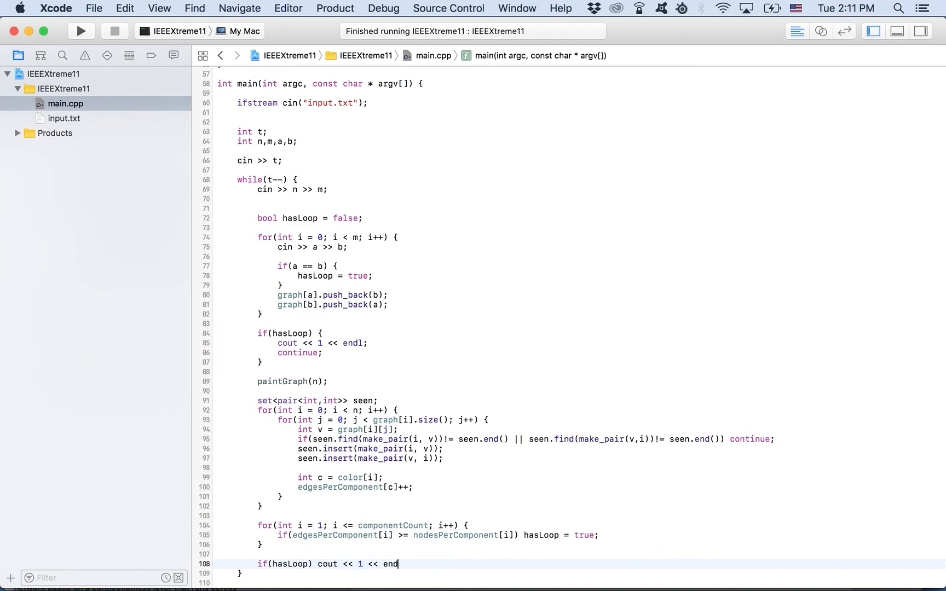
text(l;)
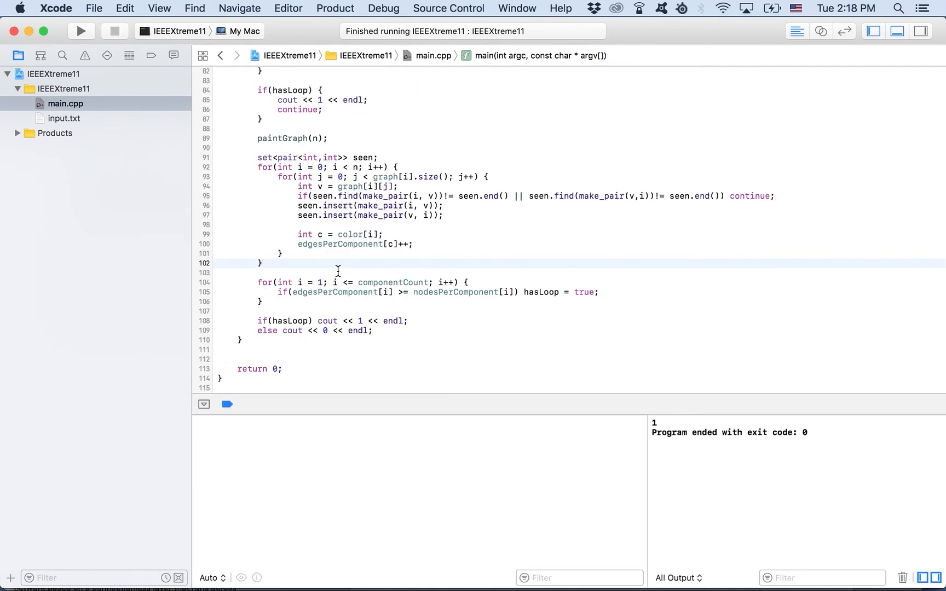
mouse_move(340, 311)
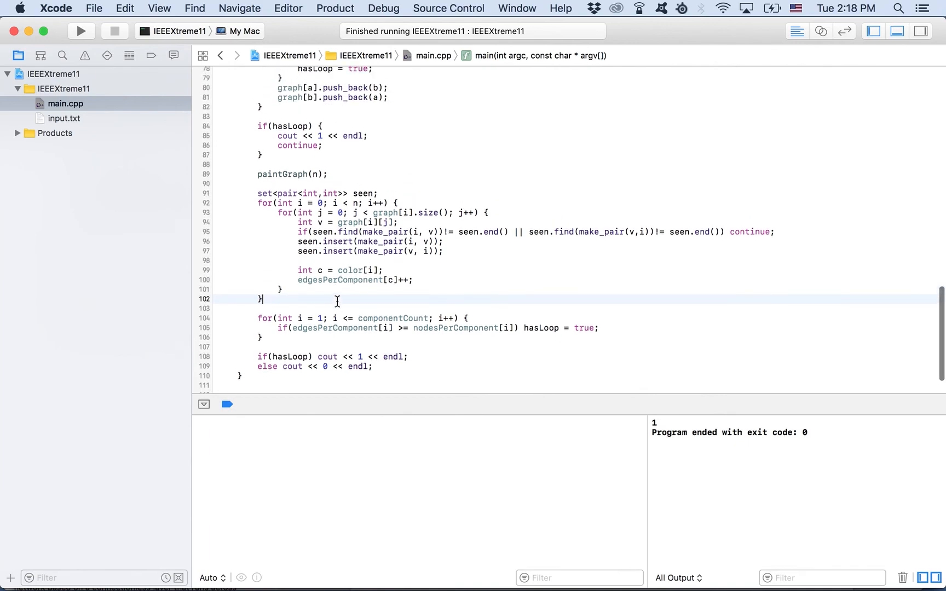
- Call cleanup() at the start of each test case in the while(t--) loop
scroll(up, 3)
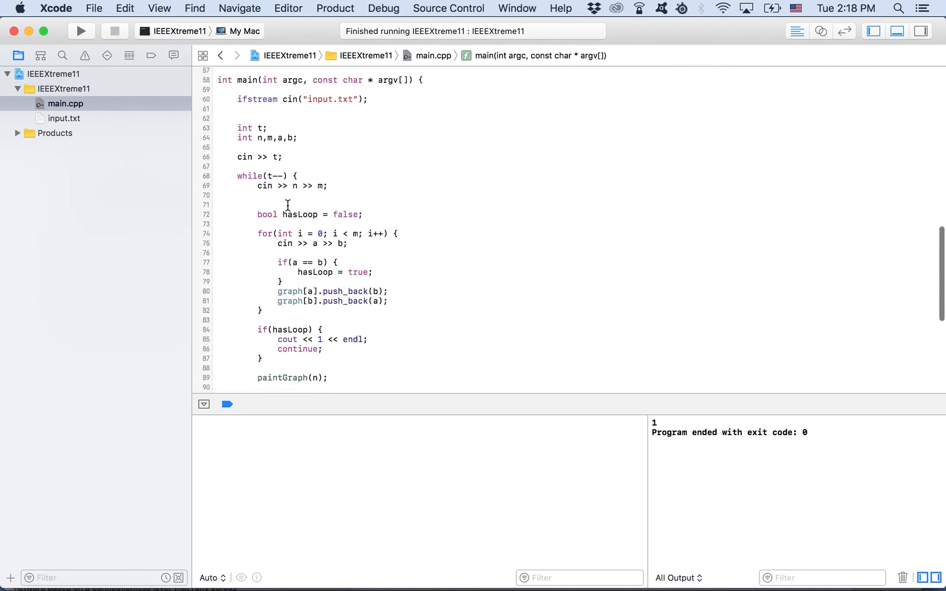
text(cl)
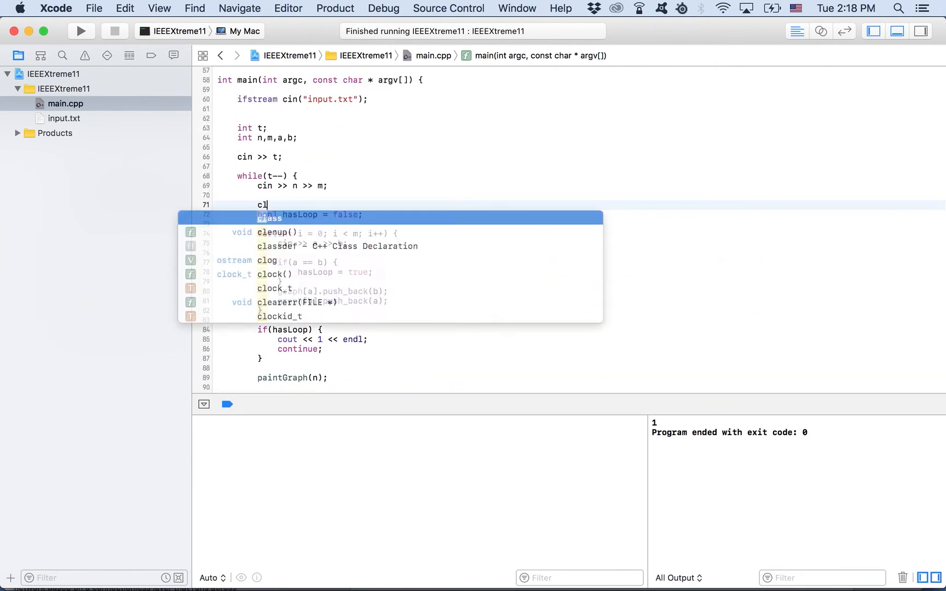
text(enup();)
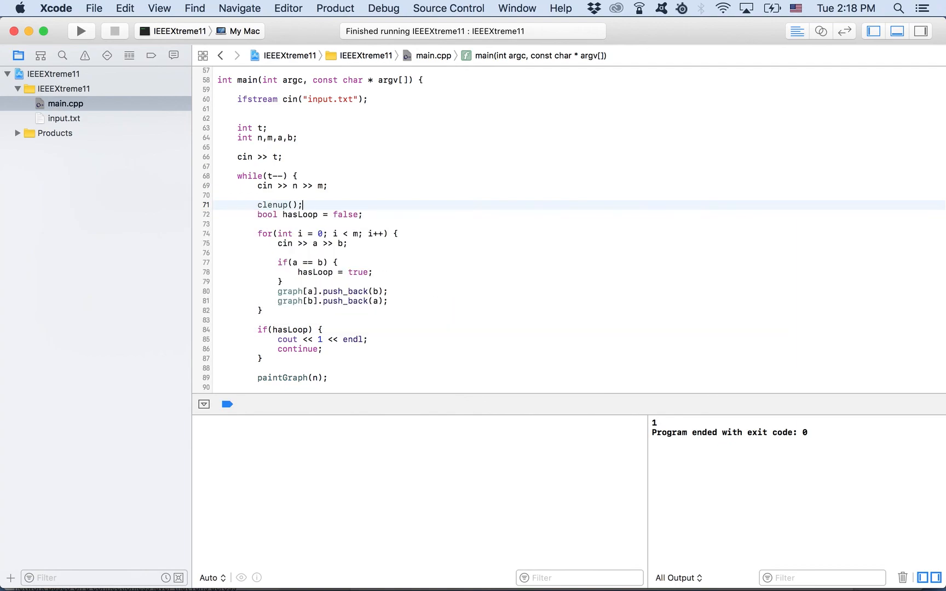
- Fix the BFS condition to while(!q.empty()) and move the code into CS Academy's editor
scroll(up, 3)
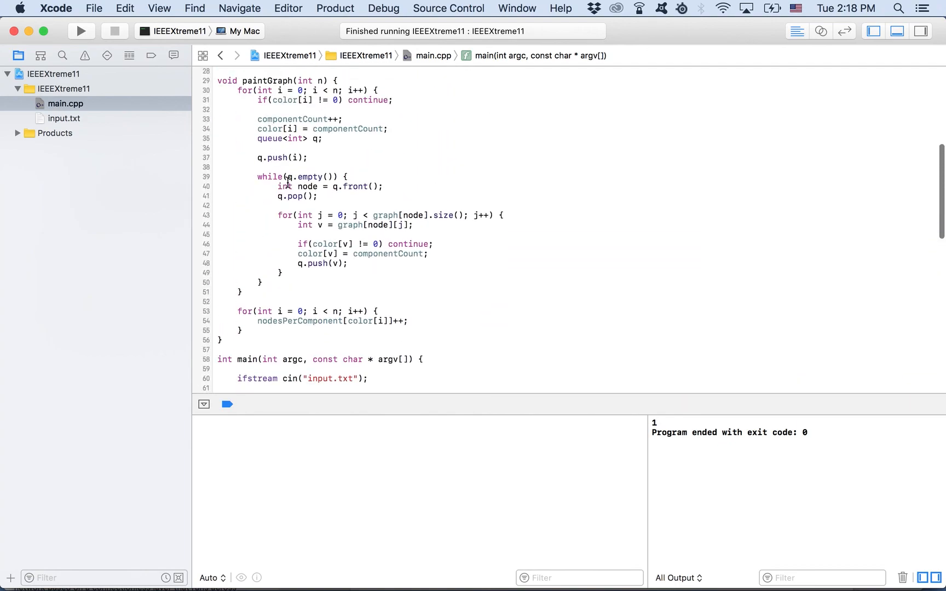
text(!)
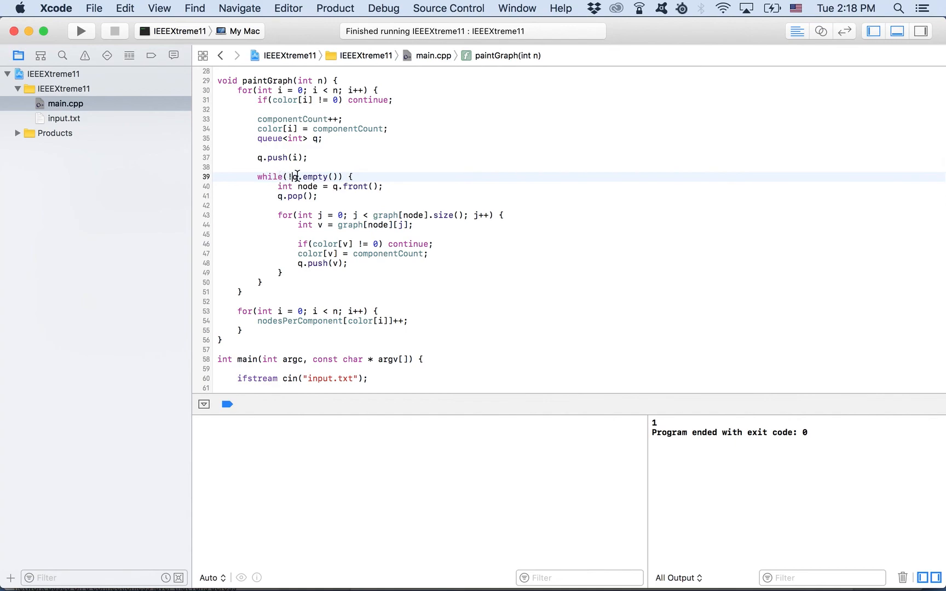
double_click(315, 176)
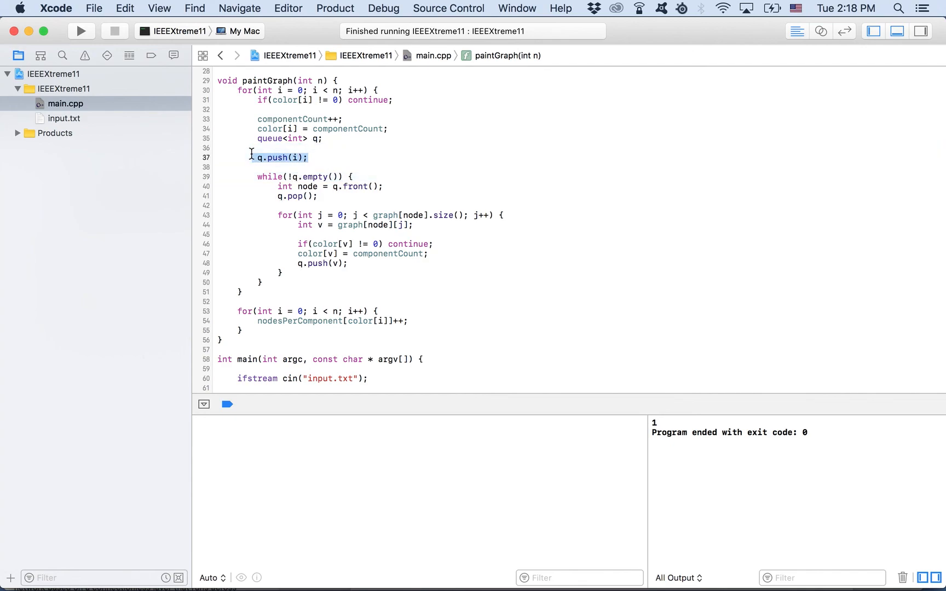
scroll(down, 3)
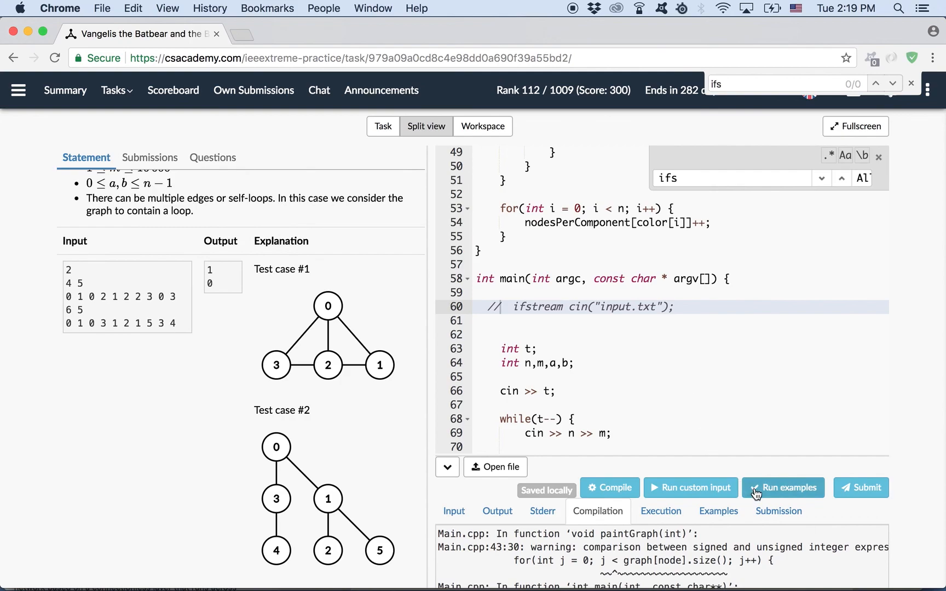
- Run the sample examples (result OK) and submit, scoring 100/100
click(784, 488)
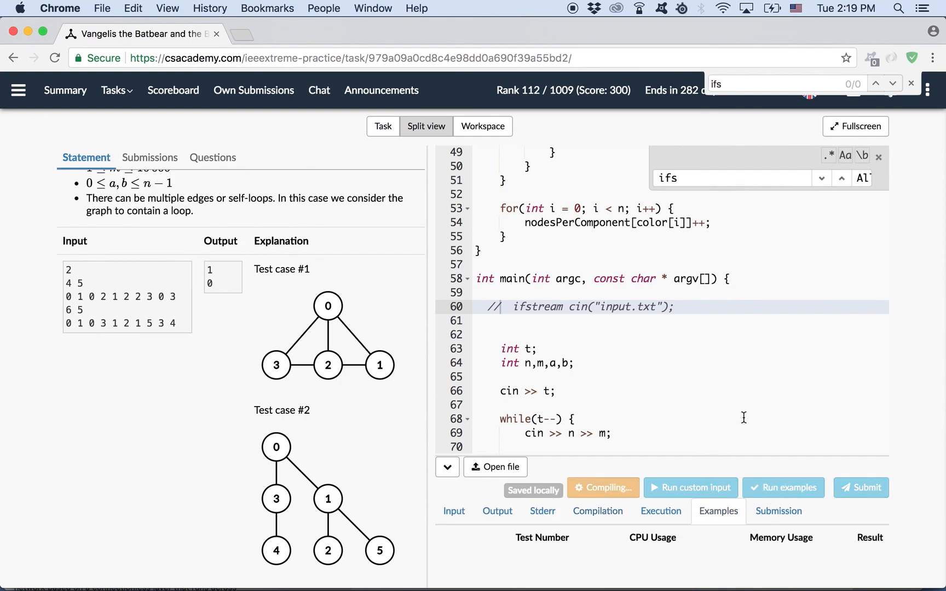
click(860, 488)
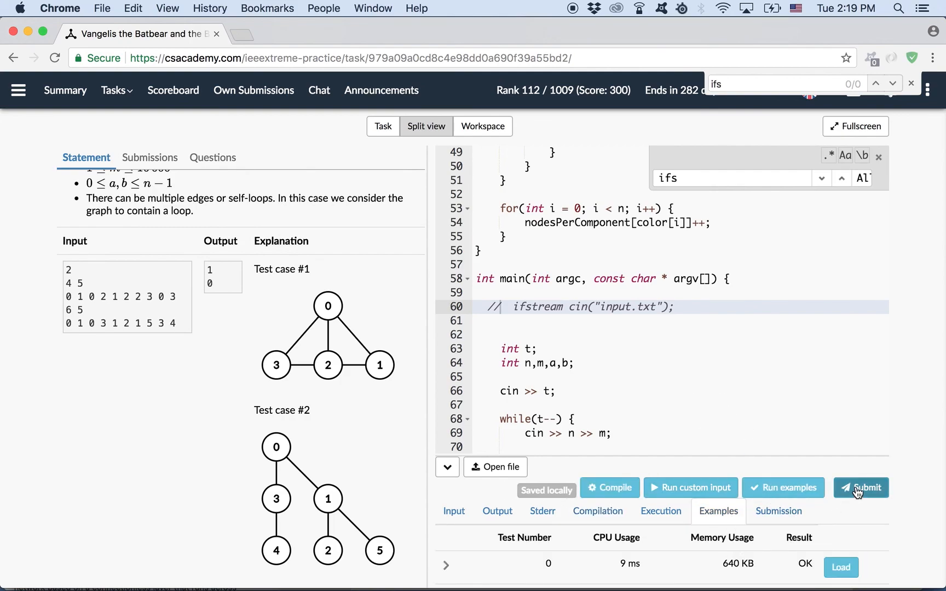
click(861, 488)
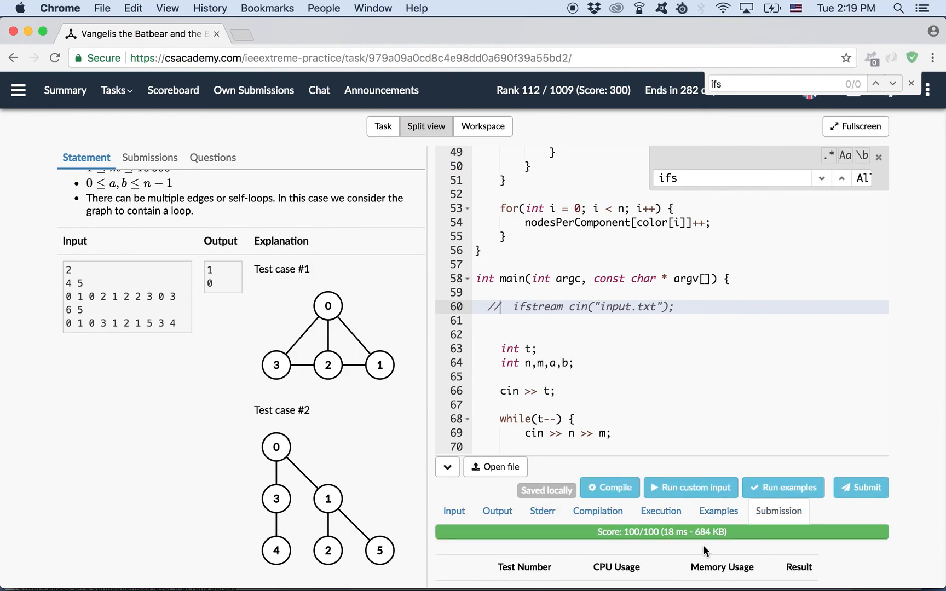
scroll(down, 3)
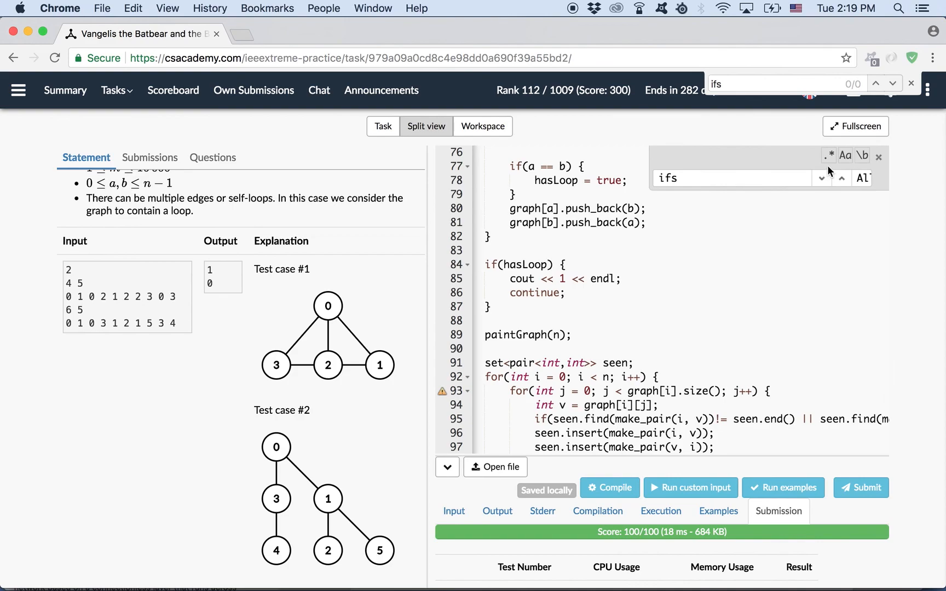